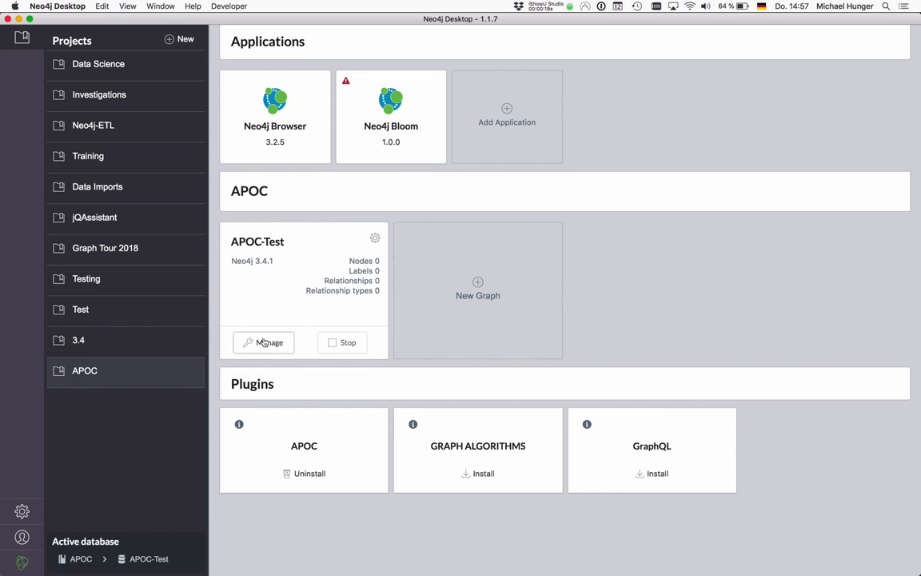
Open APOC-Test's management details and show the Open Folder list (Import, Plugins, Logs, Configuration).
left_click(269, 342)
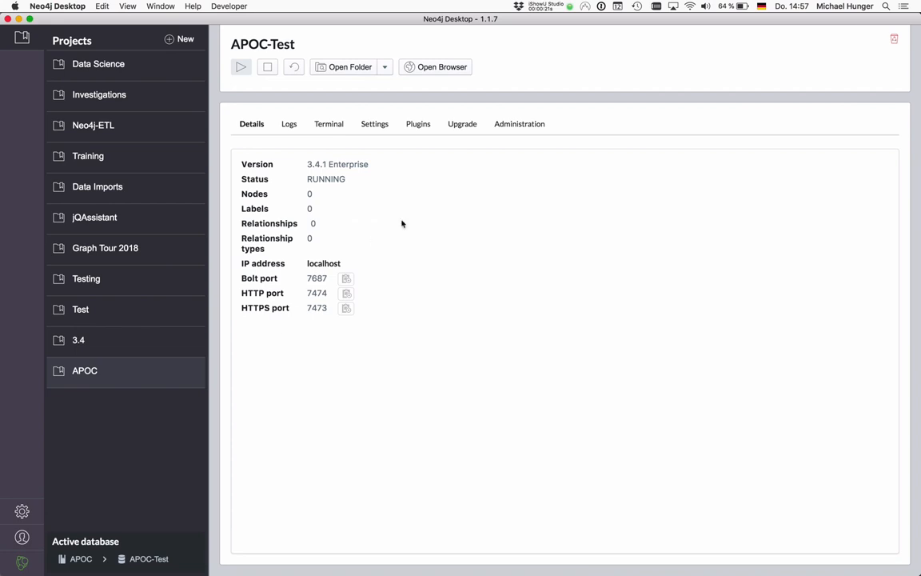
left_click(384, 67)
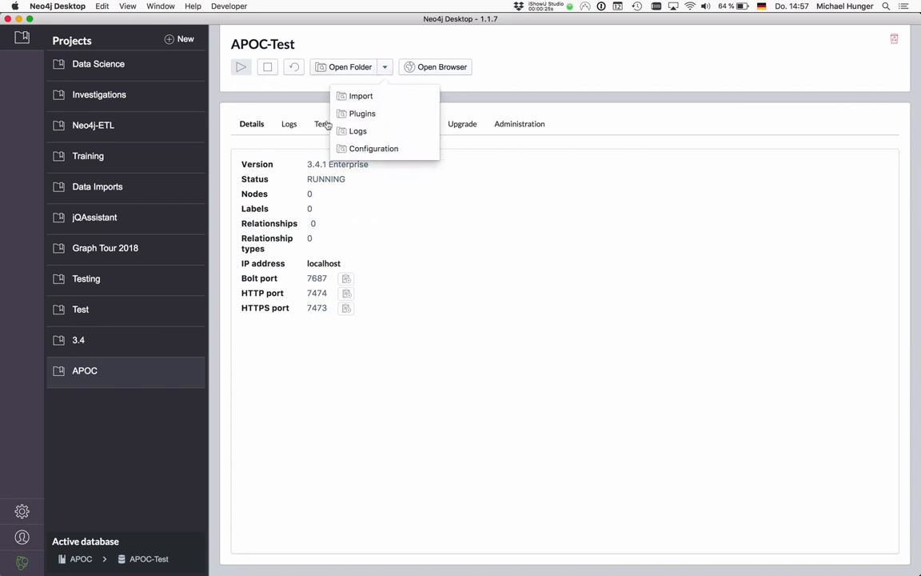
mouse_move(349, 265)
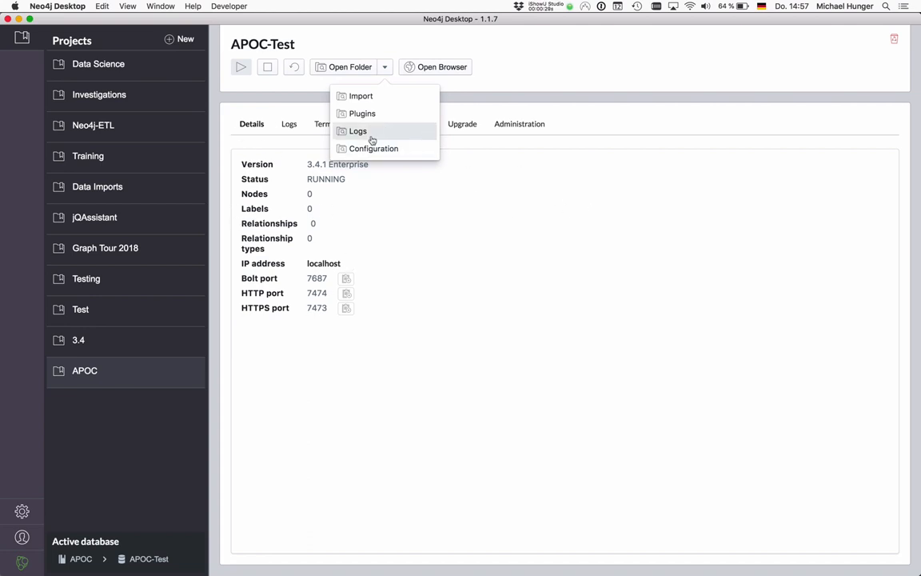
mouse_move(379, 85)
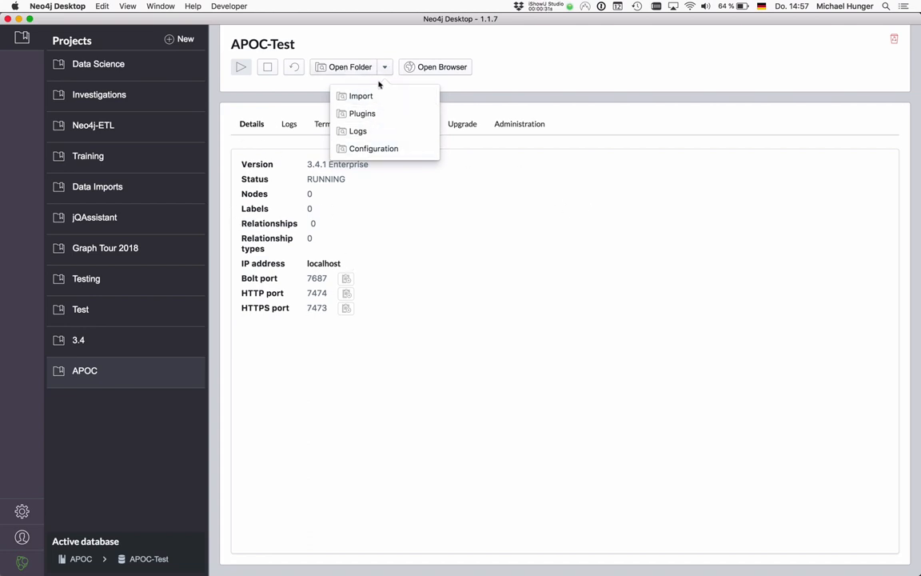
mouse_move(378, 92)
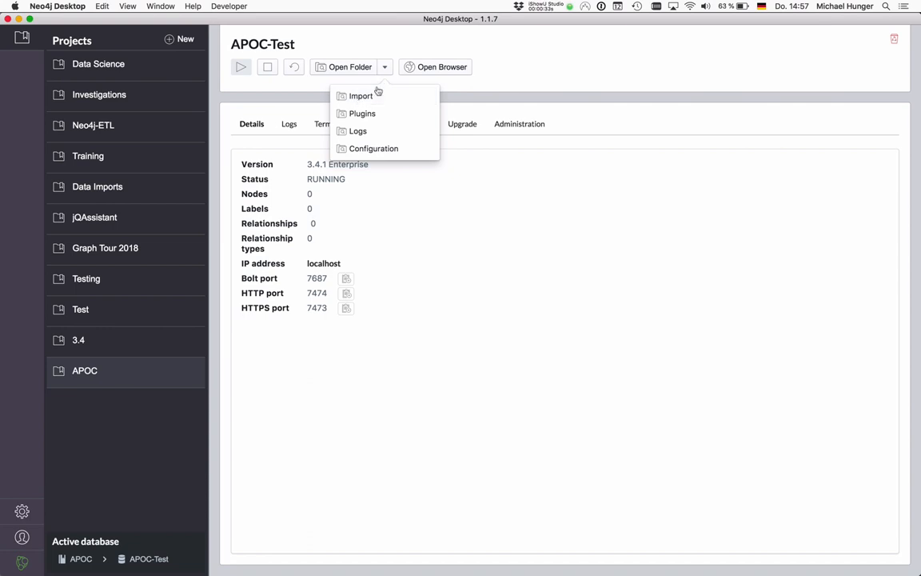
Open the import folder and Quick Look people.csv and actors.csv, scrolling through their rows.
left_click(361, 96)
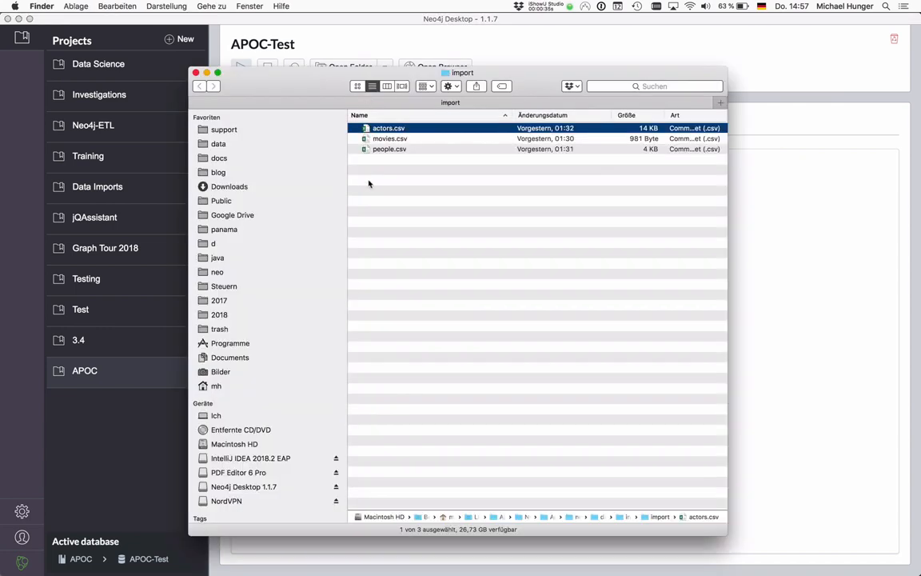
left_click(390, 138)
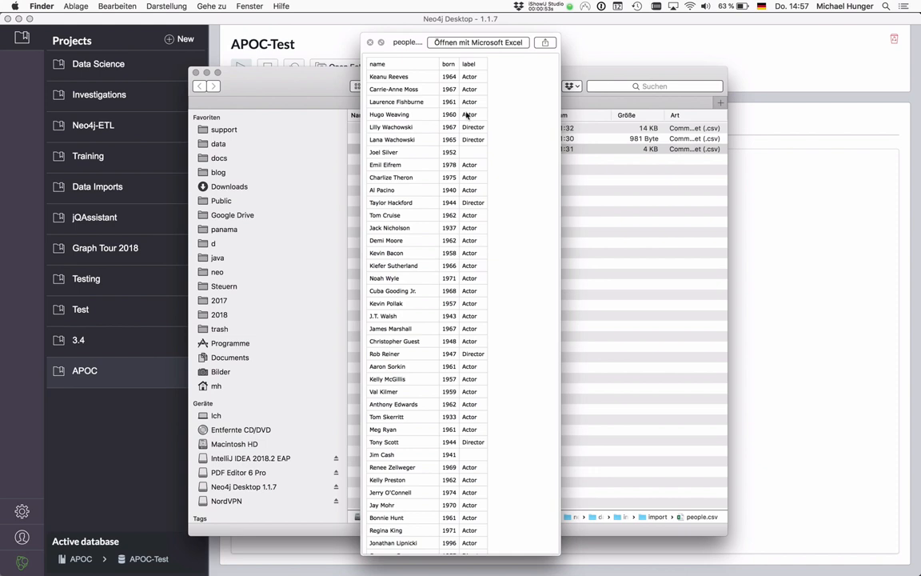
mouse_move(467, 139)
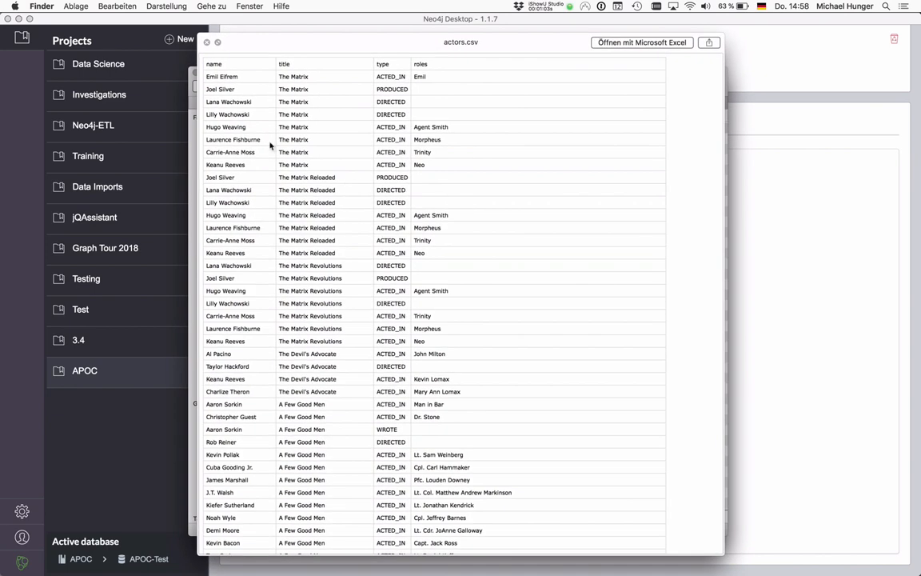
mouse_move(291, 83)
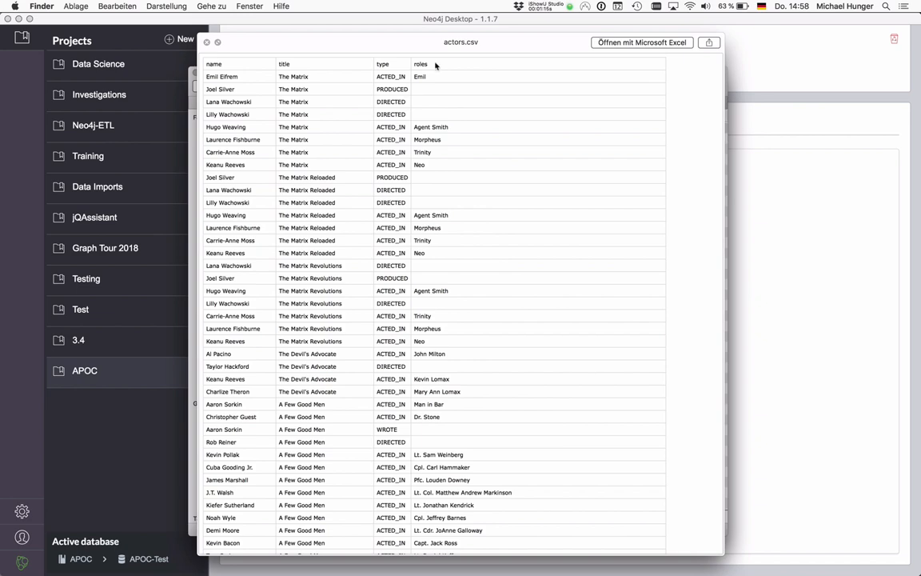
mouse_move(432, 440)
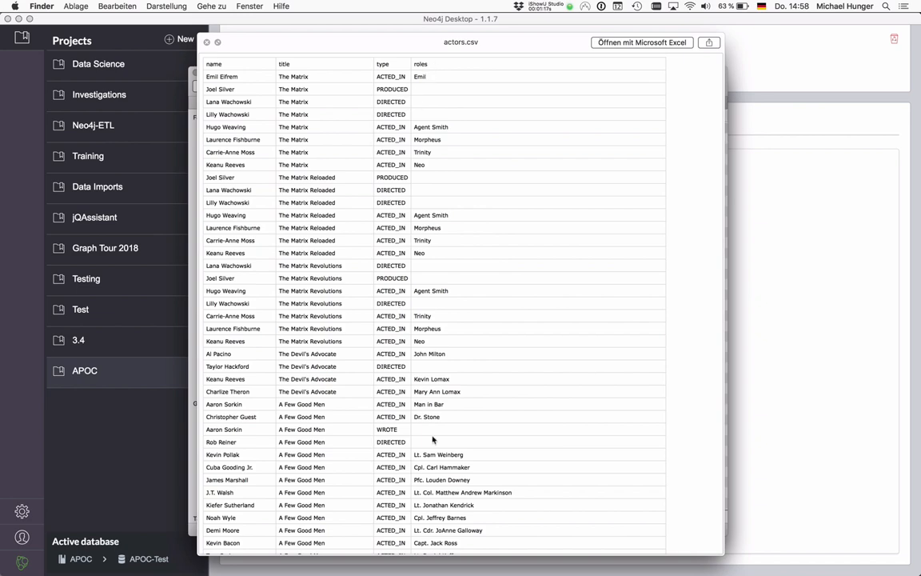
scroll("down", 3)
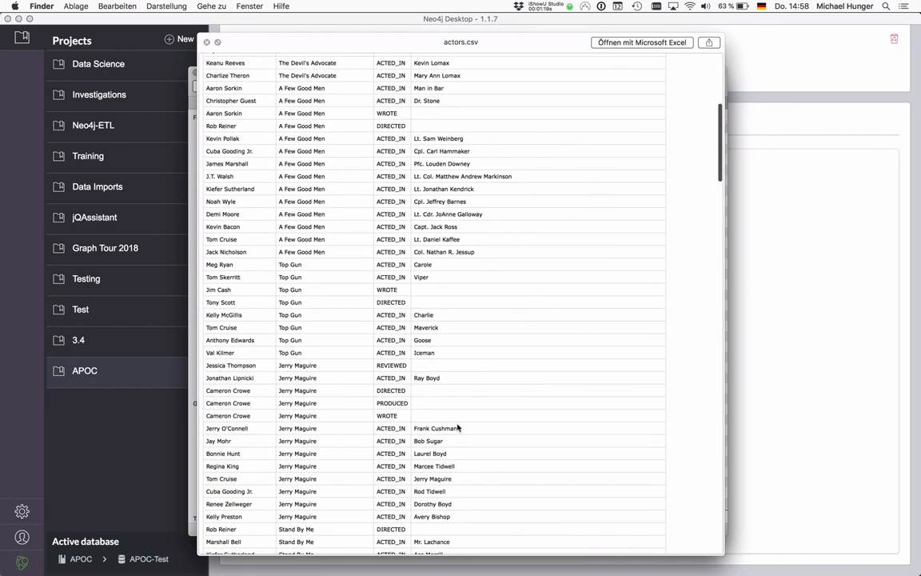
scroll("down", 3)
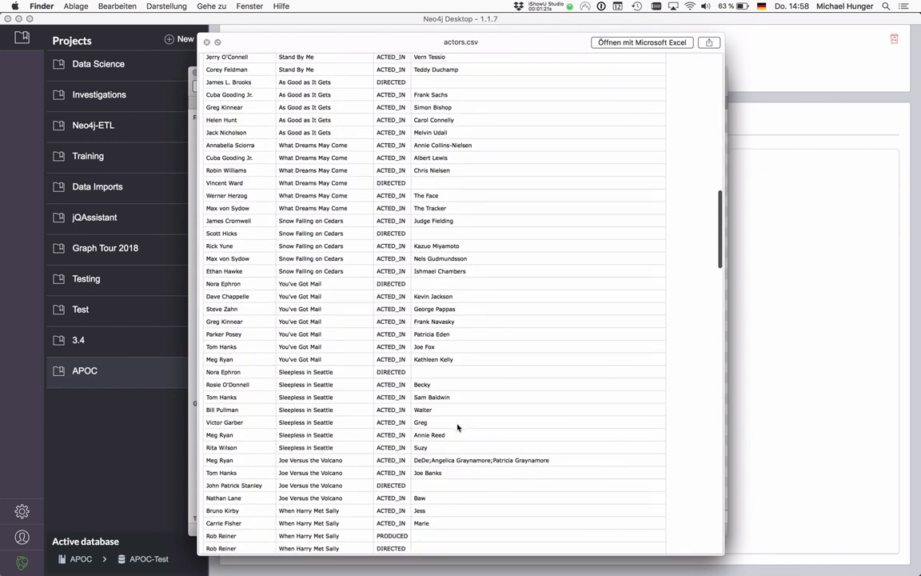
scroll("down", 3)
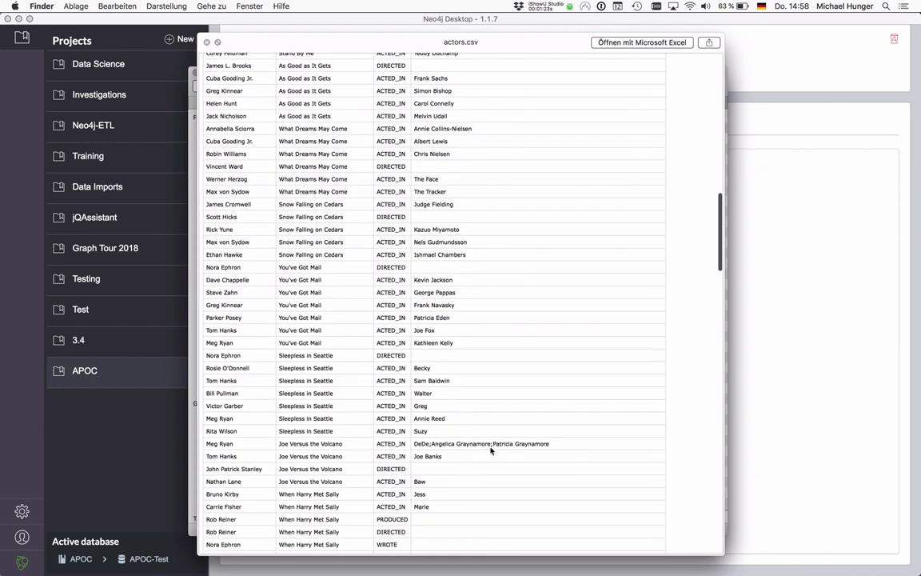
mouse_move(482, 451)
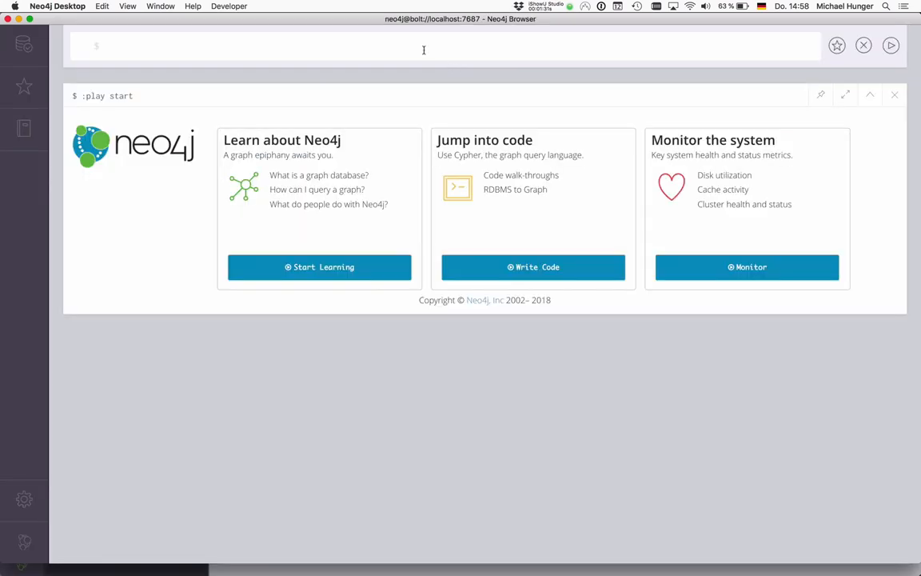
Run load csv with headers from "file:///movies.csv" as row return row.
type("load")
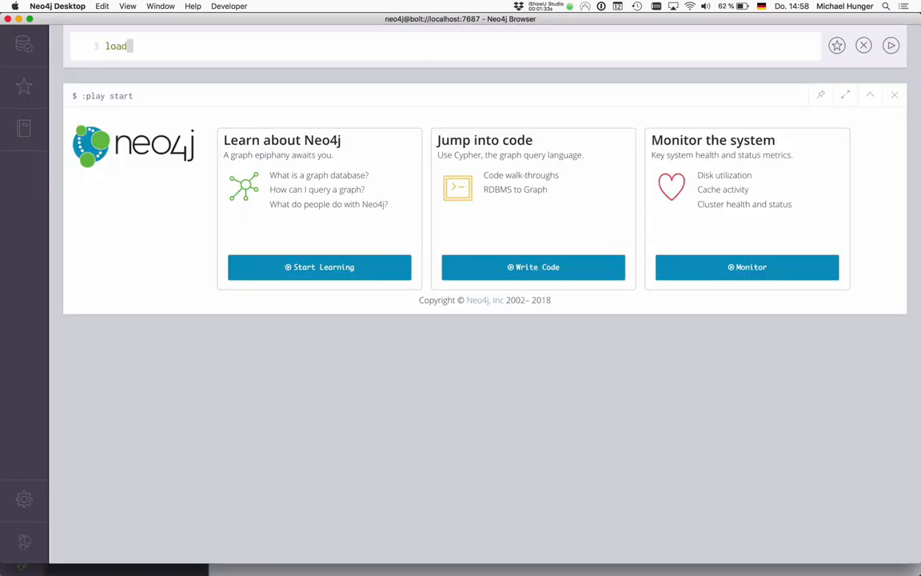
type("csv with headers from \"fi")
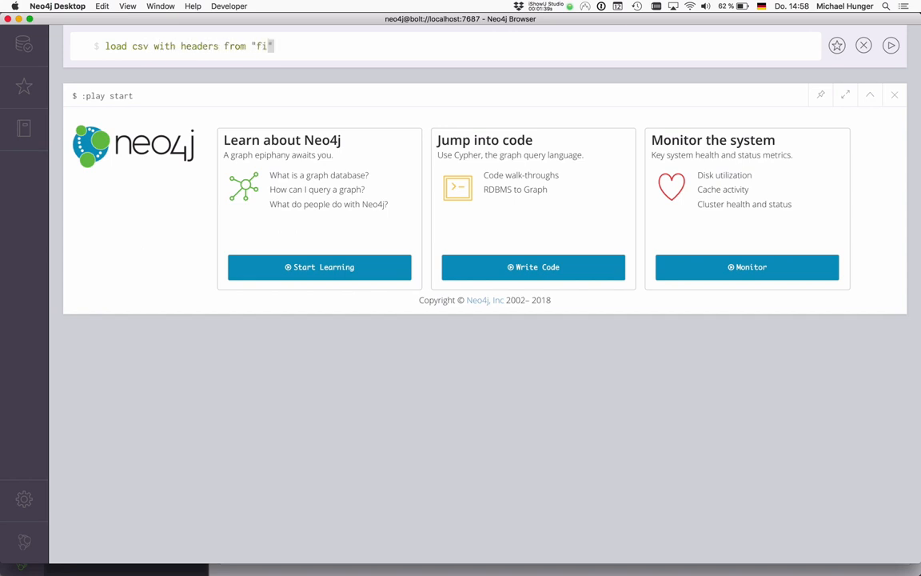
type("le://\"")
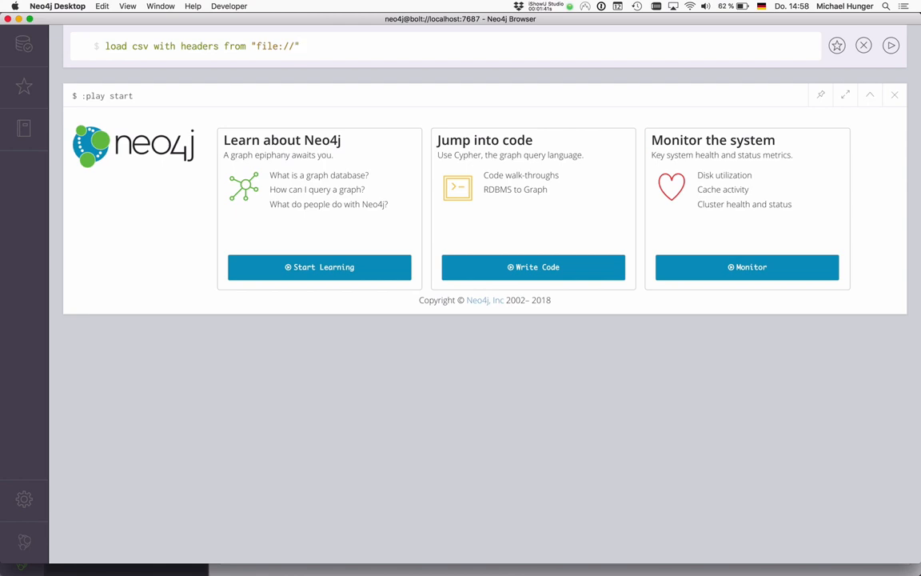
type("movies.")
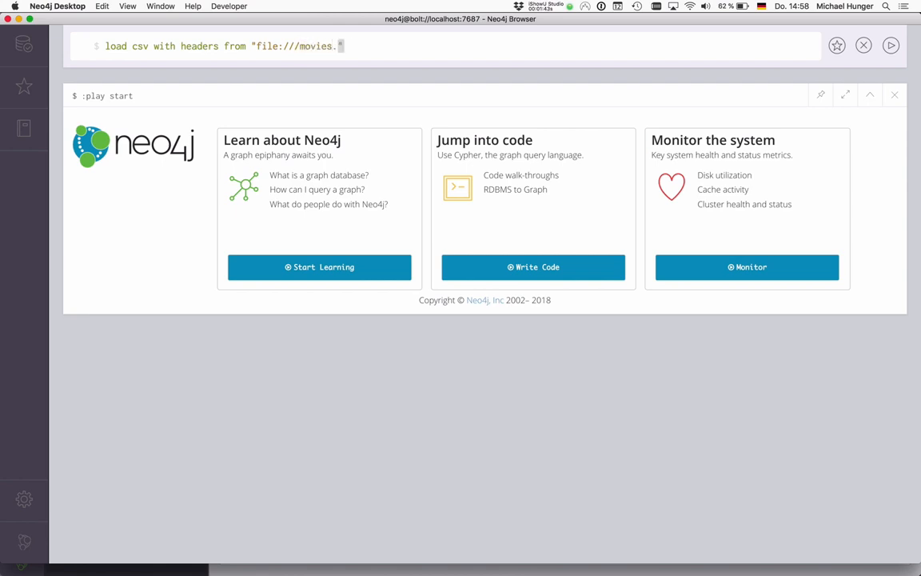
type("csv\" as row")
type("return row")
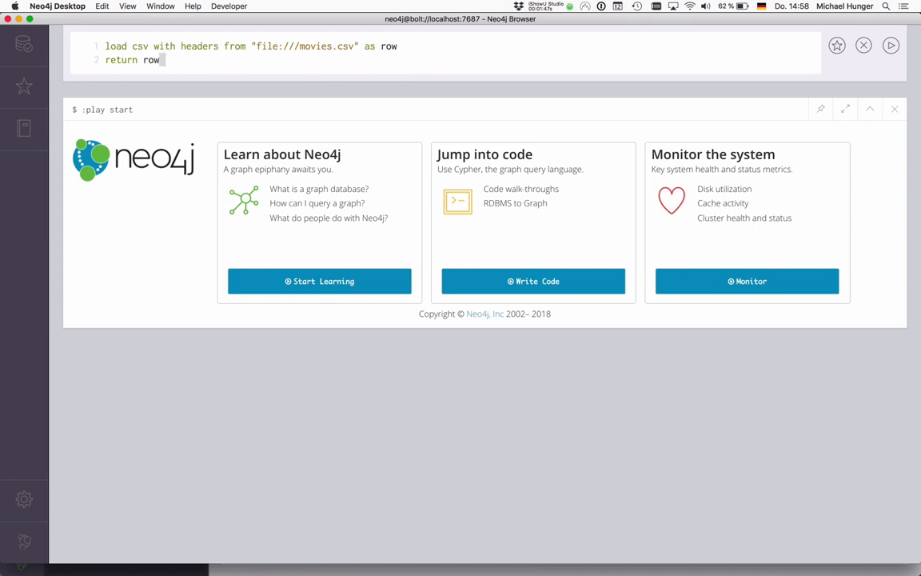
left_click(891, 44)
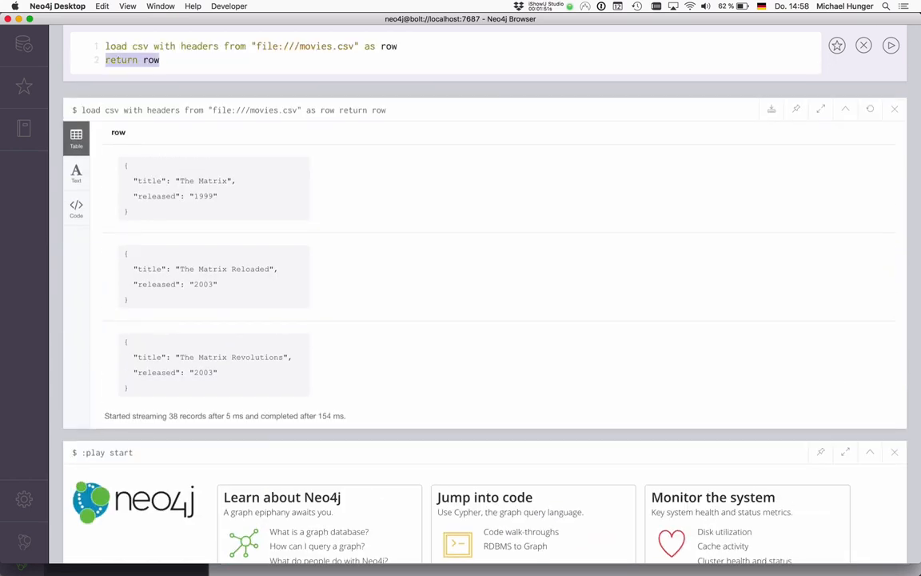
Rewrite the query to create (m:Movie) and set its properties from the whole row.
type("create")
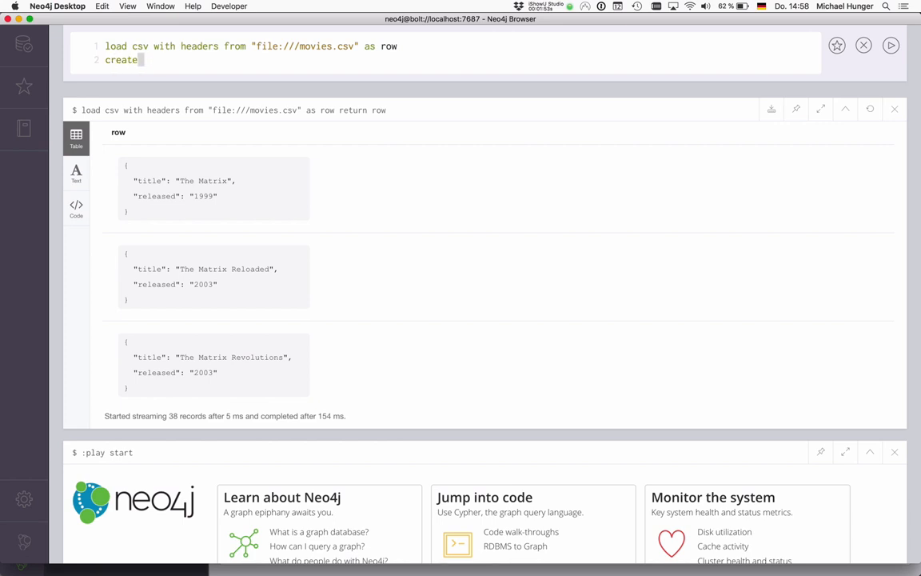
type("(m")
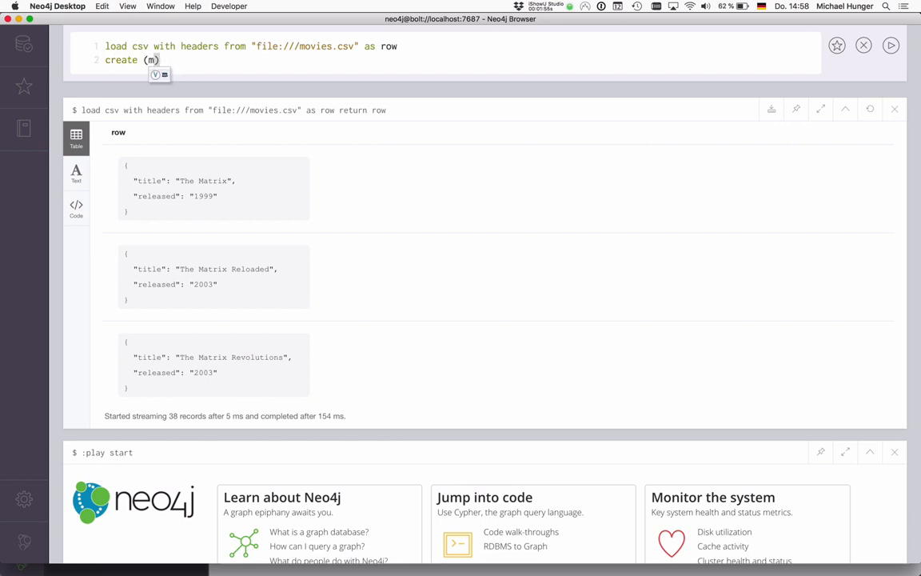
type(":Movie")
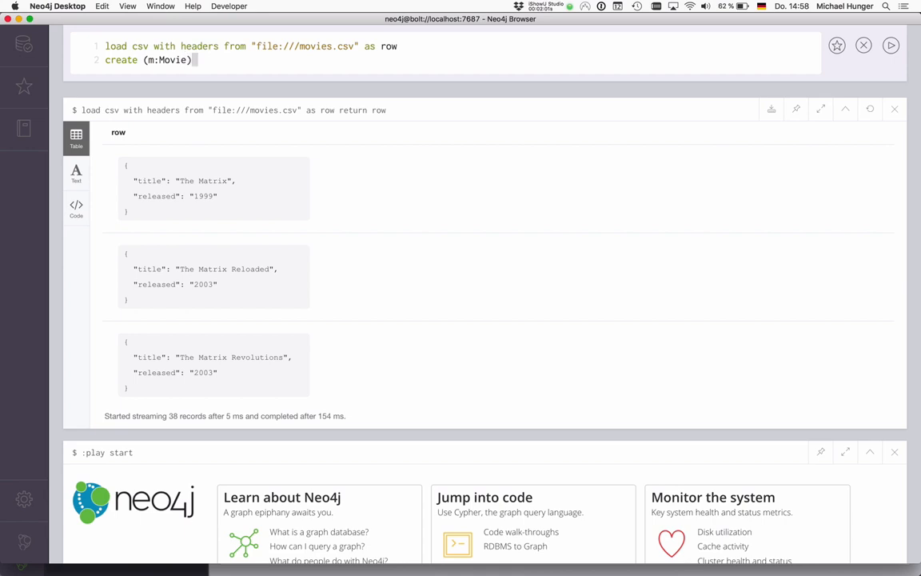
type("set")
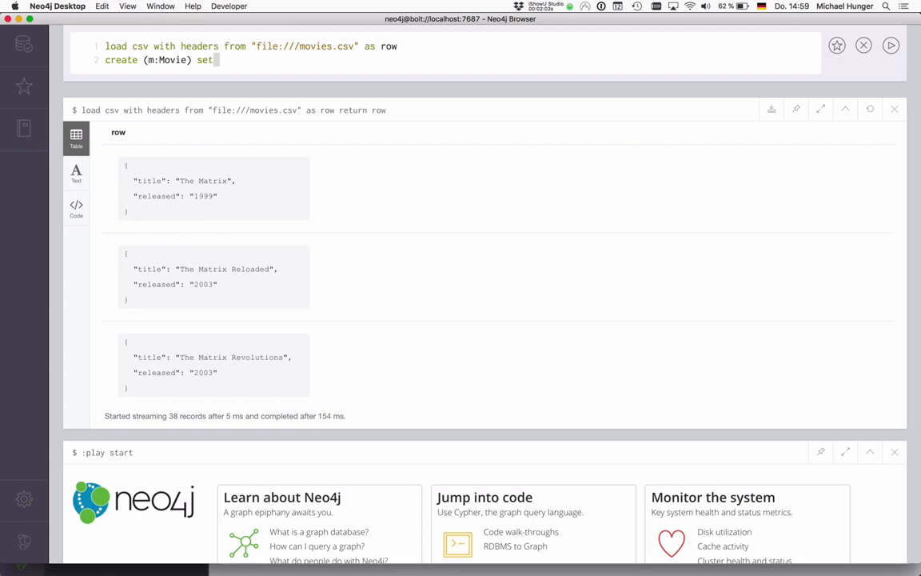
type("m")
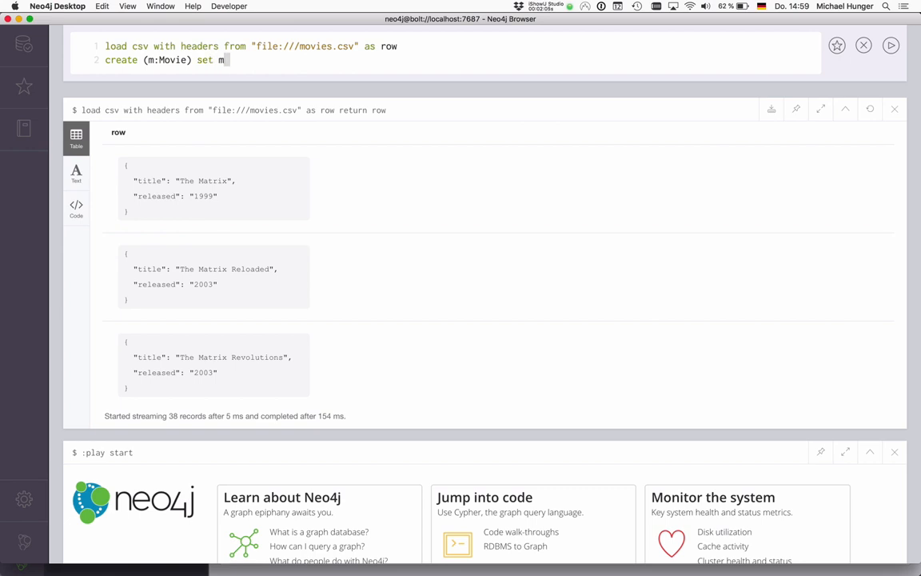
type("row")
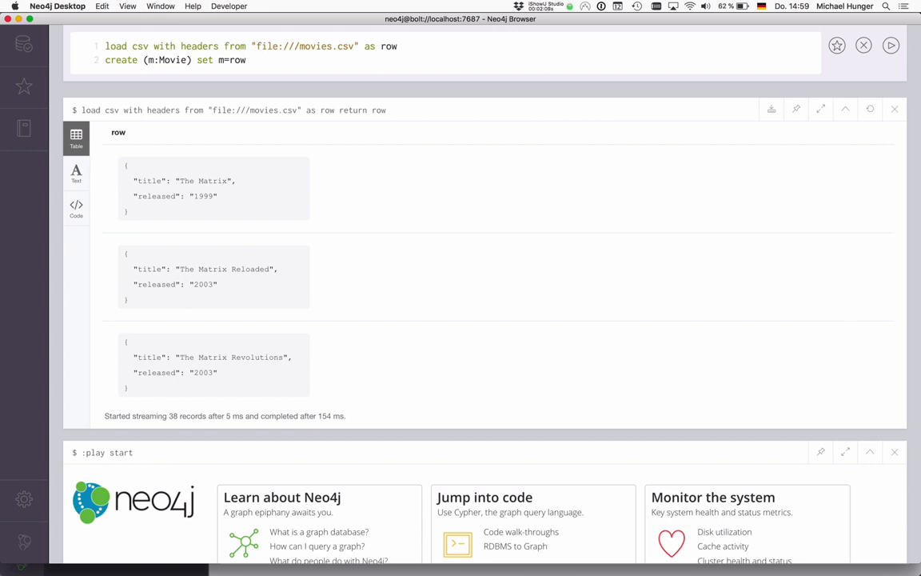
type("+=")
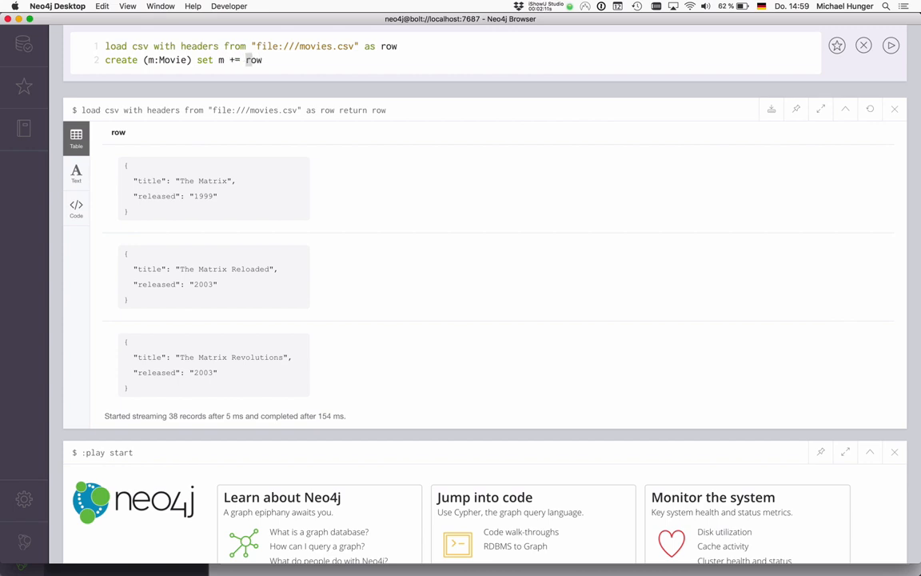
Replace the whole-row assignment with row {.title, released: toInteger(row.released)} and run it.
double_click(253, 60)
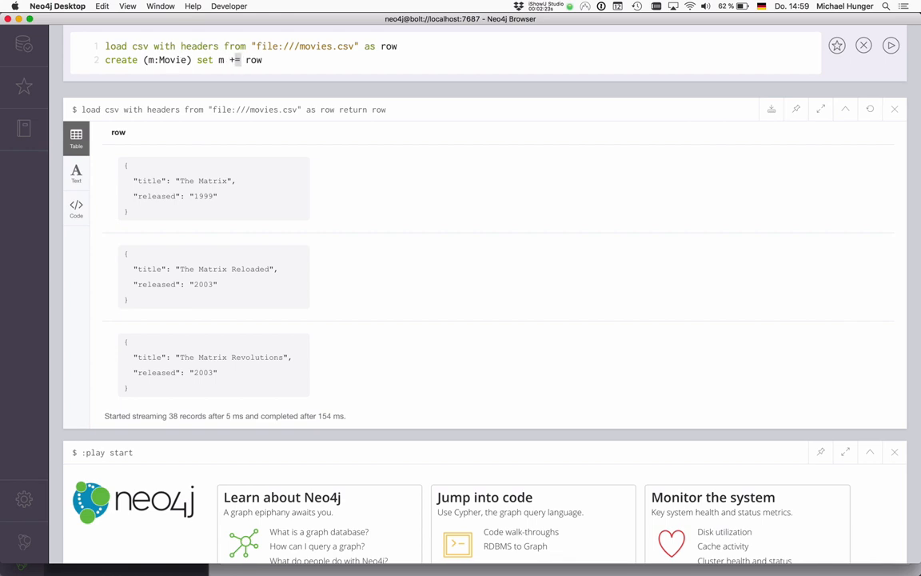
double_click(204, 195)
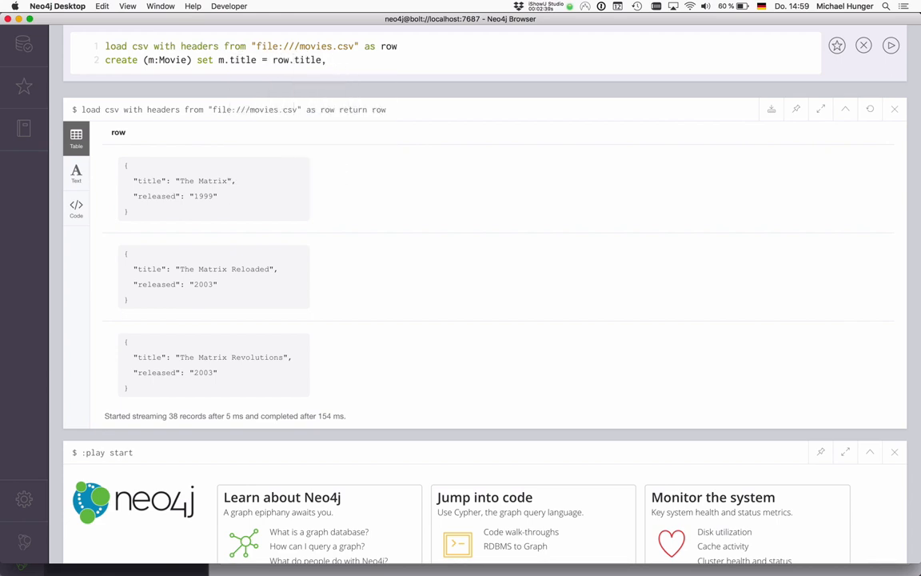
type("m.released = row.released)")
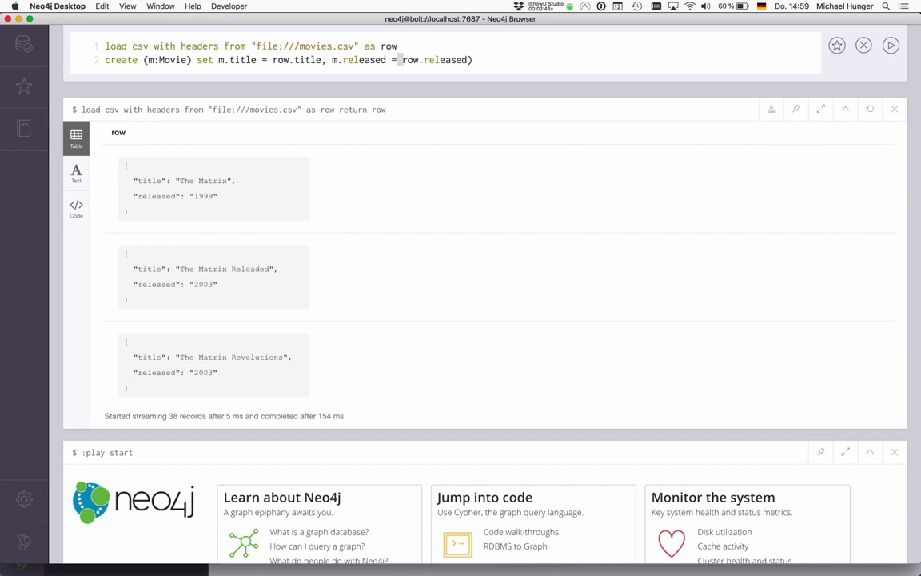
type("ti")
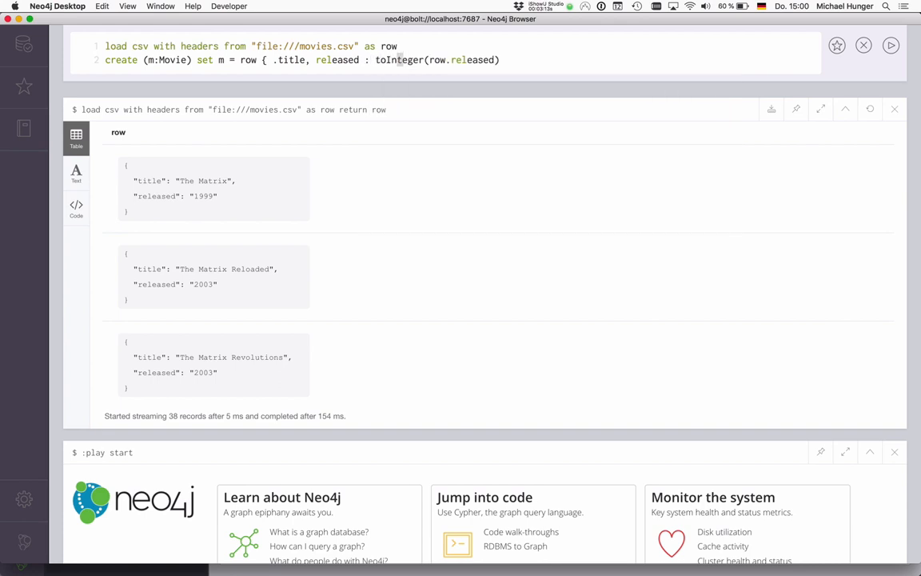
type("}")
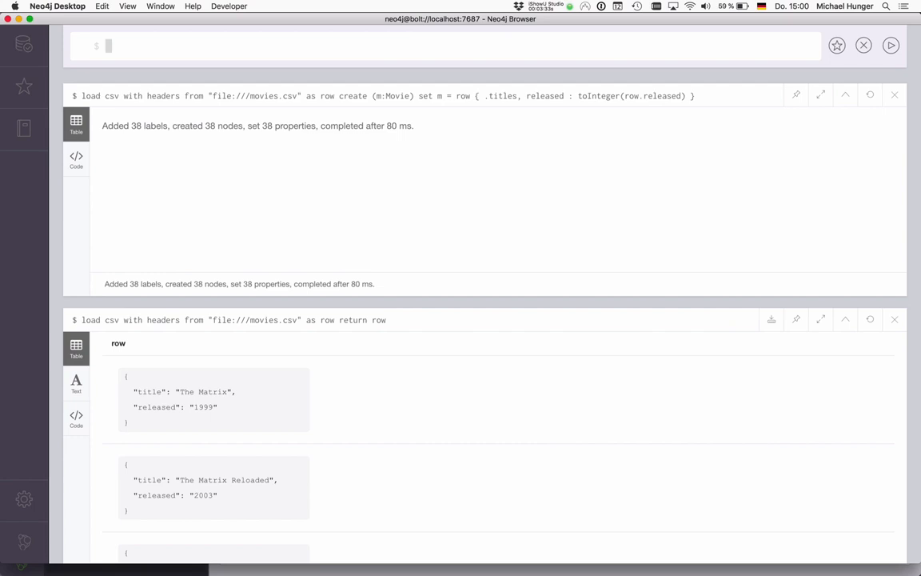
Show 25 Movie nodes as a graph and caption them by title instead of released.
left_click(24, 45)
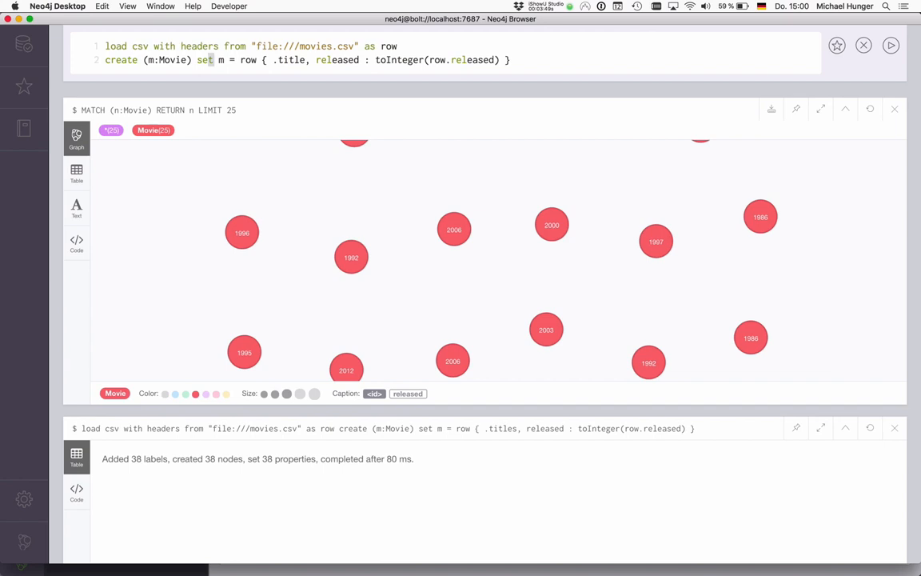
type("match (n)")
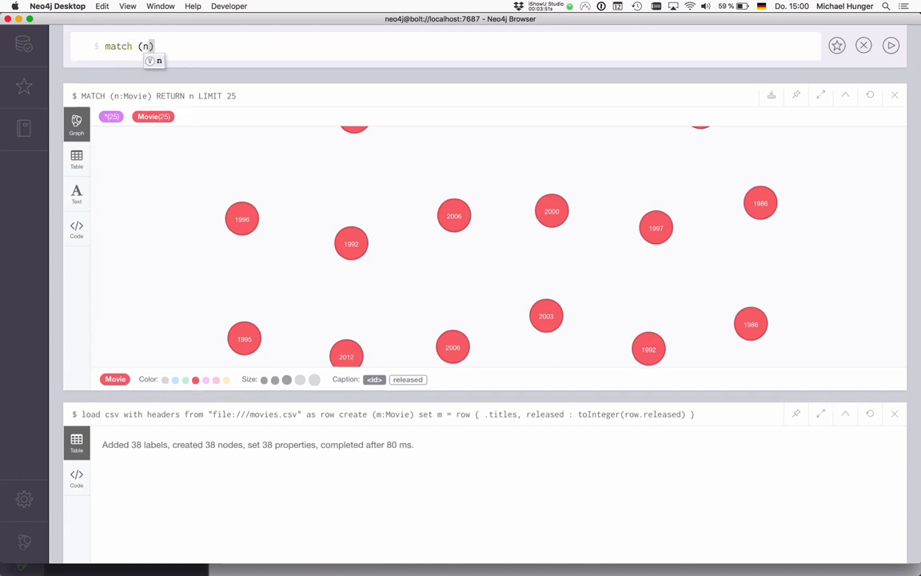
type("detach delete")
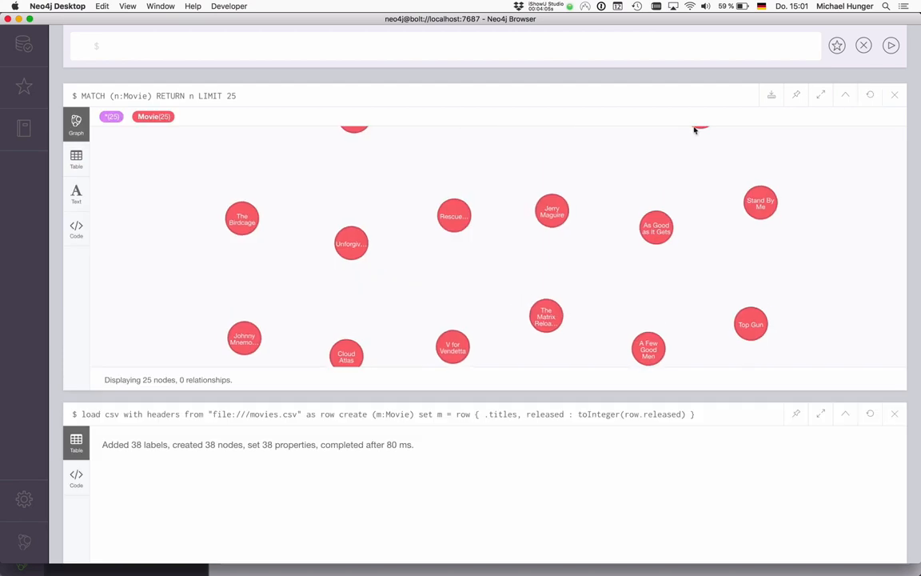
mouse_move(571, 316)
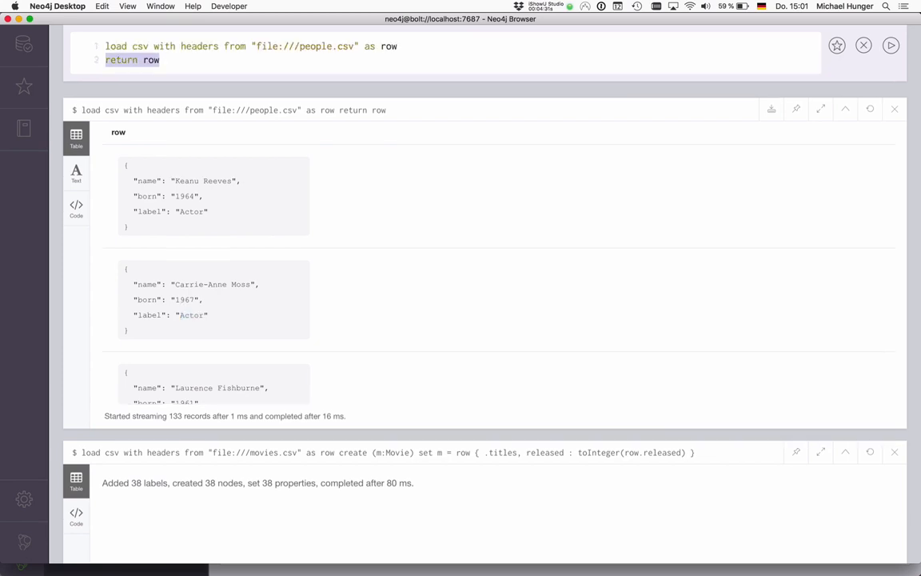
Add 'with row where row.label = 'Actor'' to the people.csv preview query.
type("where")
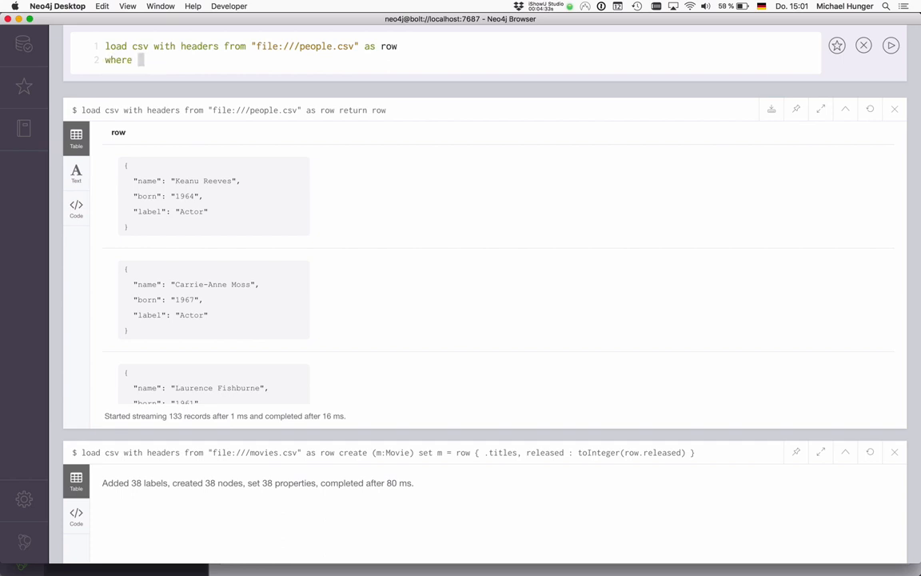
type("row")
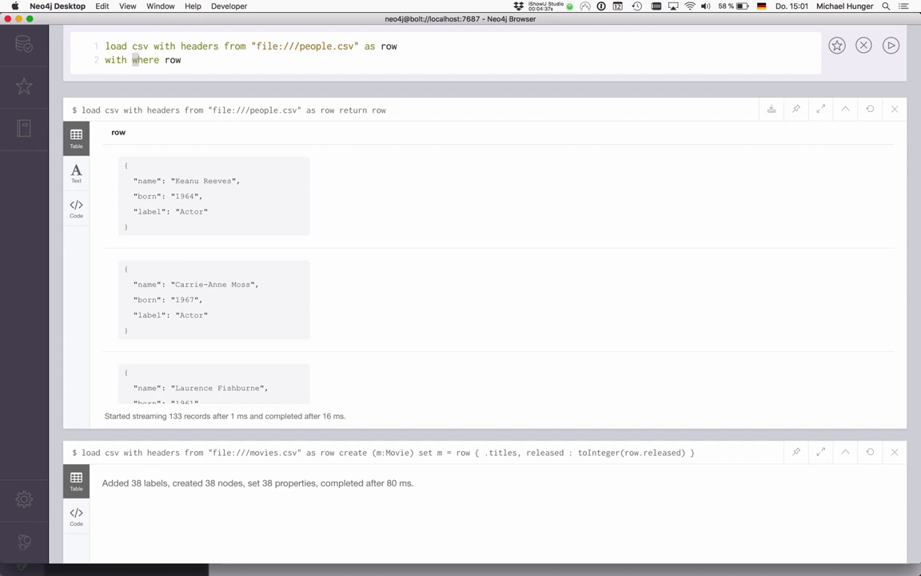
type("row.")
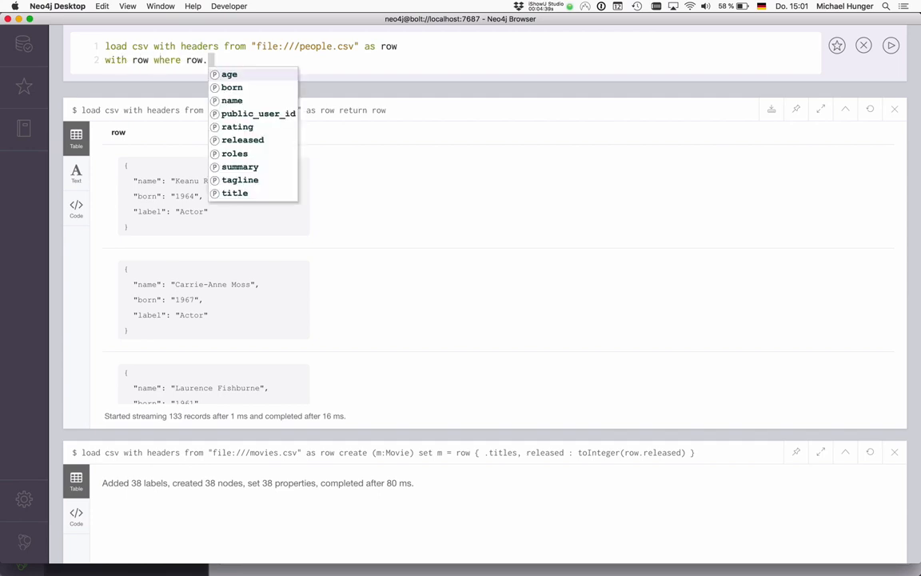
type("label = 'Actor")
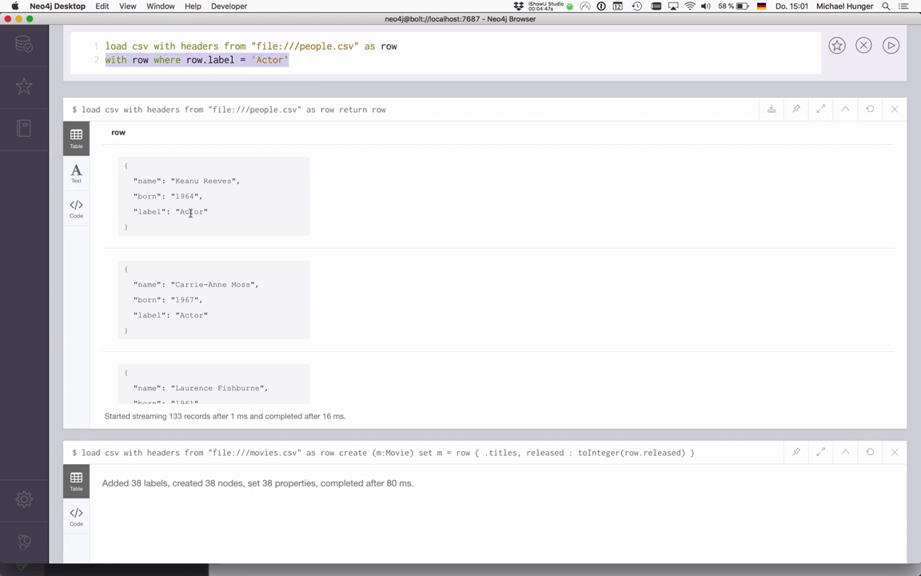
double_click(192, 211)
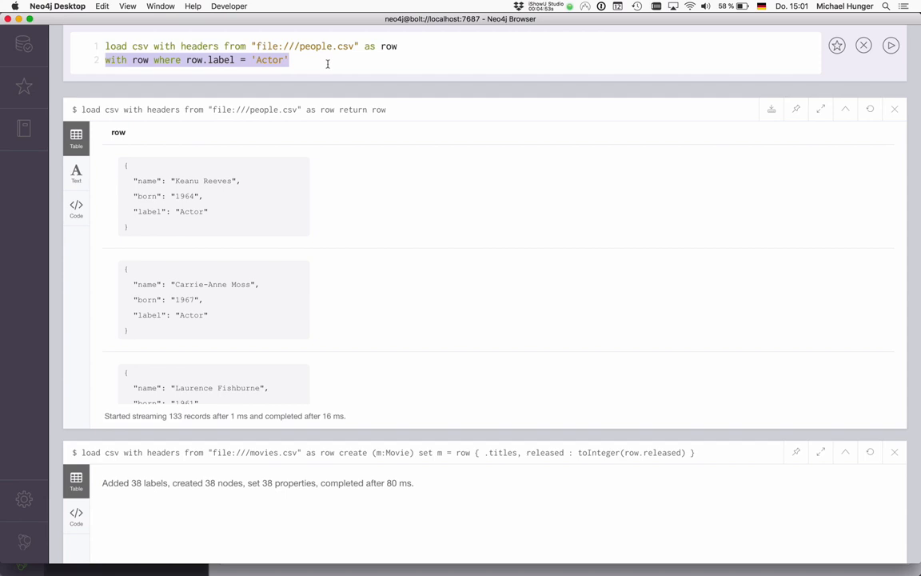
mouse_move(200, 173)
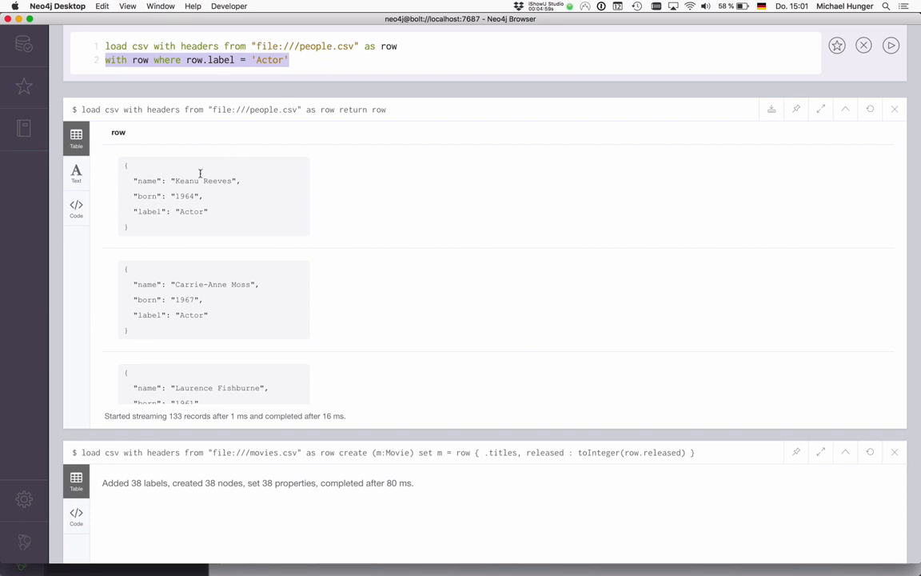
mouse_move(230, 158)
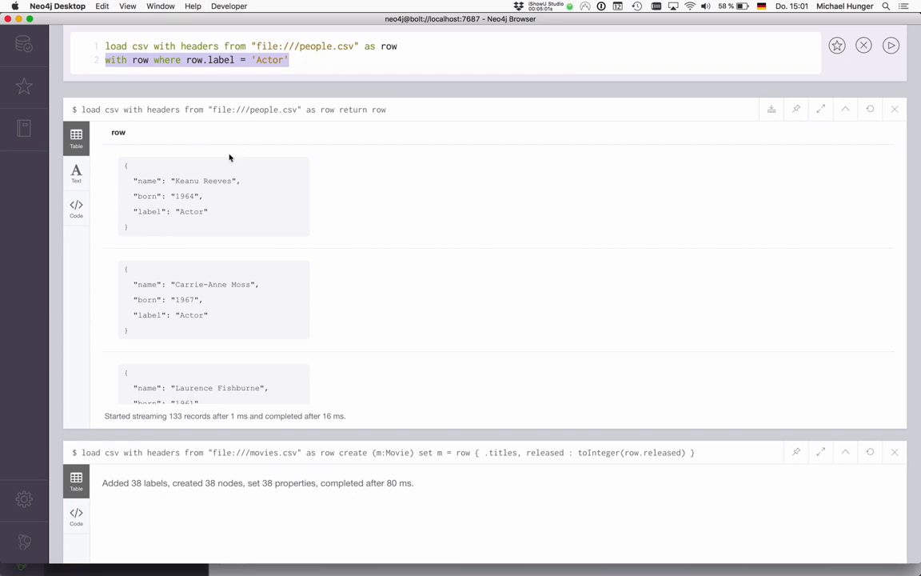
Write call apoc.create.node(['Person', row.label], row...) for each people.csv row.
type("call apoc.")
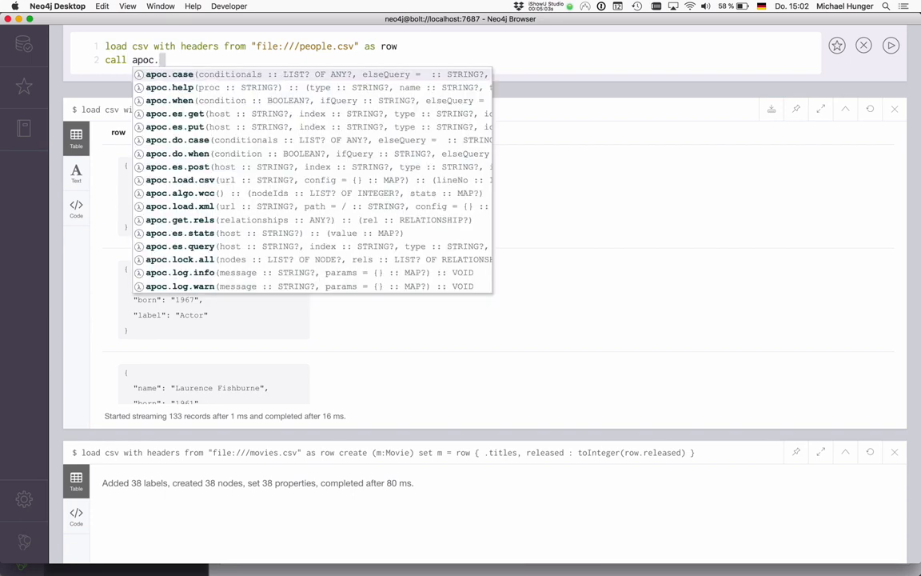
type("create.nd")
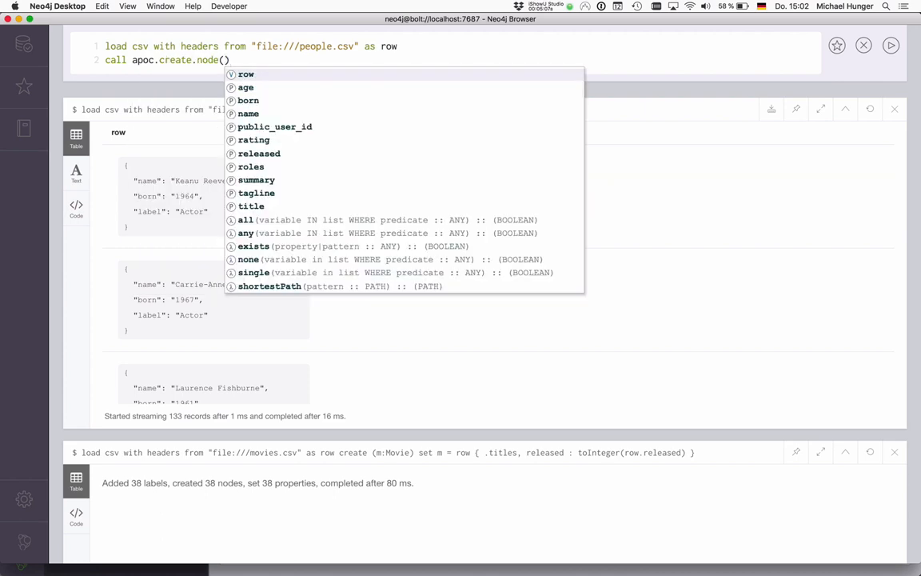
type("[]")
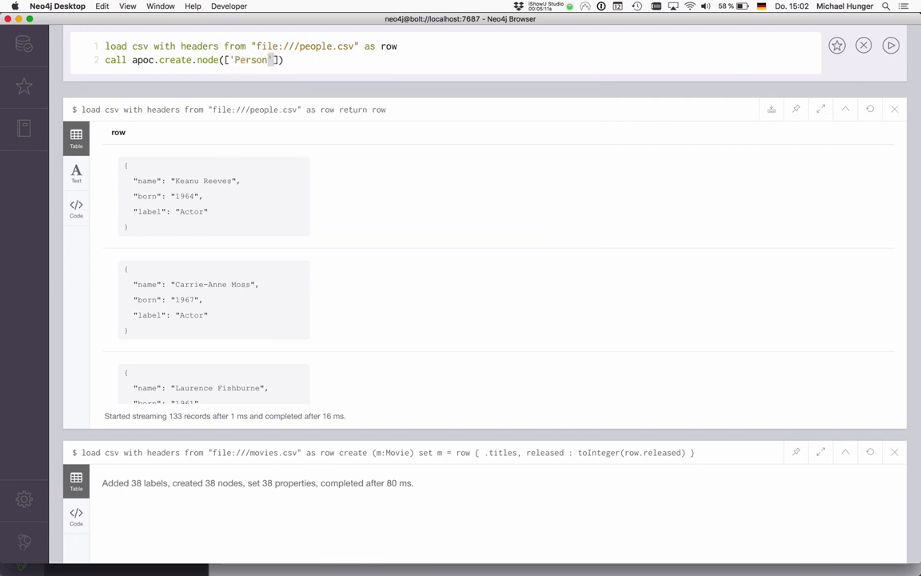
type(",")
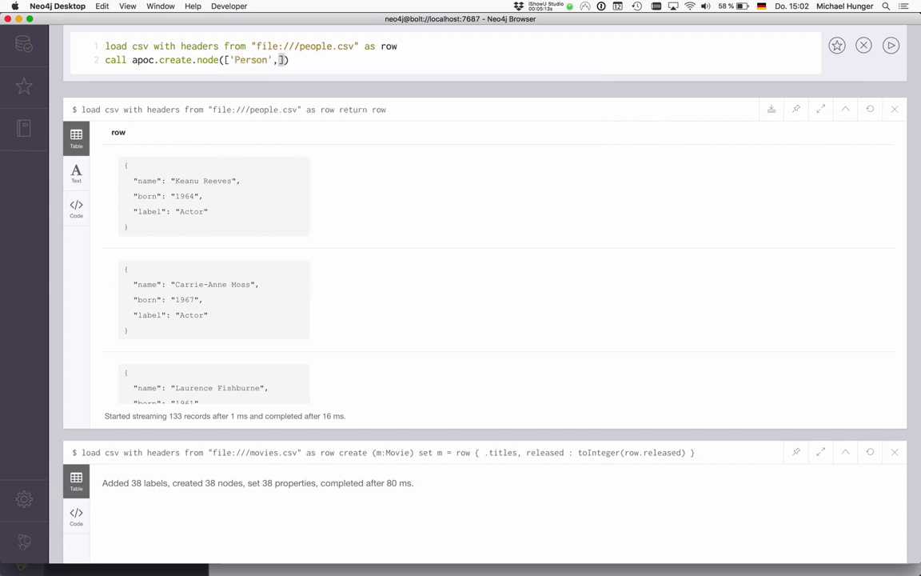
type("row.")
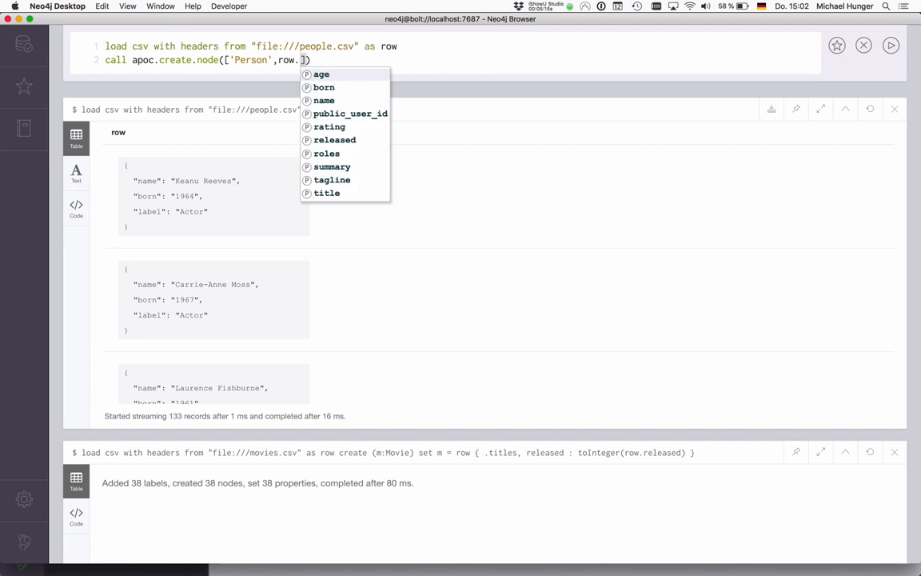
type("label")
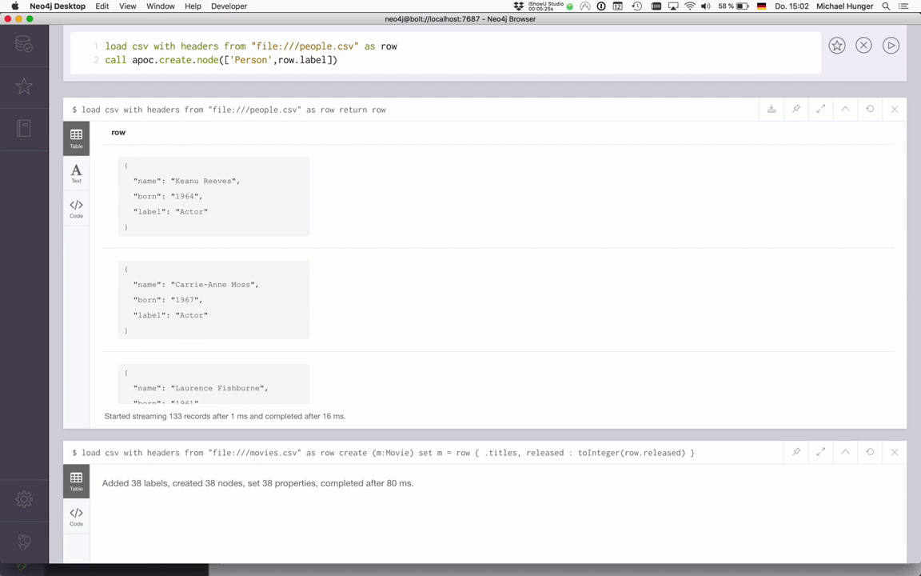
type(",")
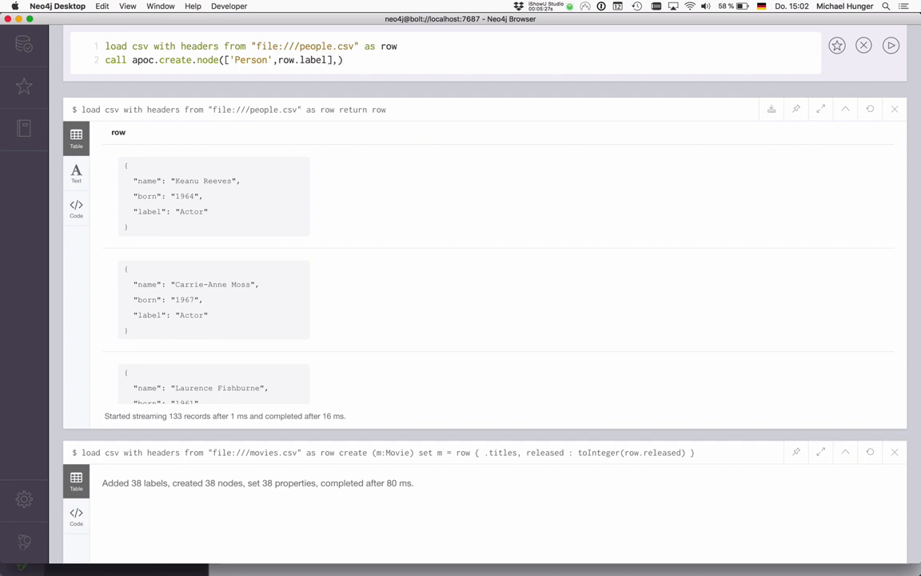
type("row")
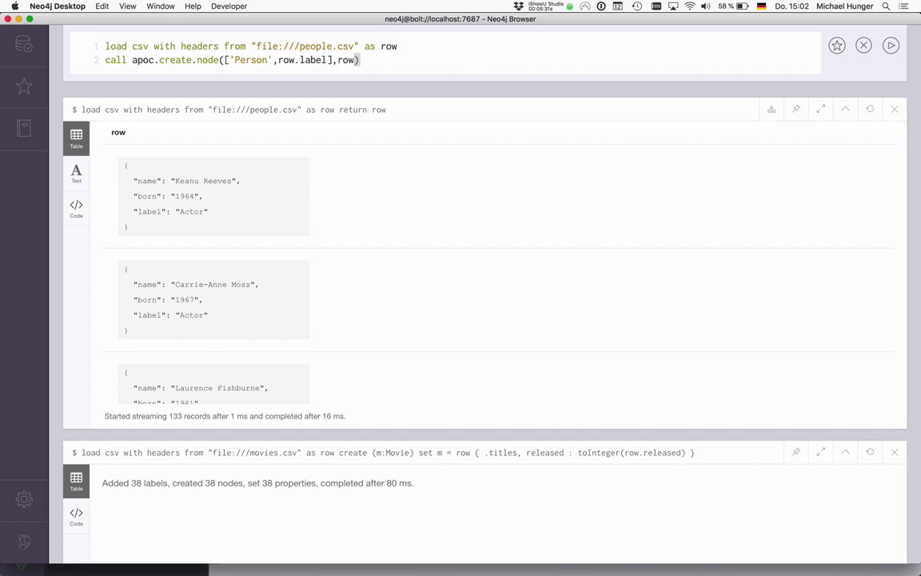
Give the node {name, born: toInteger(row.born)} and finish with yield node return node.
type("{tit")
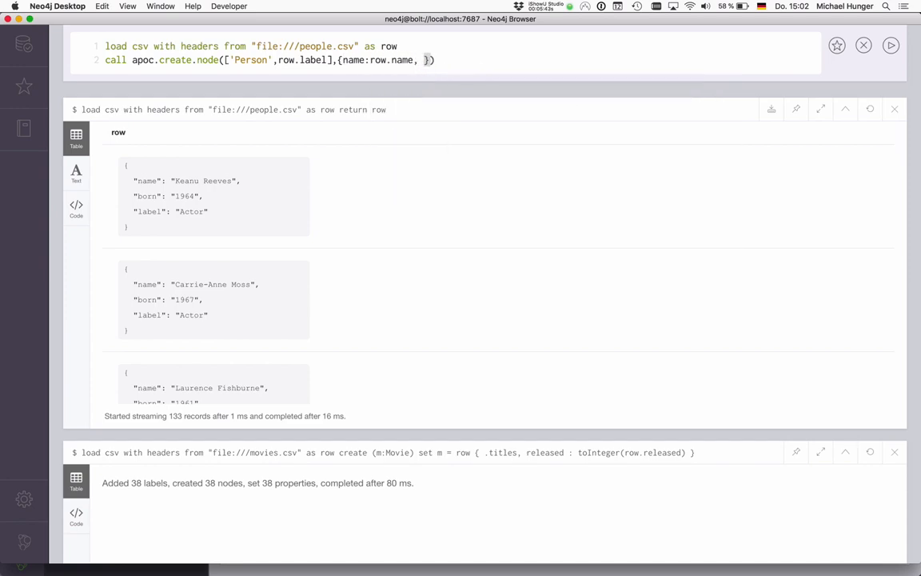
type("born:")
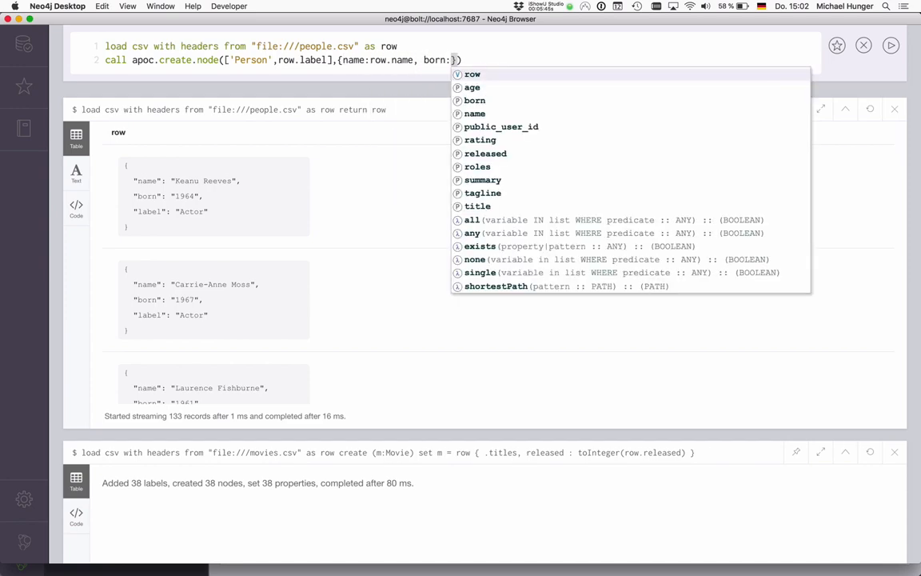
type("toInteger(row.born")
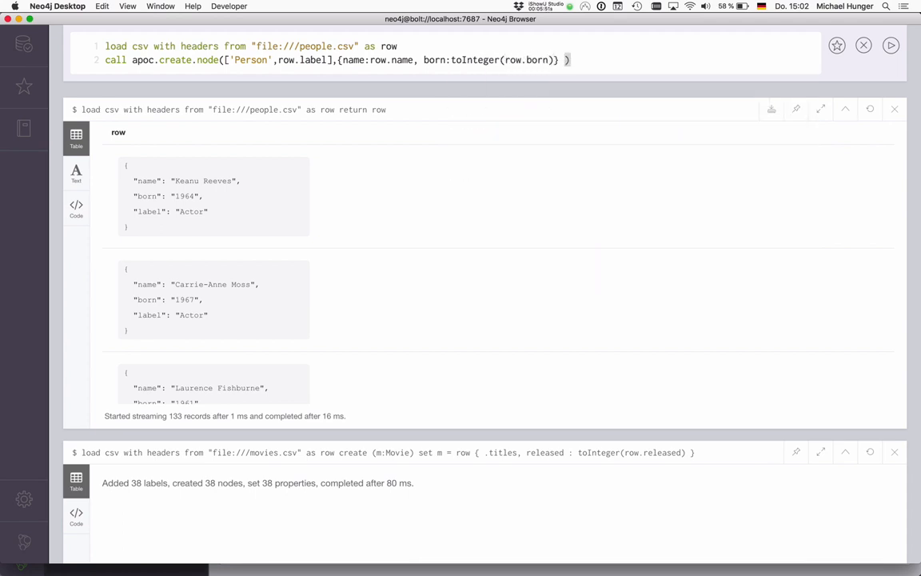
type("yield node")
type("return co")
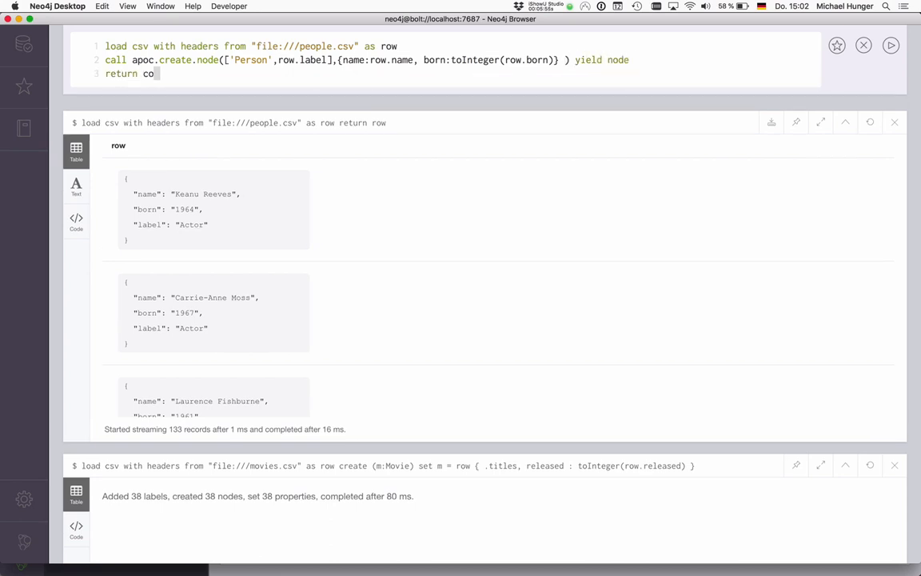
type("node")
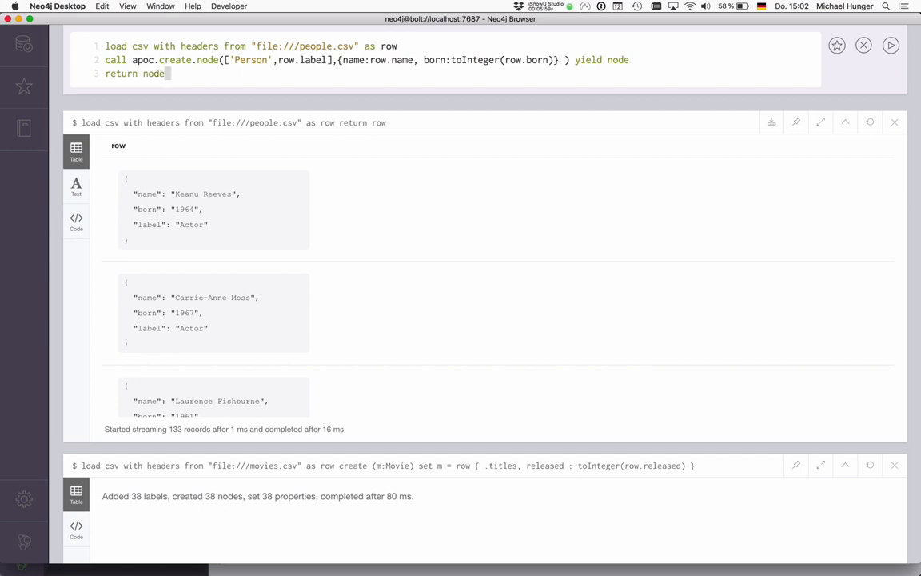
mouse_move(332, 101)
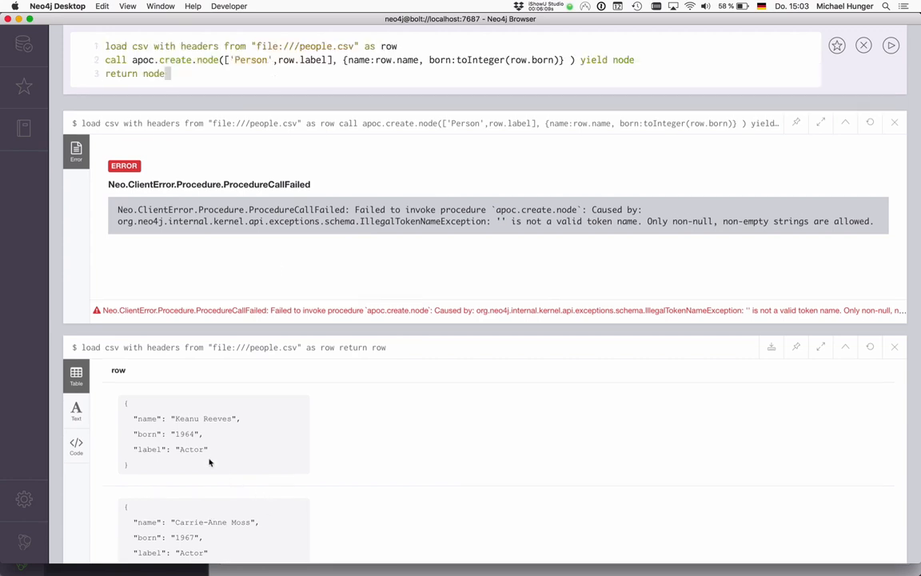
Replace row.label with CASE row.label WHEN "" THEN [] ELSE [row.label] END and run, creating 133 nodes.
scroll("down", 3)
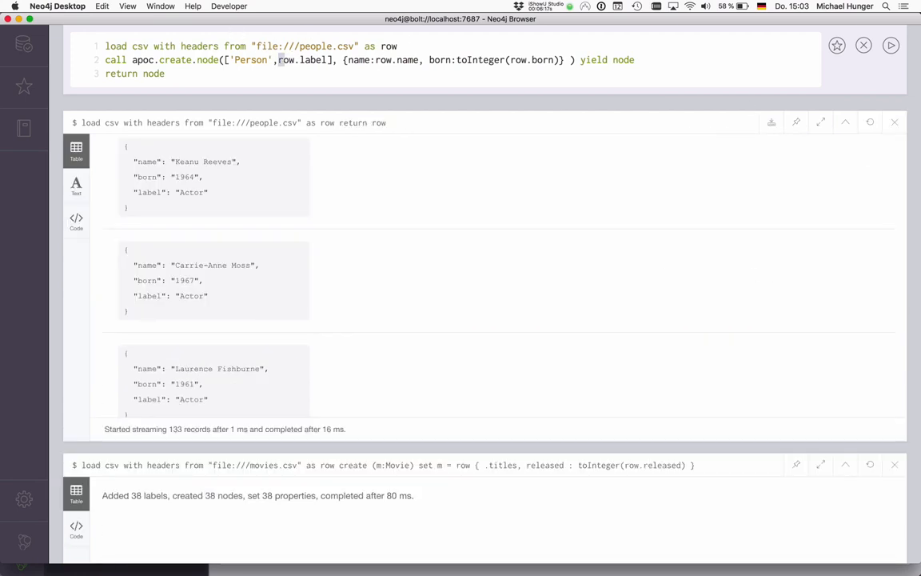
double_click(306, 61)
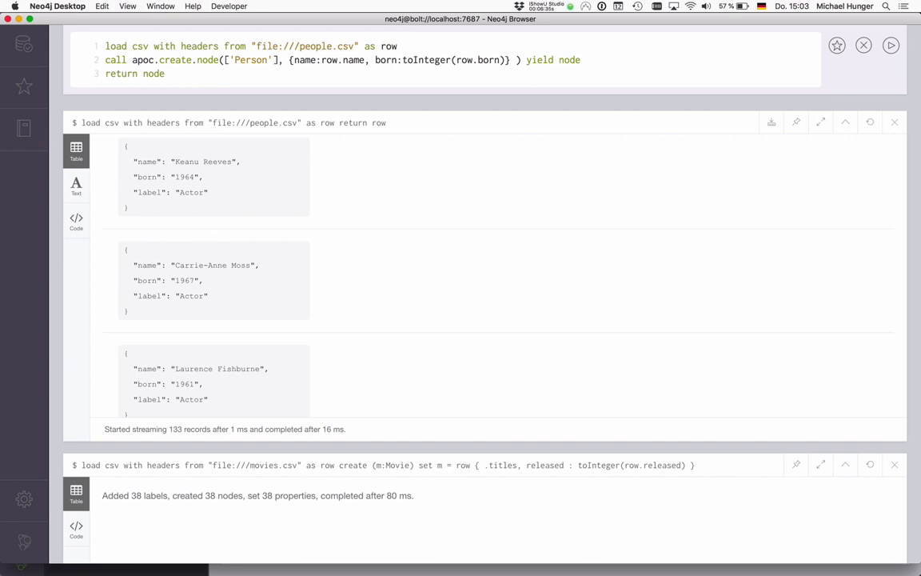
type("+")
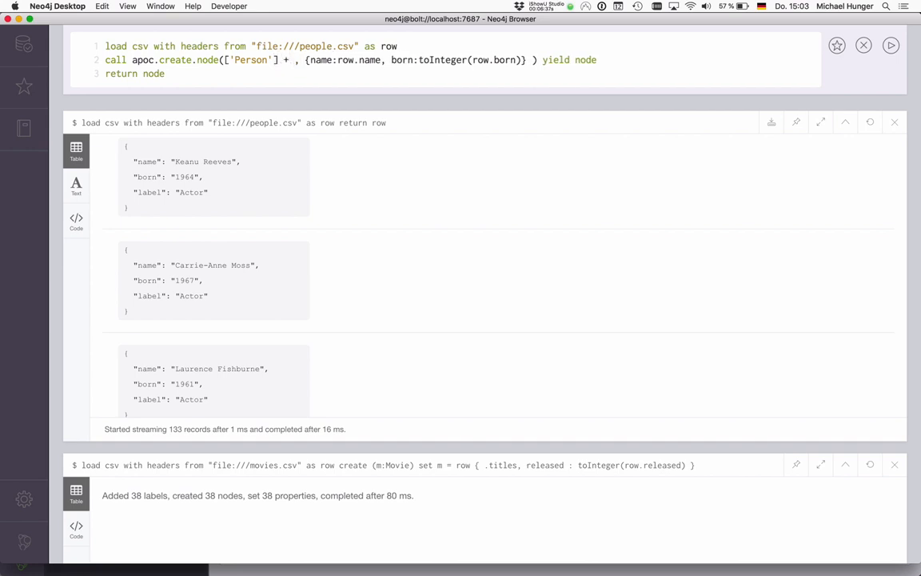
type("case")
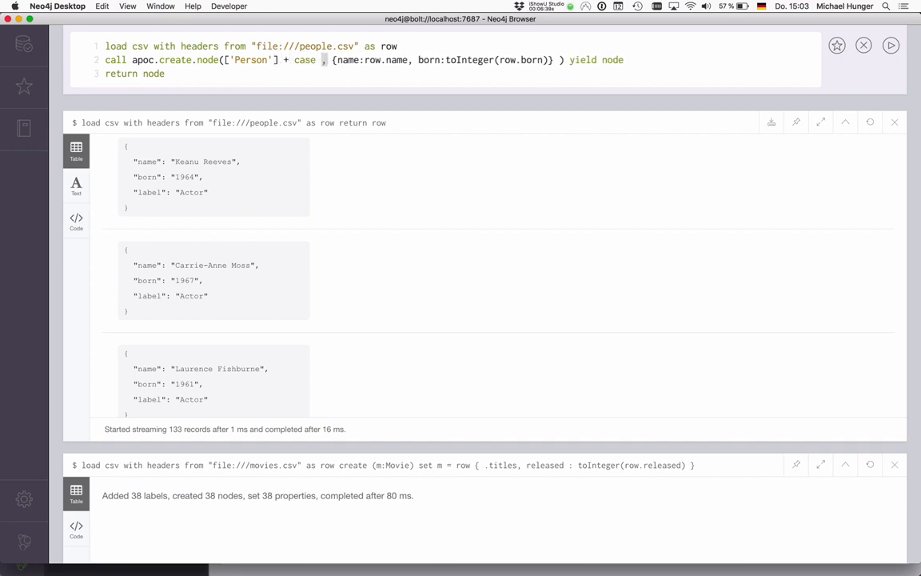
type("row.label when \"\" then [")
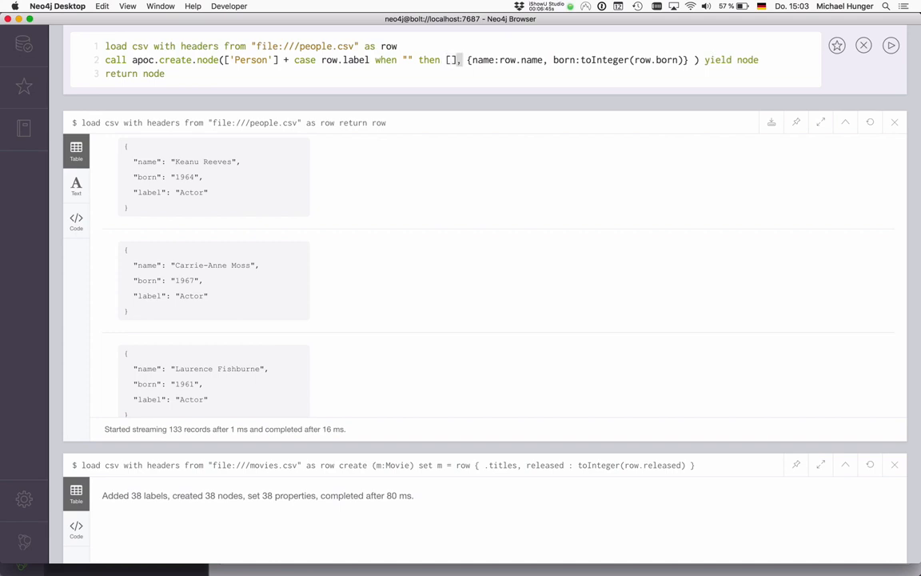
type("eel")
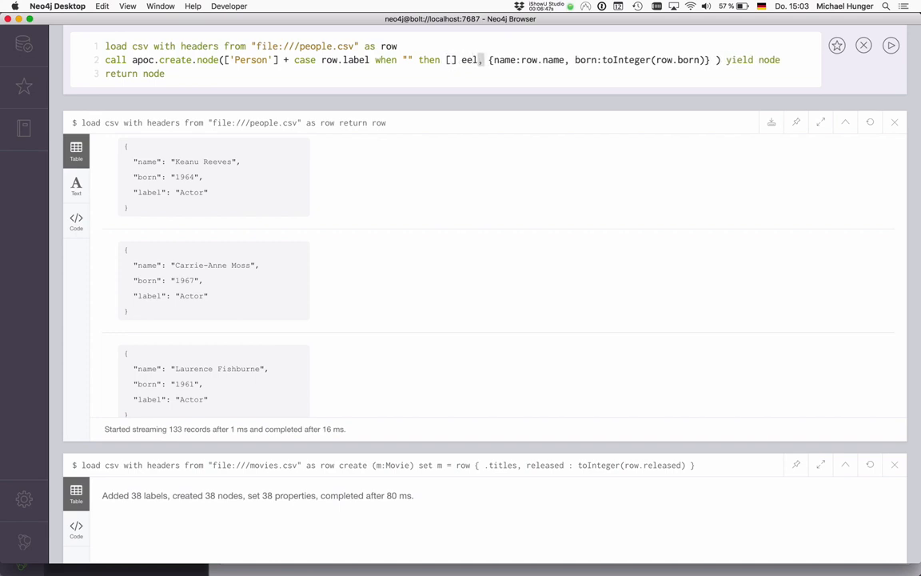
key("BackSpace")
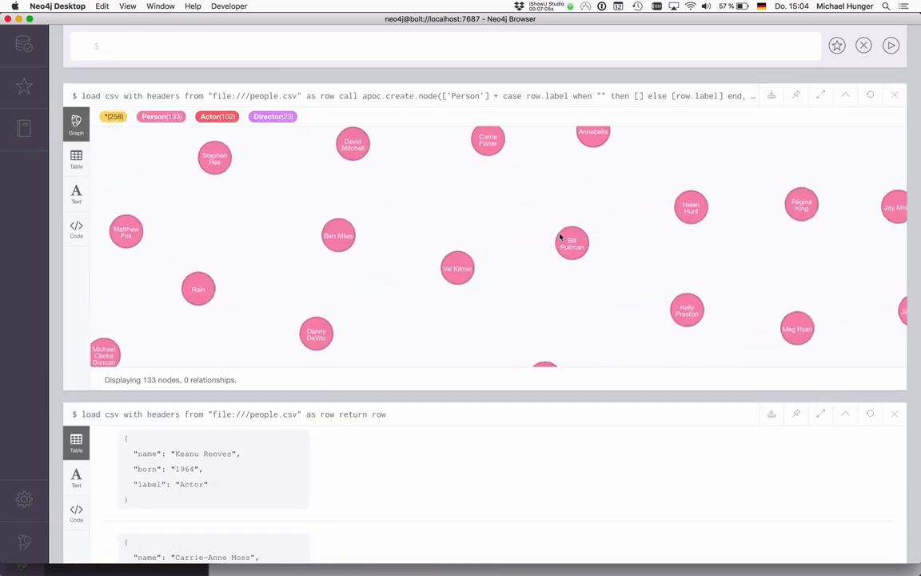
Restyle the Actor and Person label tags so Person nodes show grey.
left_click(457, 267)
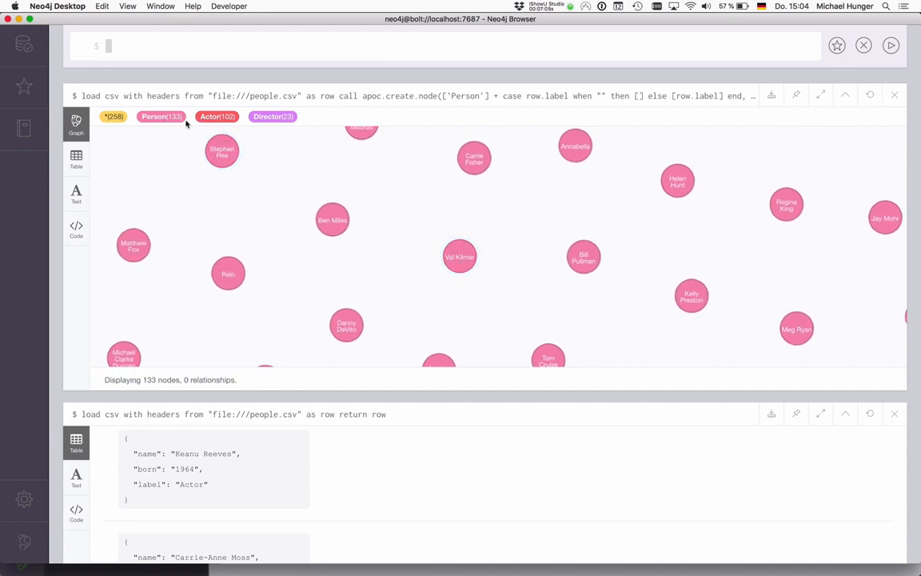
left_click(218, 115)
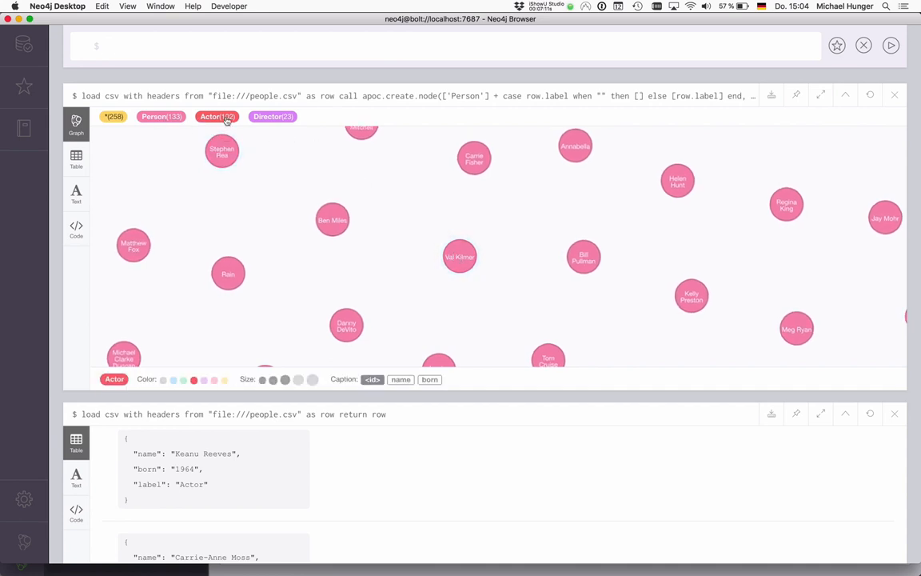
left_click(272, 116)
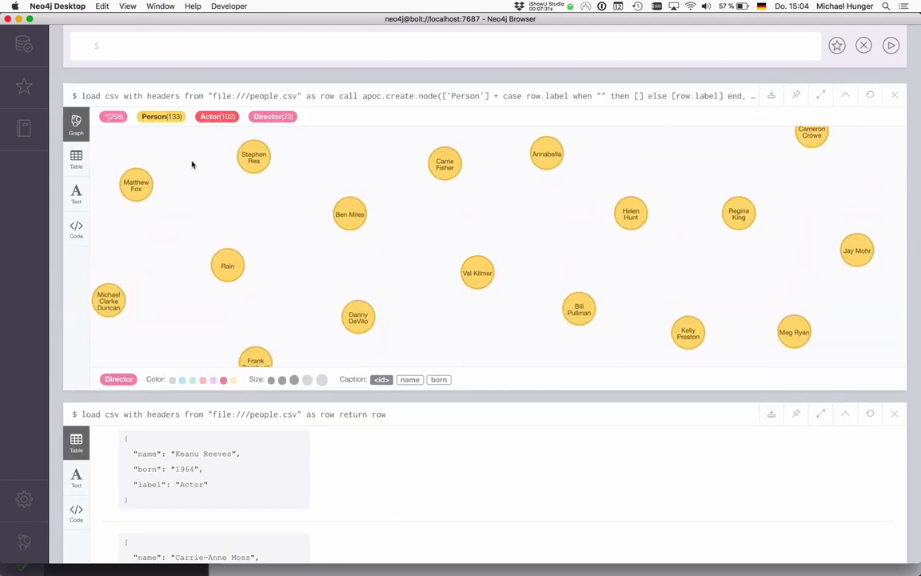
left_click(162, 116)
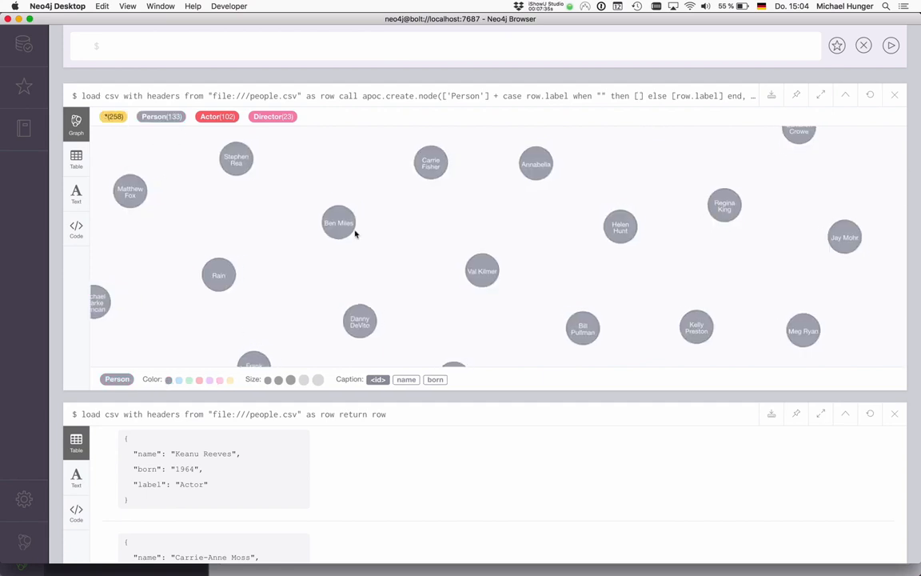
Inspect the labels and properties of Ben Miles, Annabella Sciorra and Val Kilmer.
left_click(339, 222)
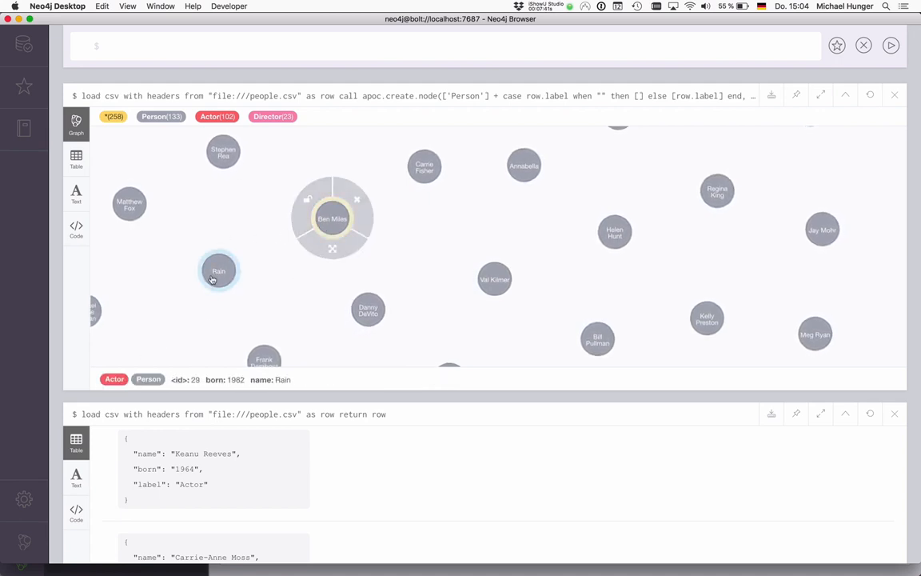
left_click(524, 165)
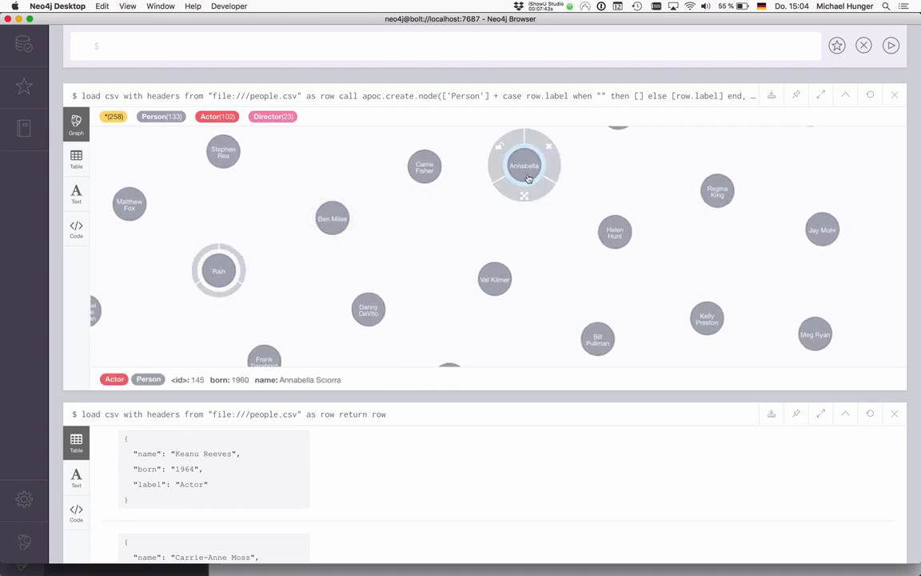
left_click(494, 279)
type("load csv with headers from \"file:///people.csv\" as row")
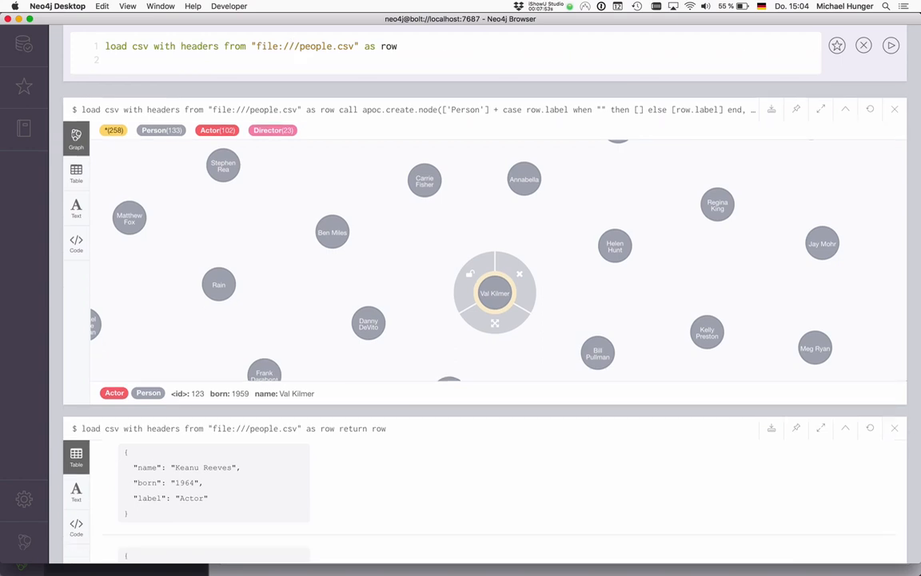
Preview actors.csv rows, then match the Person and Movie nodes by row.name and title.
type("reu")
type("actors")
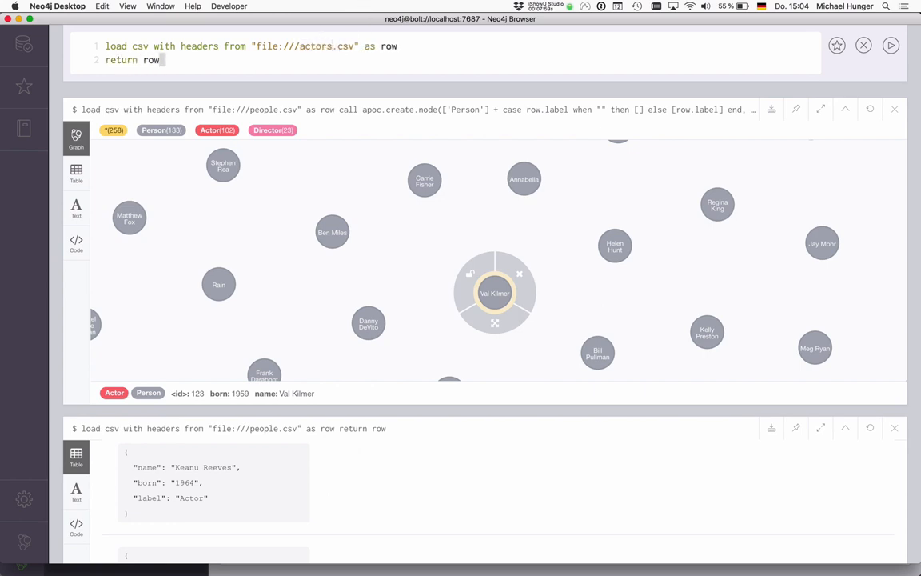
left_click(891, 45)
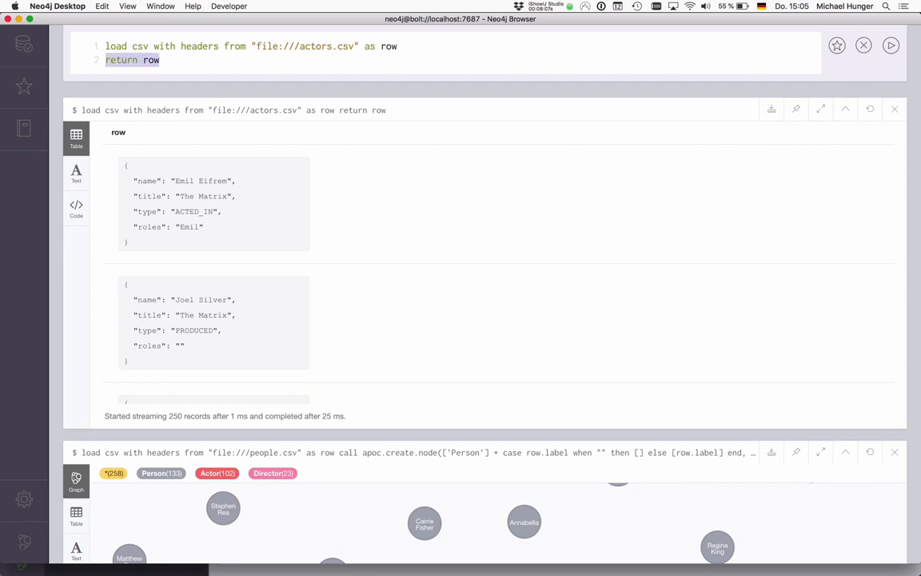
type("match ()")
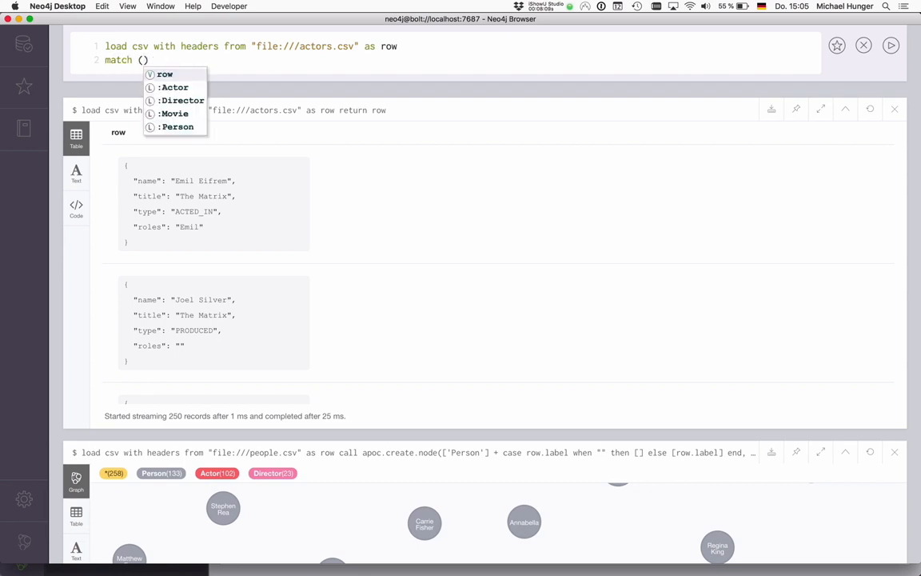
type("a:")
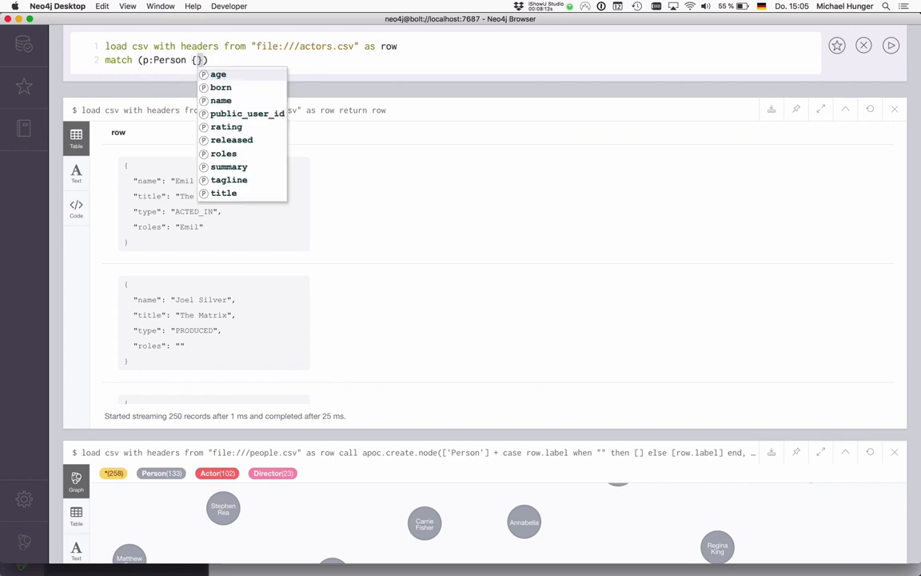
type("name:row.name")
type("c")
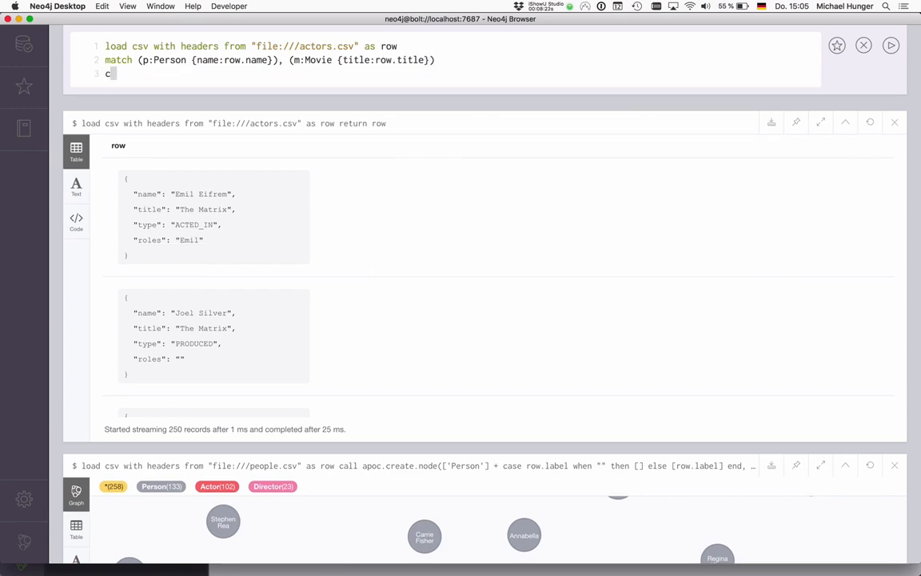
Create apoc.create.relationship(p, row.type, row{.roles}, m) per row, run it and view the linked graph.
type("all apoc.create.relationship(")
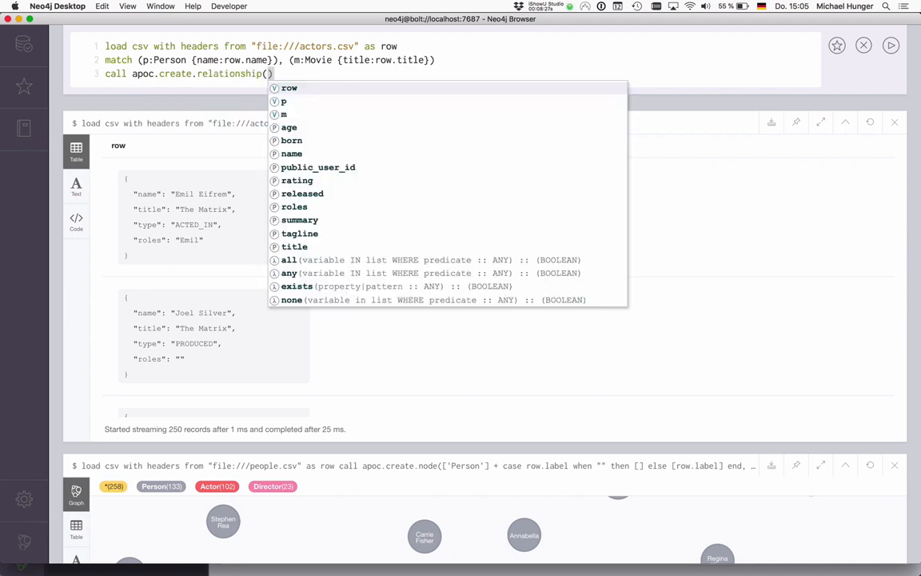
type("p")
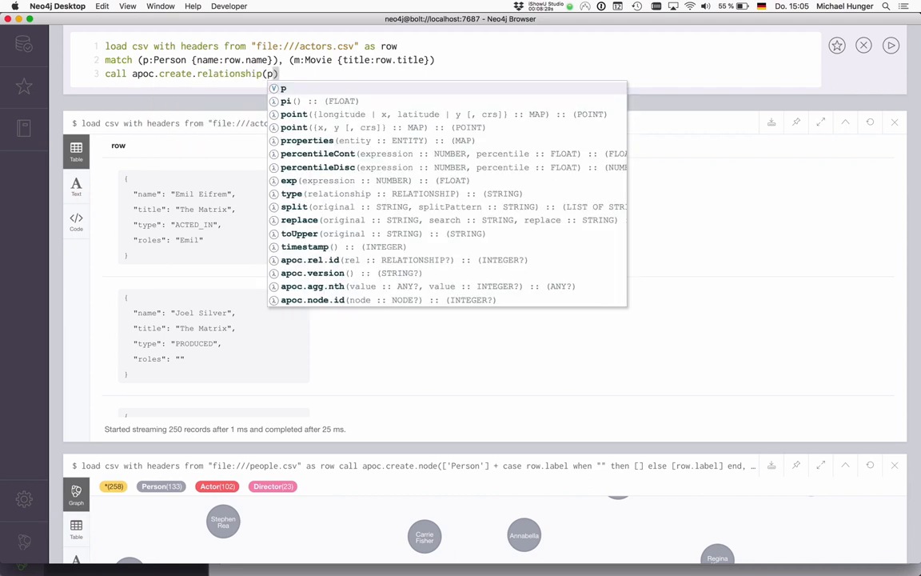
type(",row.type,")
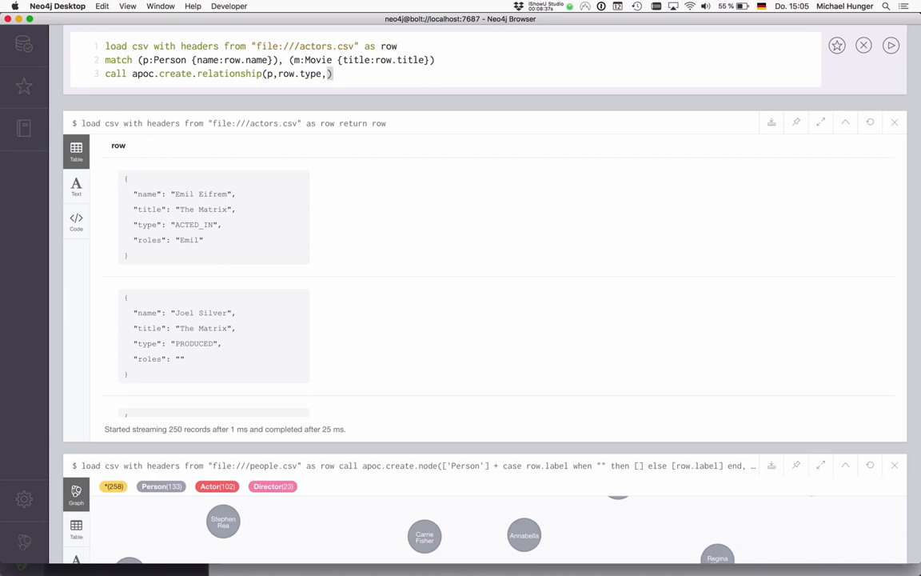
type("row {.roles}, m")
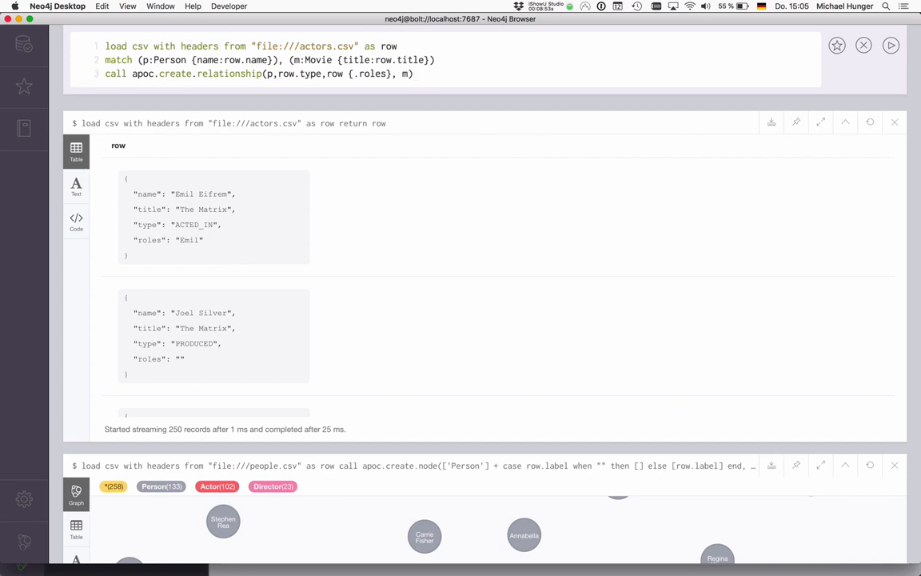
type("yield rel")
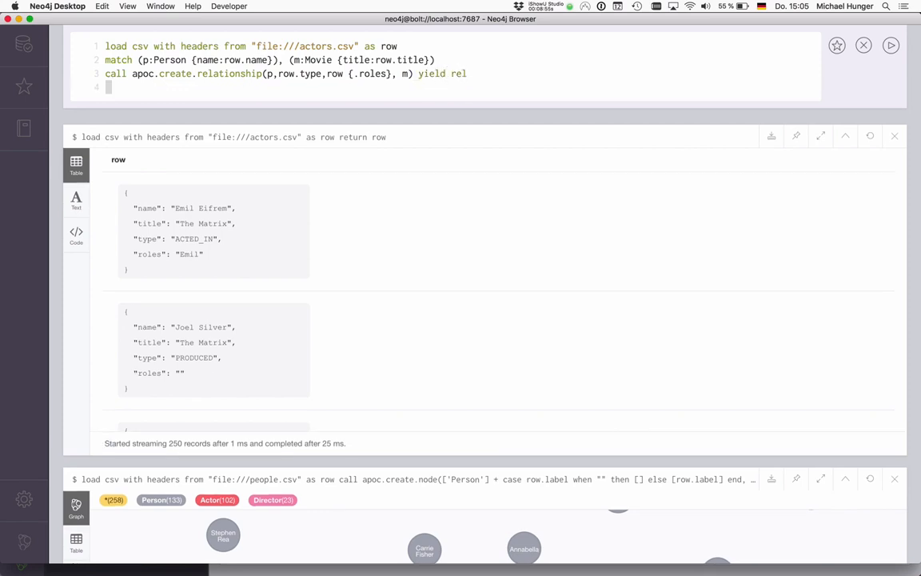
type("return rel")
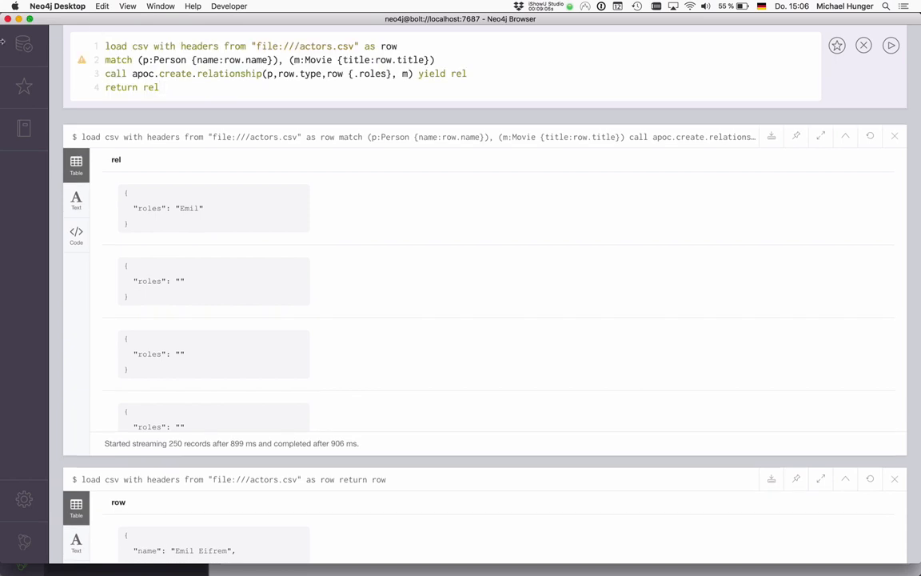
left_click(24, 43)
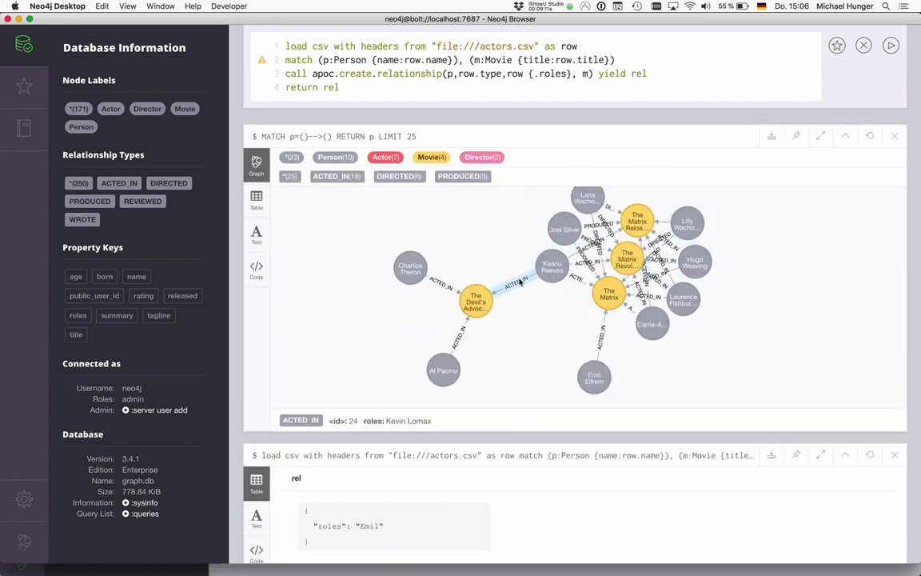
Write a people.csv LOAD CSV matching each Person and calling apoc.create.addLabels with the row's non-empty label.
left_click(410, 268)
type("with row where row.")
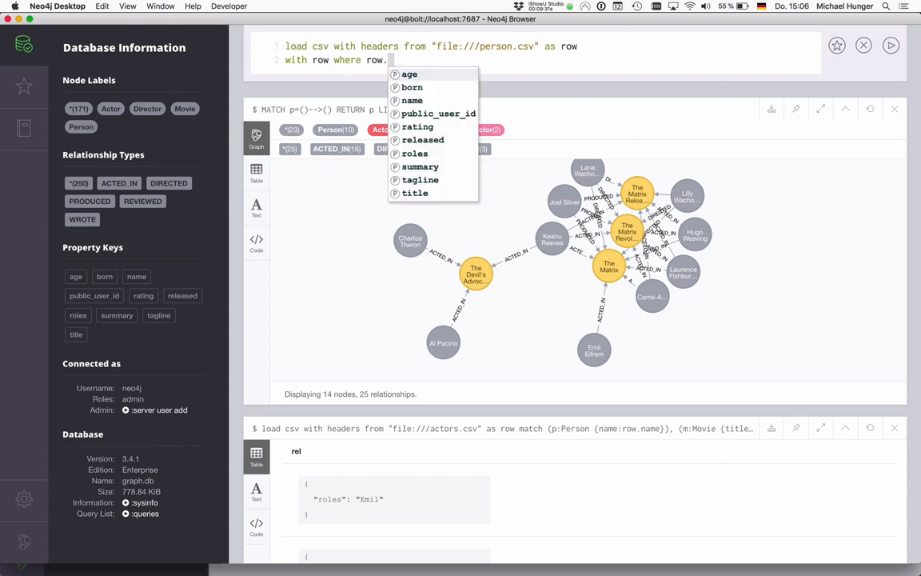
type("label")
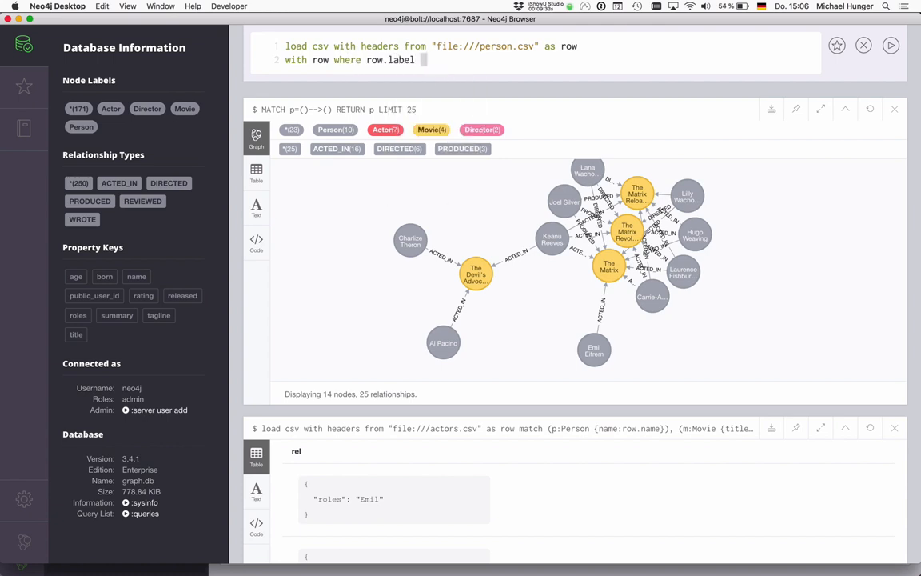
type("<> \"\"")
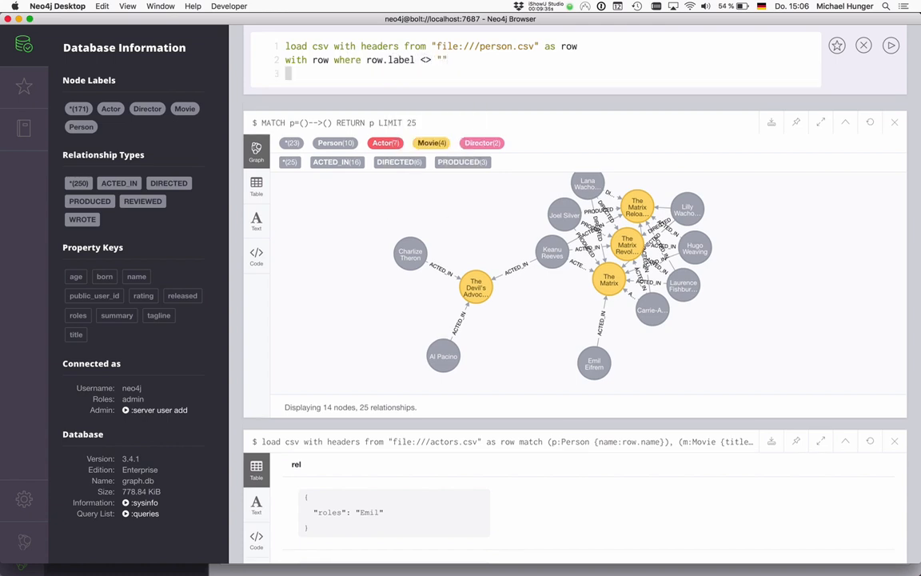
type("m")
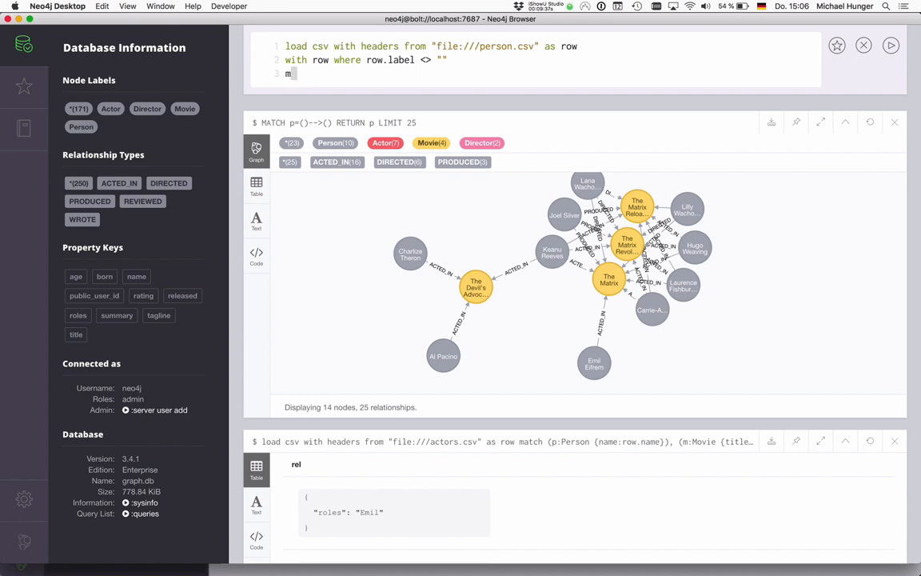
type("atch")
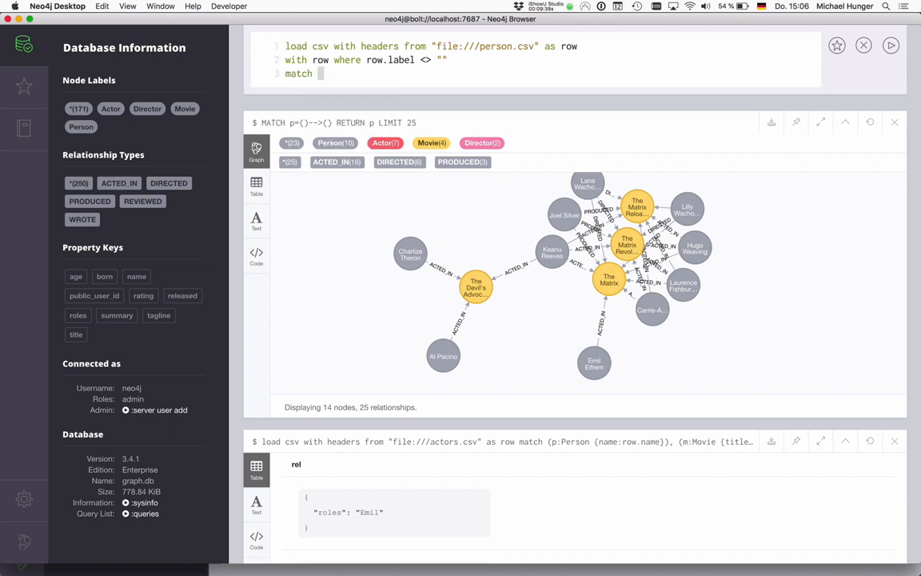
type("(p:person)")
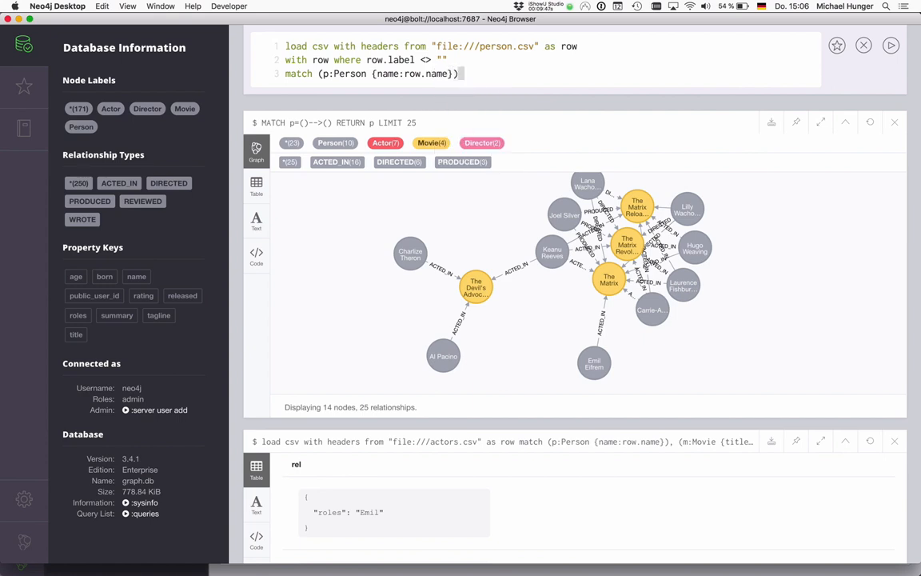
type("capoc.")
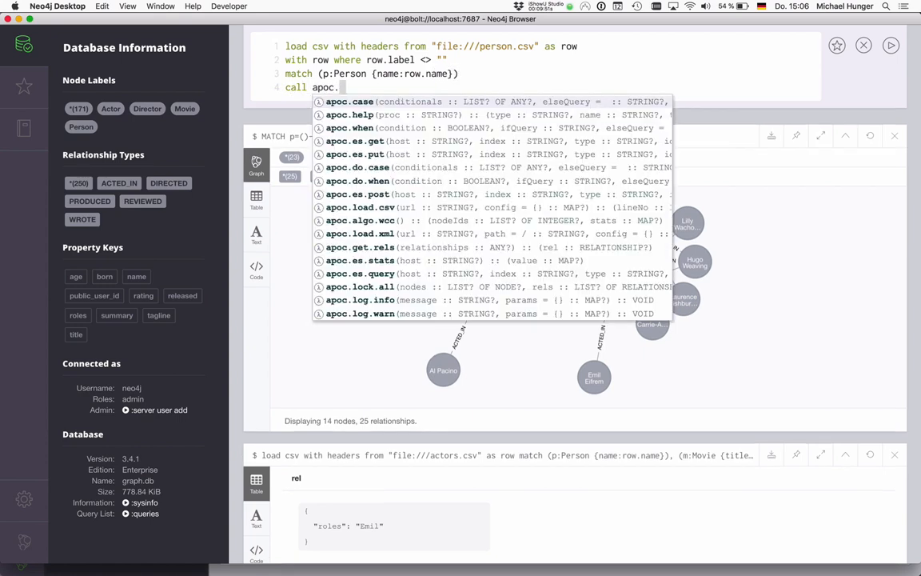
type("create.add")
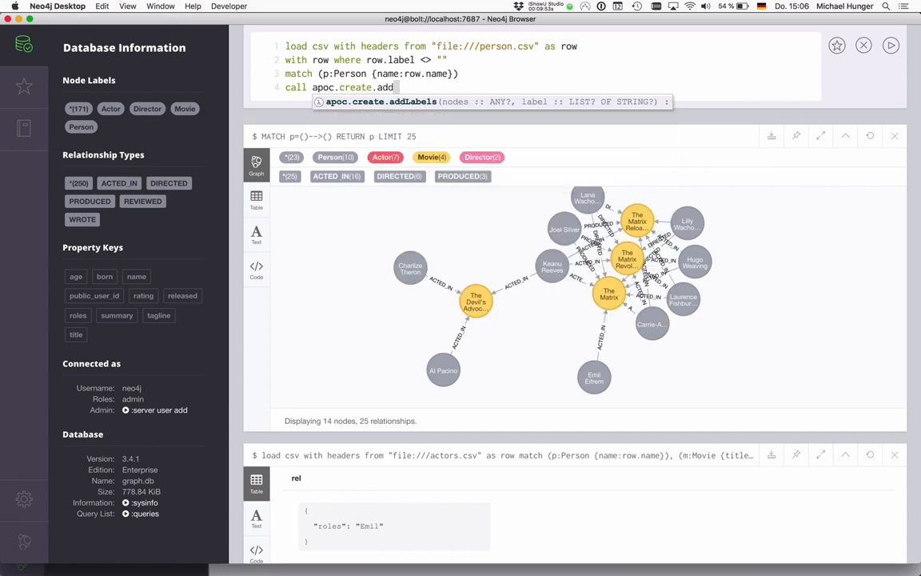
type("(p, [row.label")
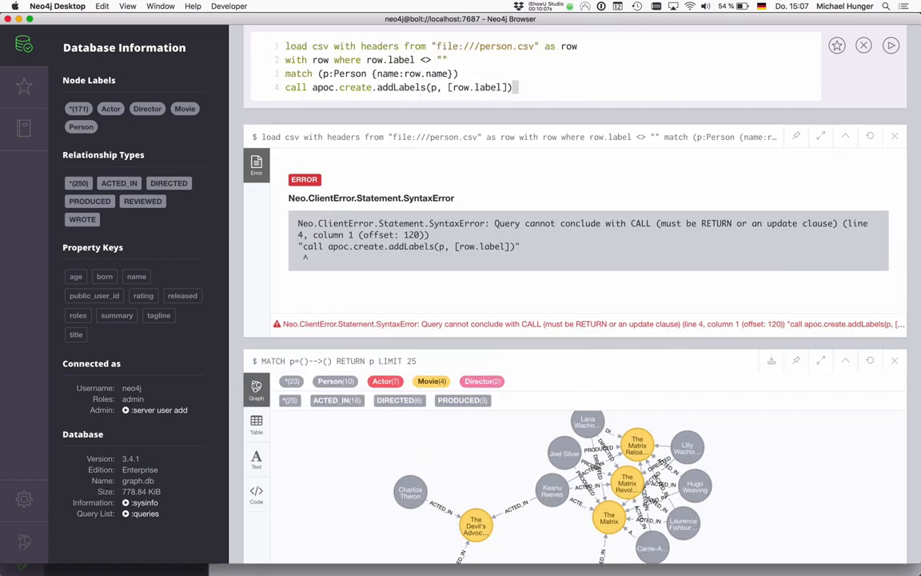
type("yield nodes")
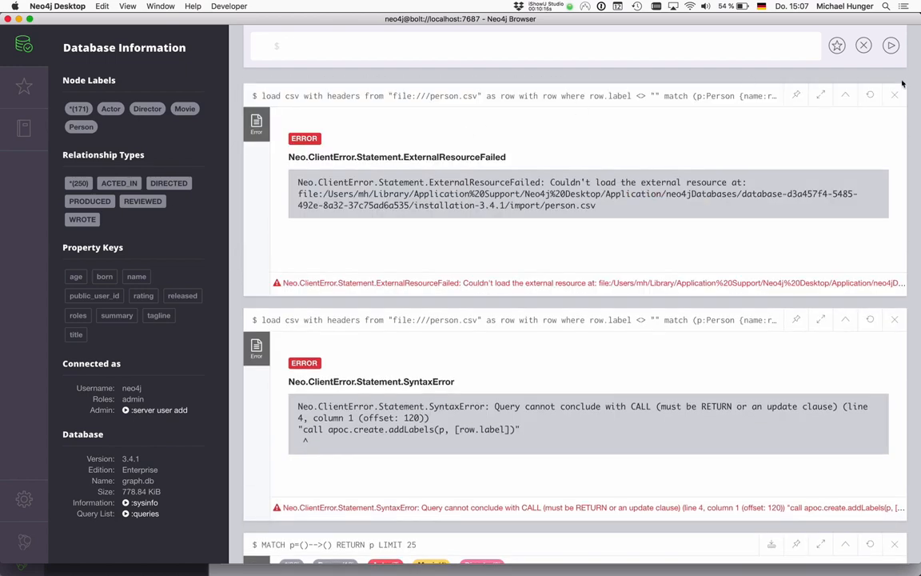
mouse_move(894, 94)
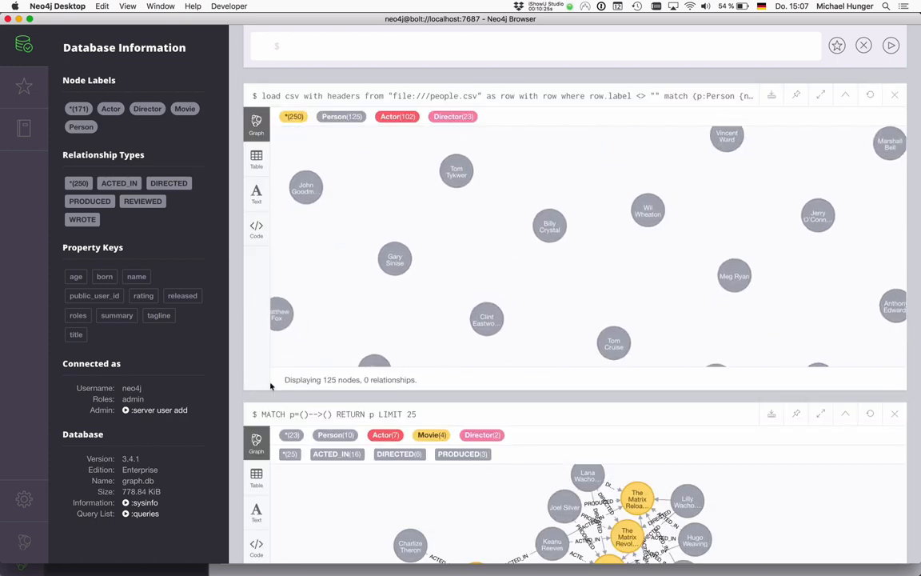
Review the 125 labelled people as table records, then return to the graph view.
left_click(256, 153)
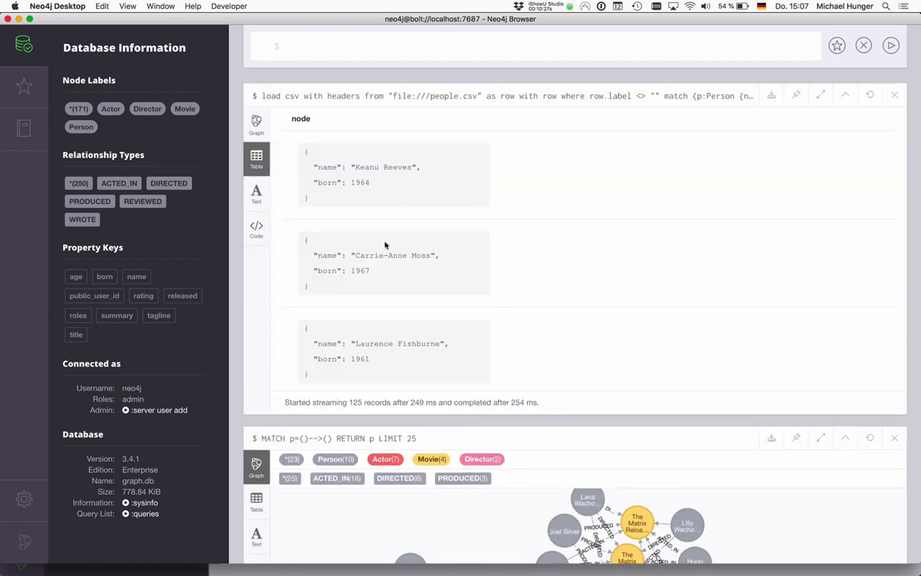
left_click(255, 124)
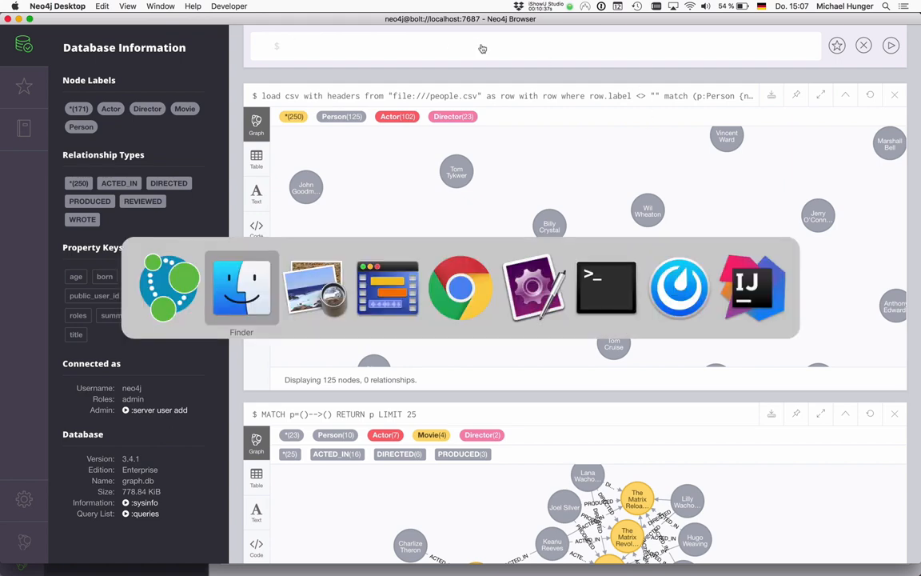
Scroll through the APOC User Guide's Creating Data table covering addLabels and setProperty.
left_click(461, 288)
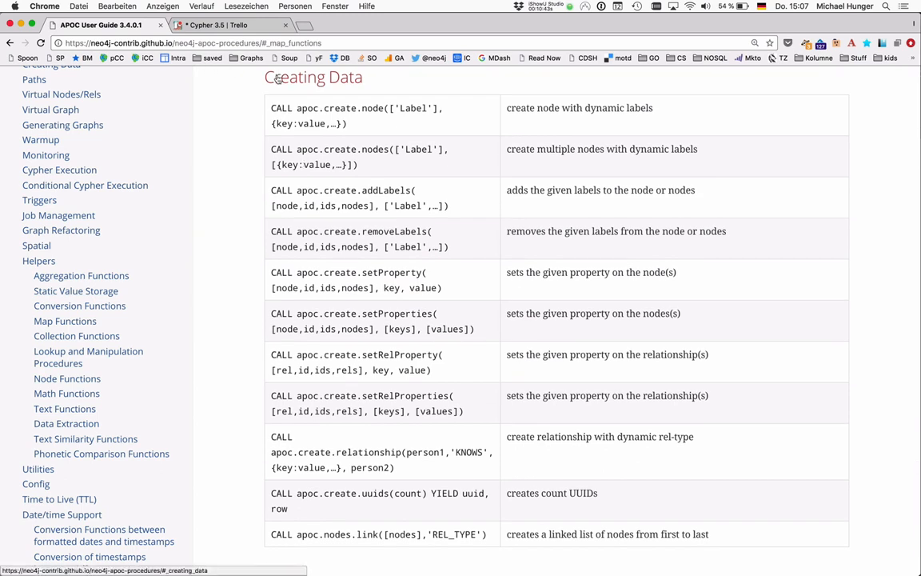
scroll("down", 3)
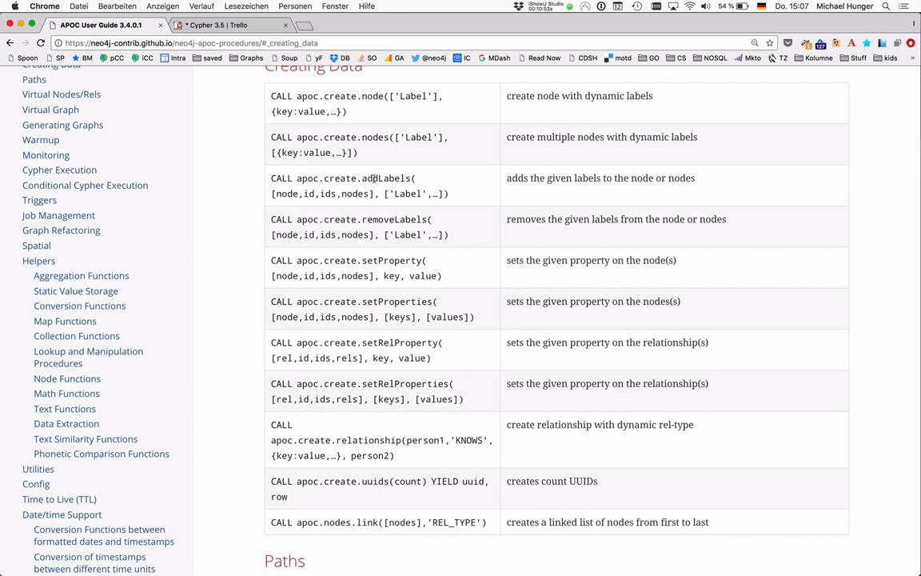
scroll("down", 3)
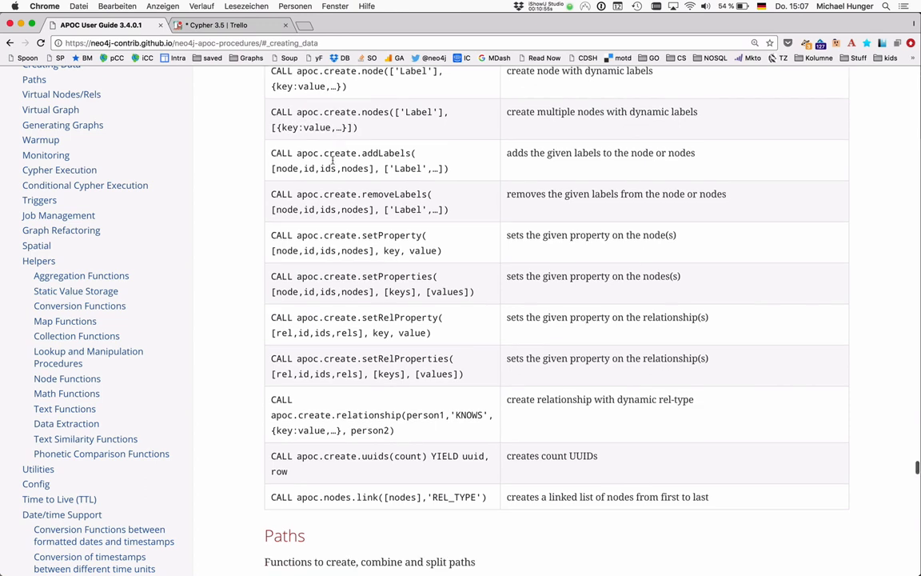
scroll("down", 3)
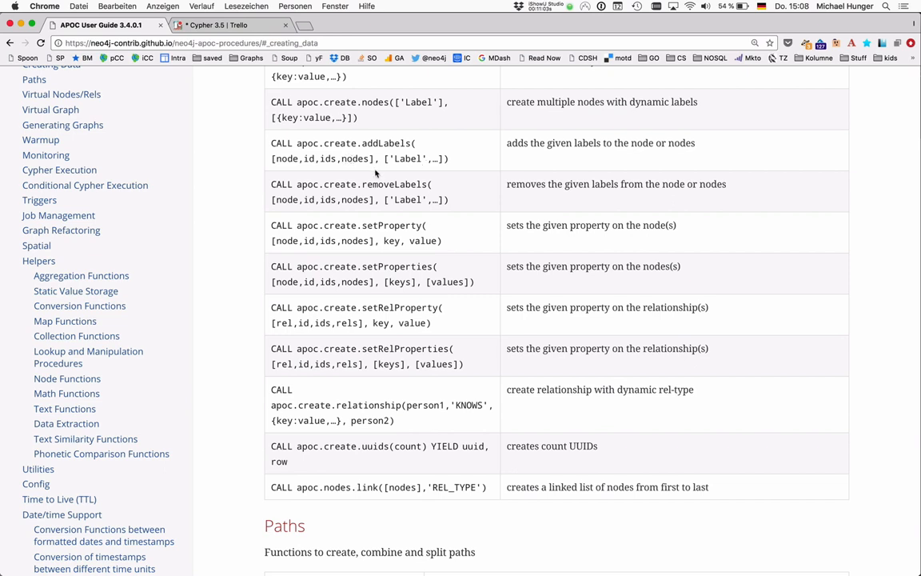
scroll("down", 3)
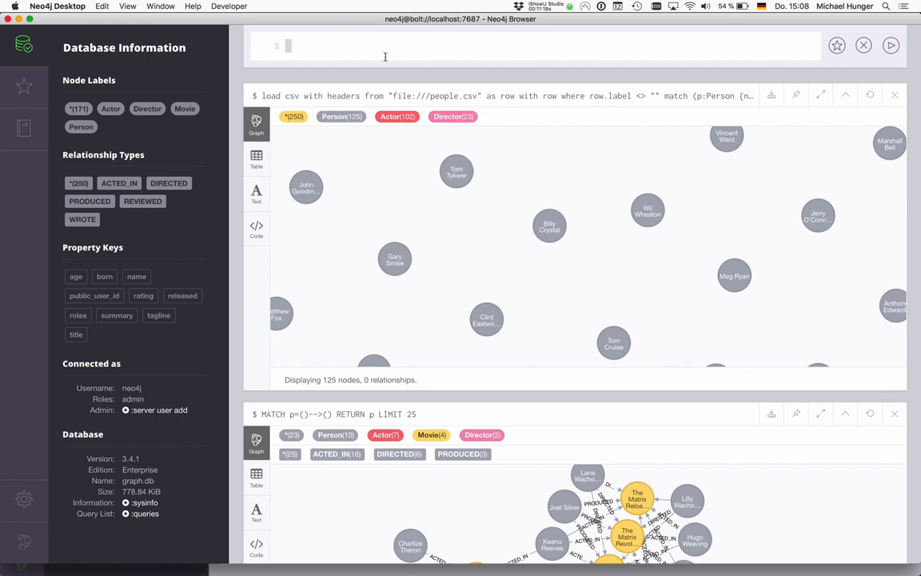
Write MATCH (m:Movie) CALL apoc.create.setProperty(m, toString(rand()), 42) YIELD node RETURN node.
type("match ()")
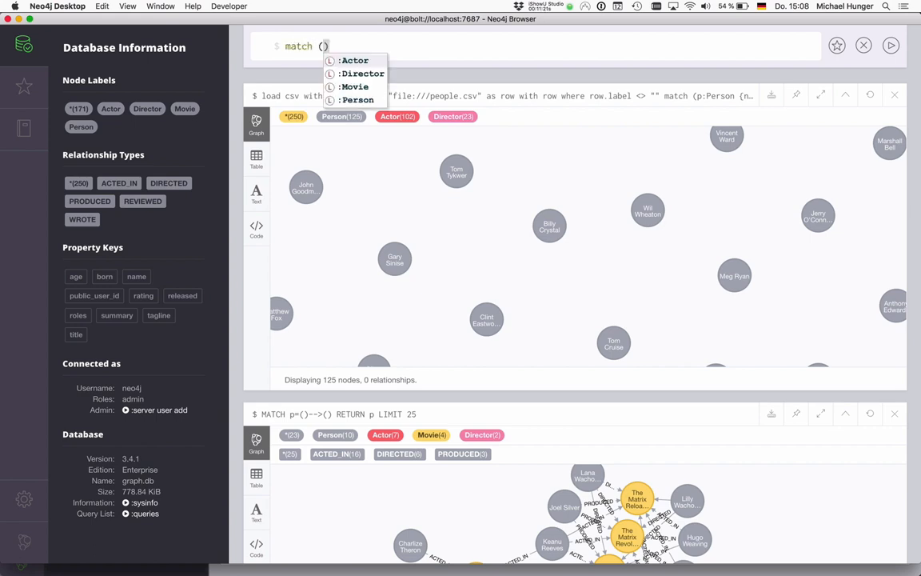
type("m:Movie")
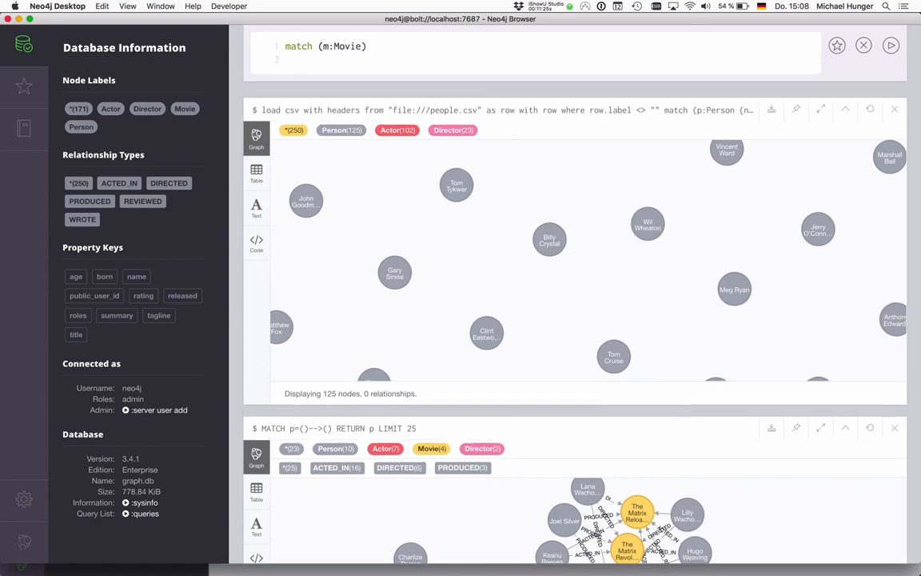
type("call.")
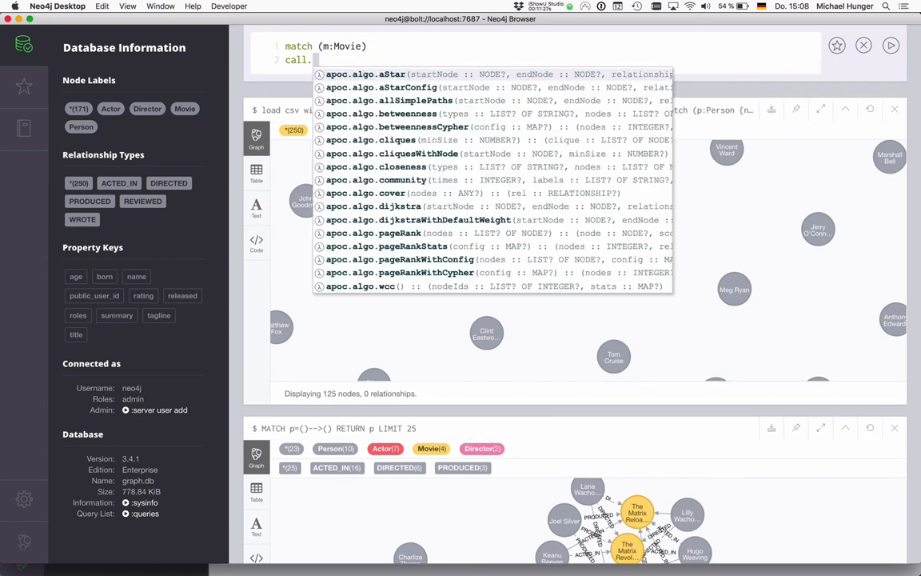
type("apoc")
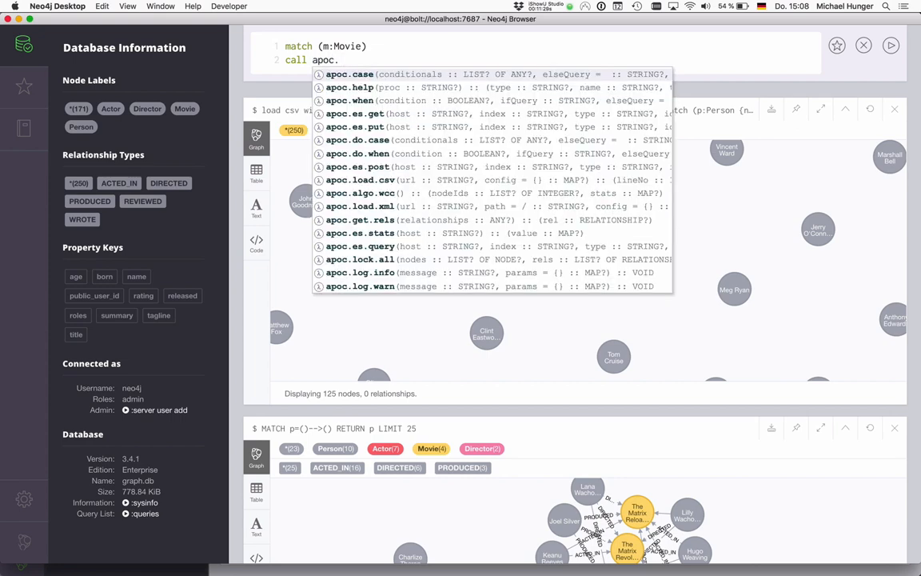
type("create.")
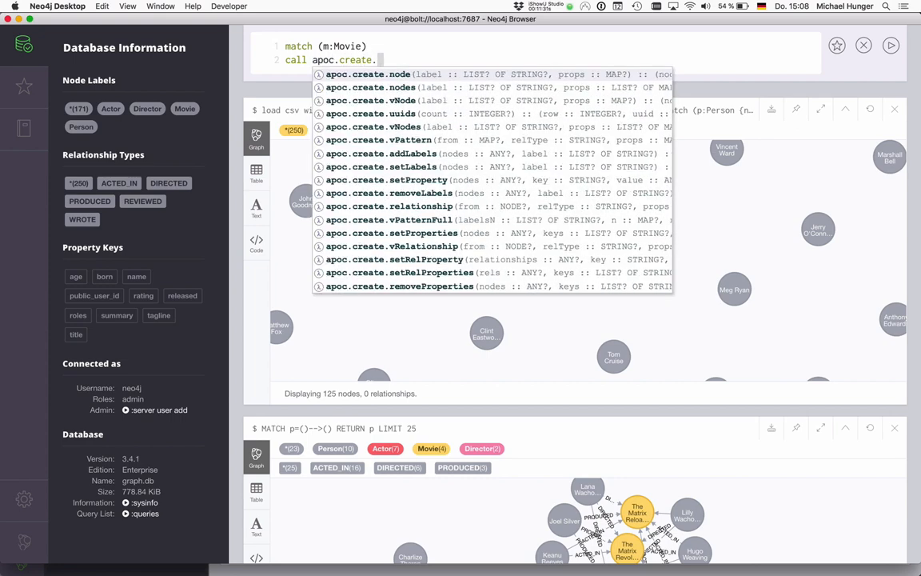
type("setProperty")
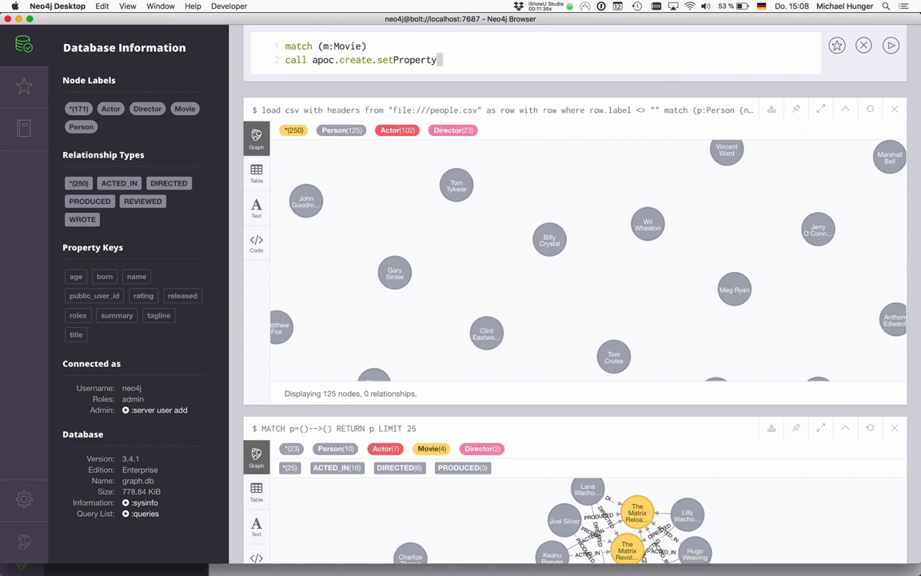
type("(m, t)")
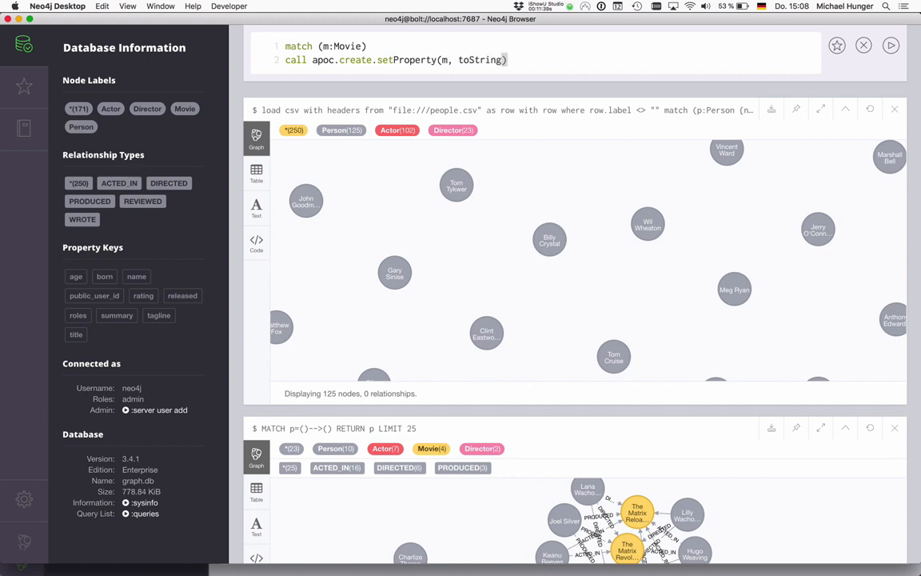
type("rand(")
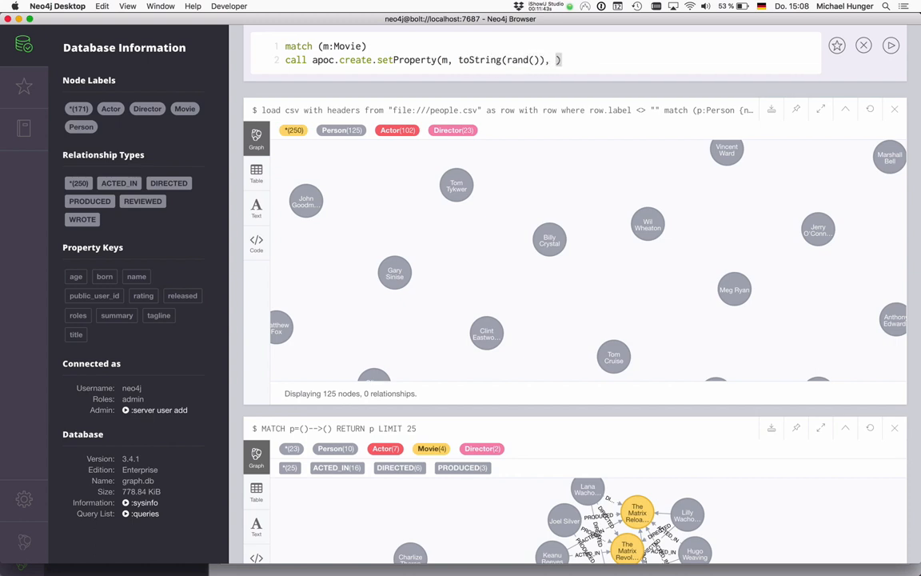
type("42")
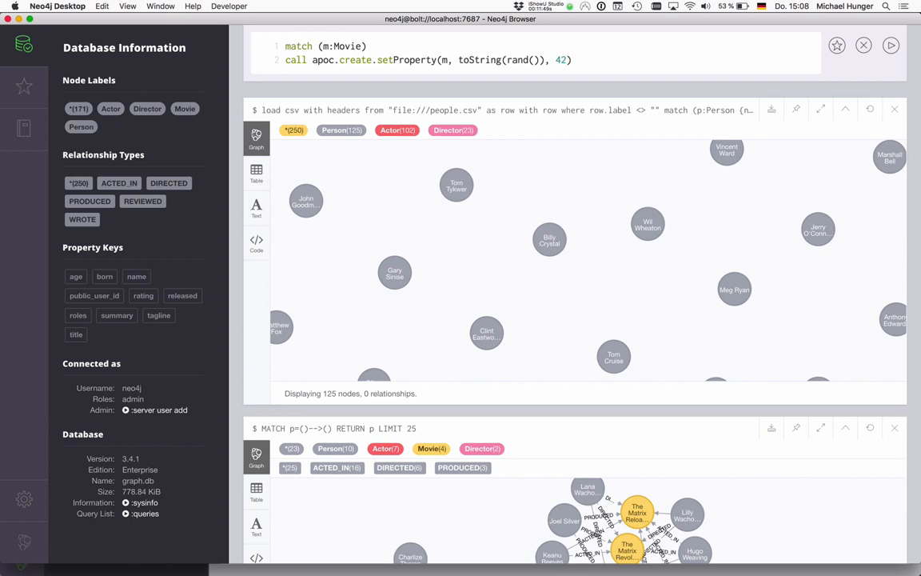
Run the random-property query on Movie nodes, then rerun it returning the nodes.
left_click(891, 44)
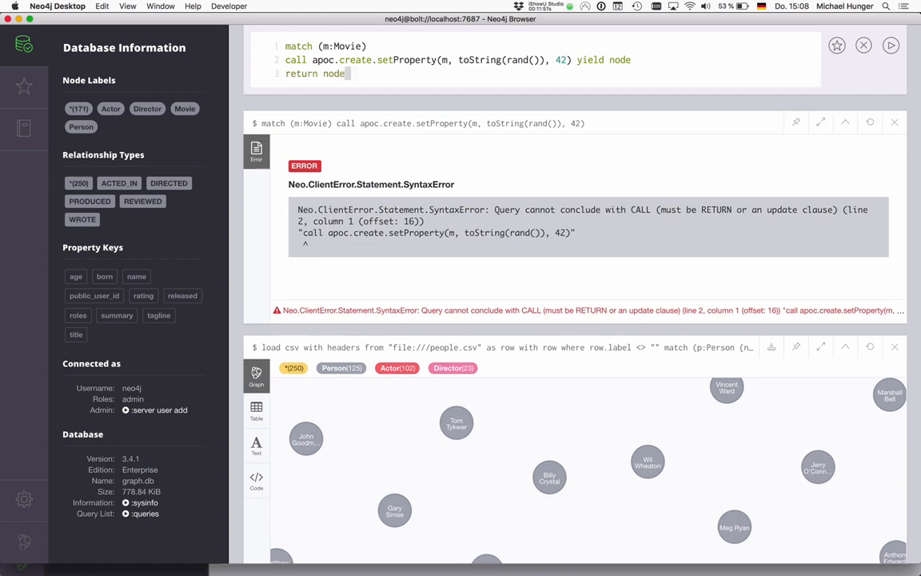
left_click(891, 45)
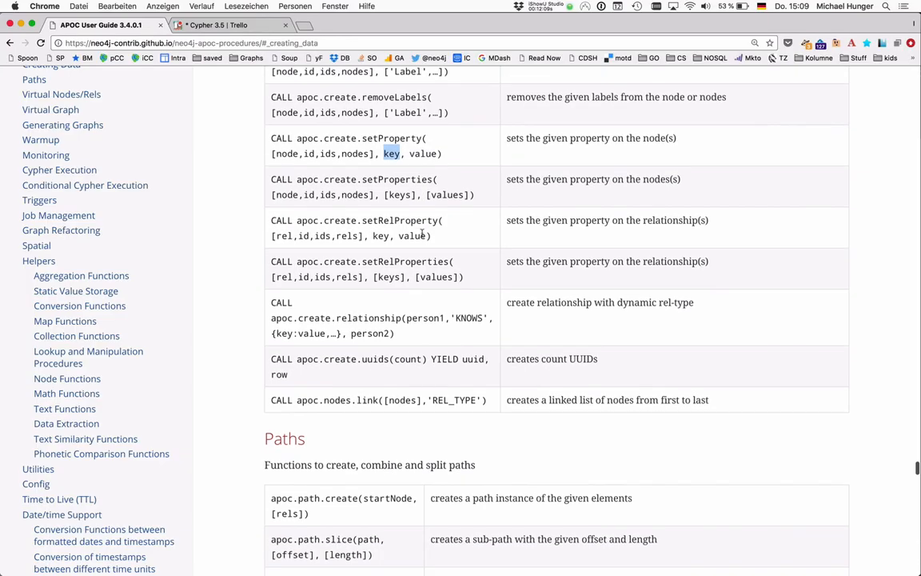
Scroll the APOC creating-data table and pick out the key parameter name.
scroll("down", 3)
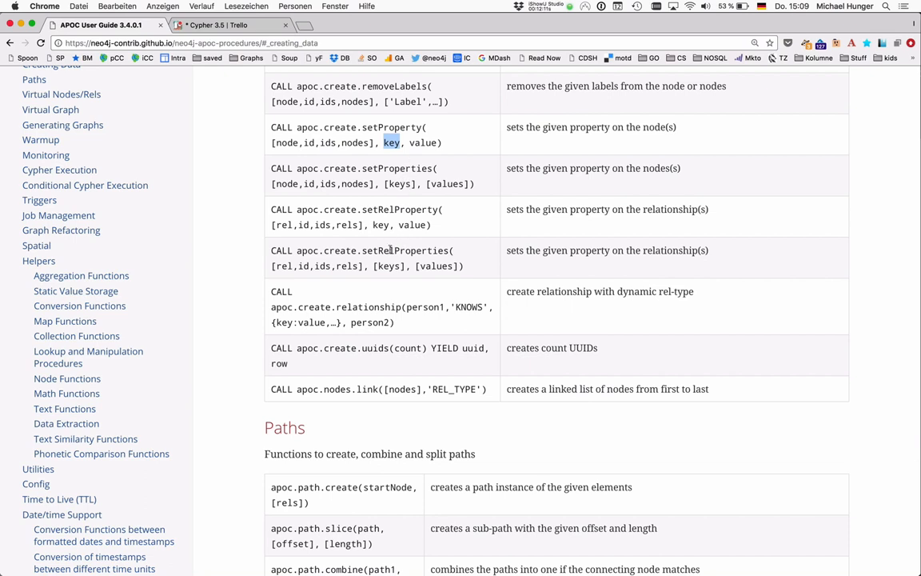
double_click(368, 307)
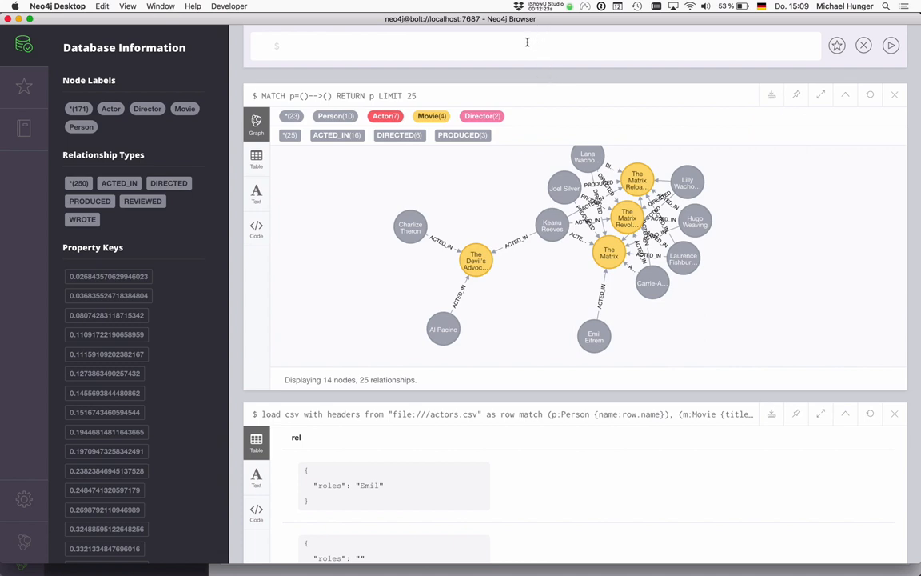
Run MATCH (n) DETACH DELETE n to wipe all 171 nodes and 250 relationships.
type("match (n) d")
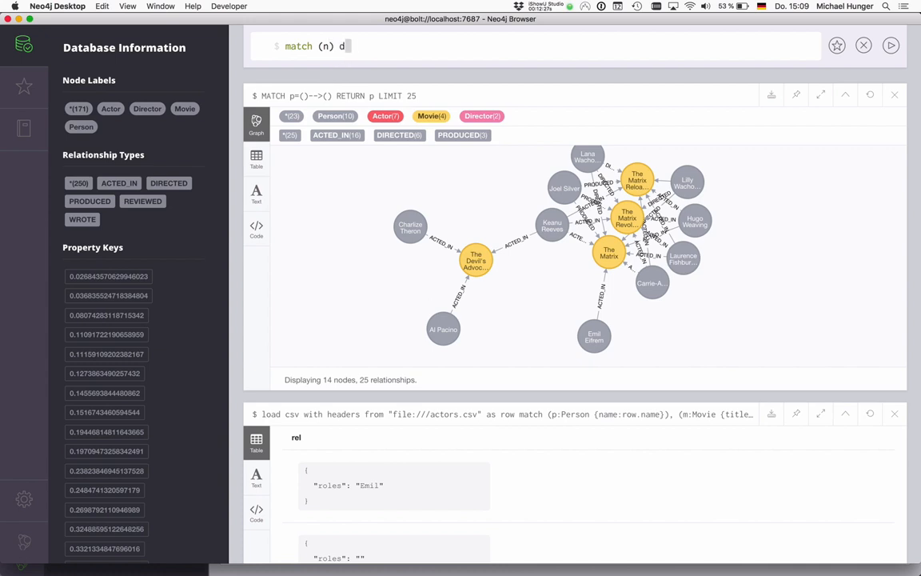
type("etach deleten n")
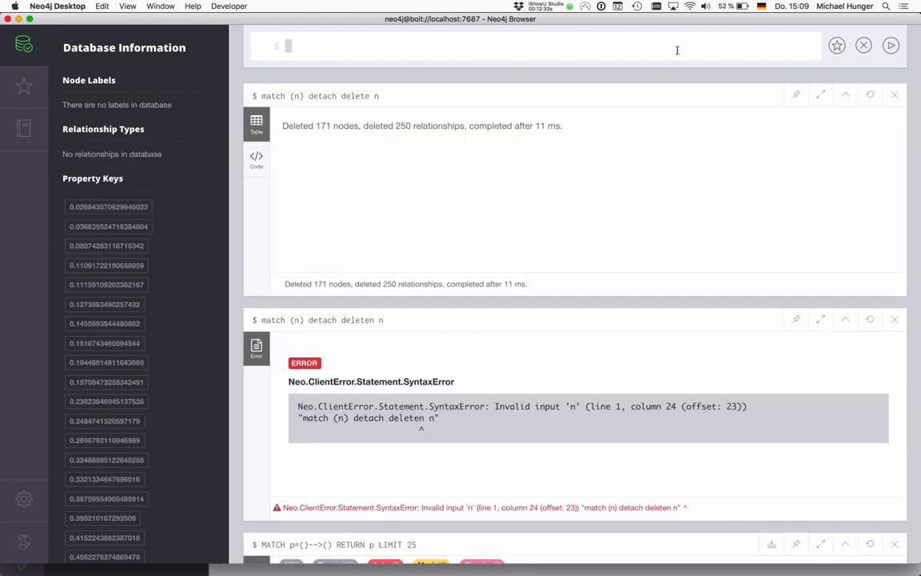
scroll("down", 3)
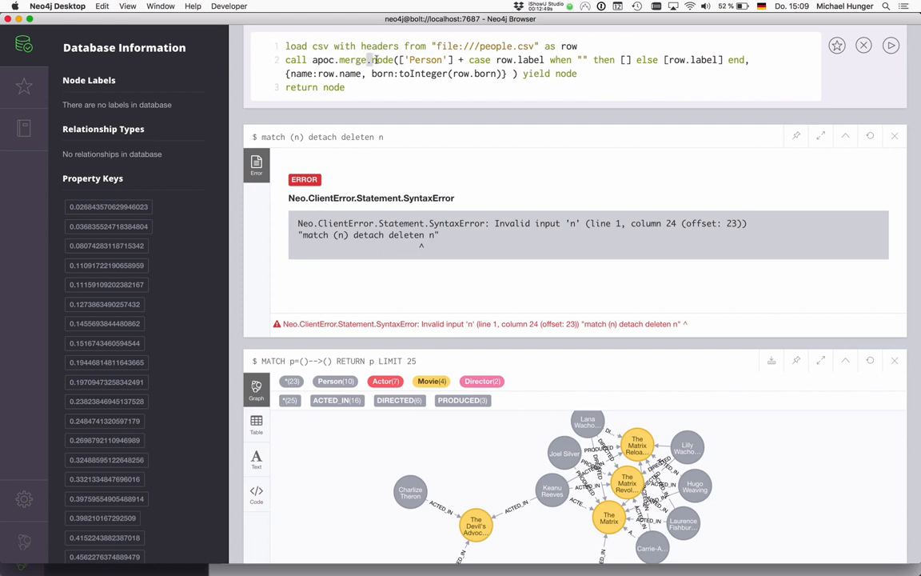
Run the apoc.merge.node Person import on name with born as integer, then recall the query for editing.
double_click(380, 60)
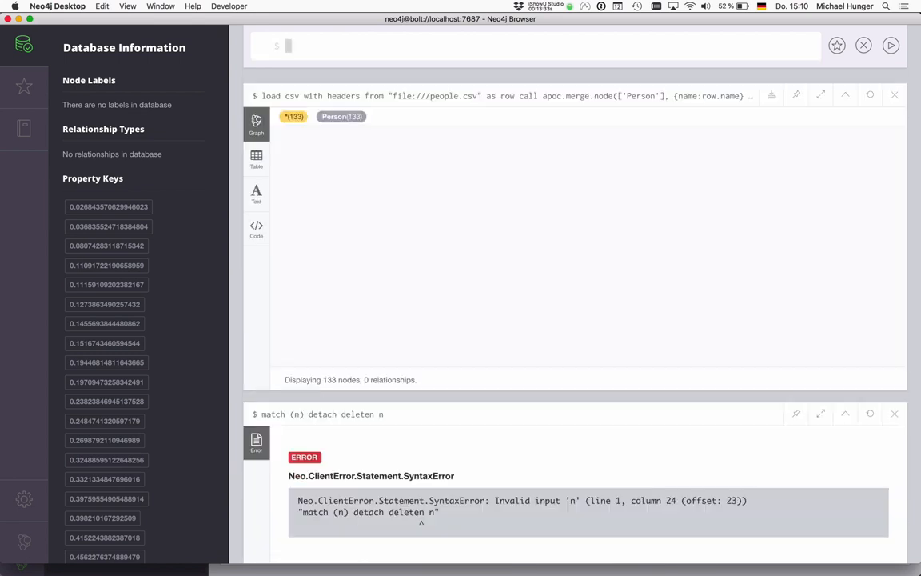
left_click(566, 159)
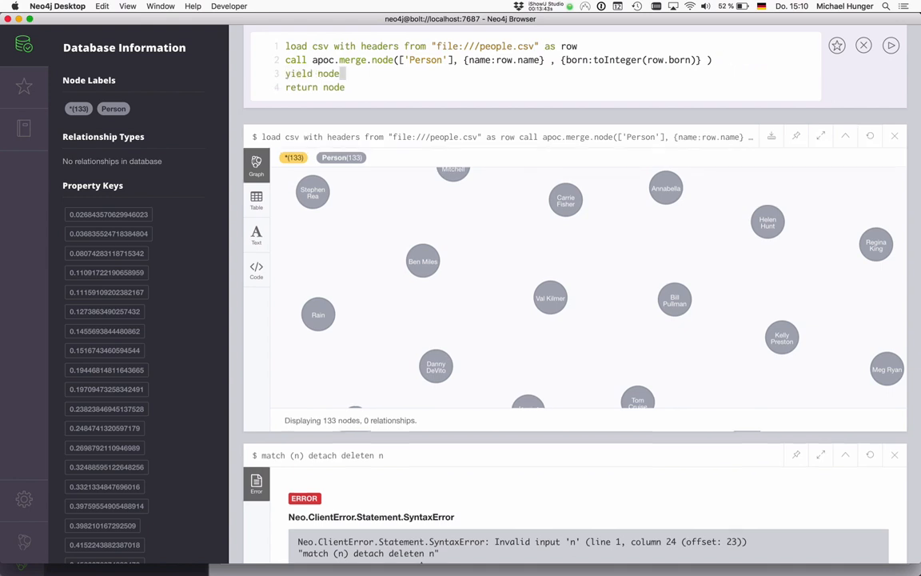
Append CALL apoc.create.addLabels(node,[row.label]) YIELD node AS n2 RETURN n2 and run it for 125 labelled nodes.
type("call")
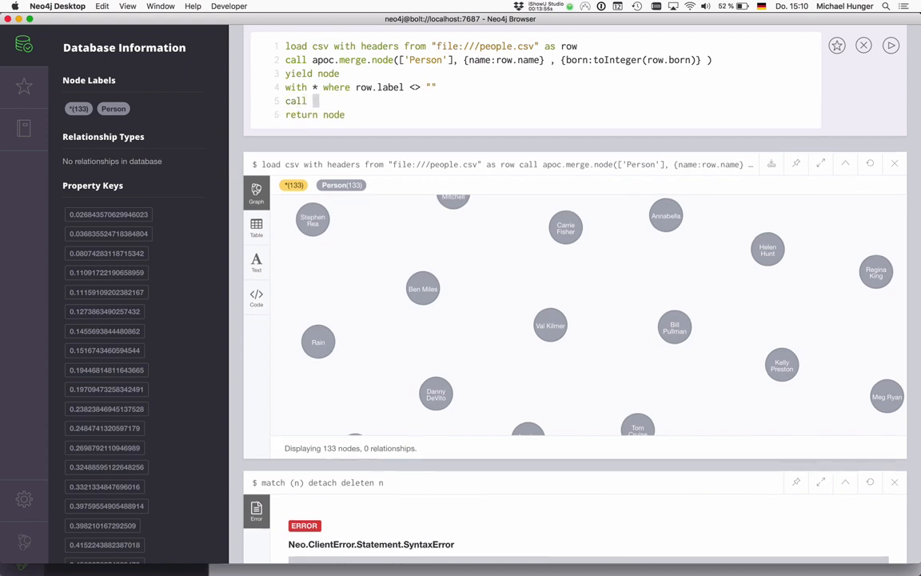
type("apoc.create.")
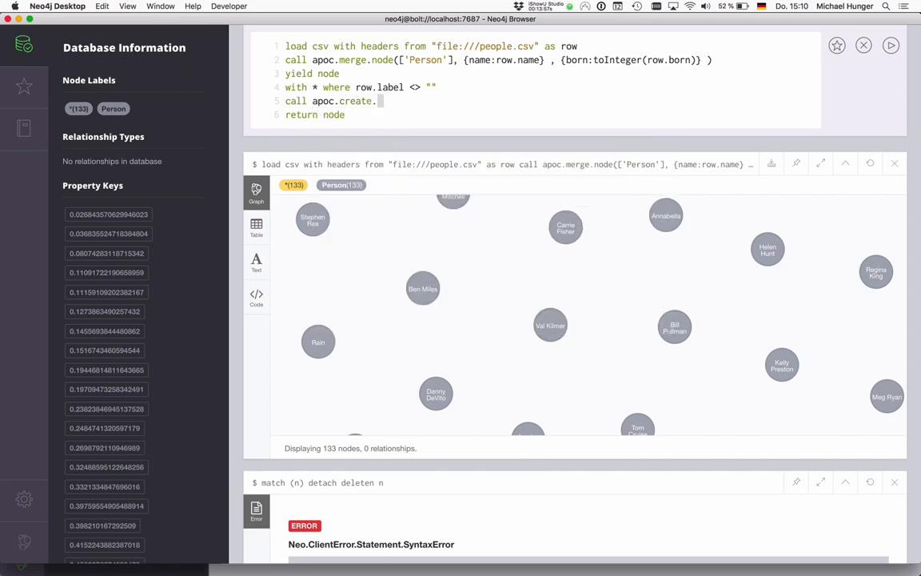
type("addLabels(node,")
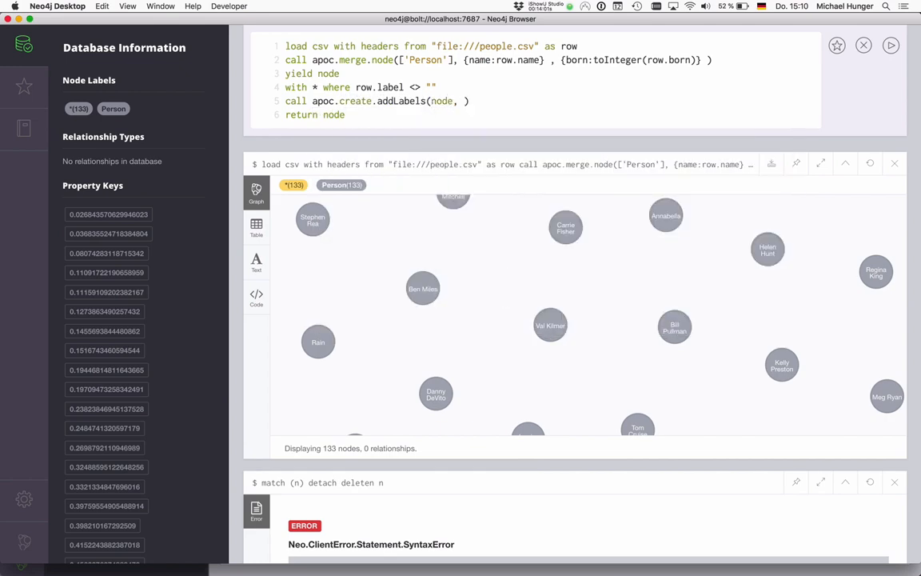
type("[row.label")
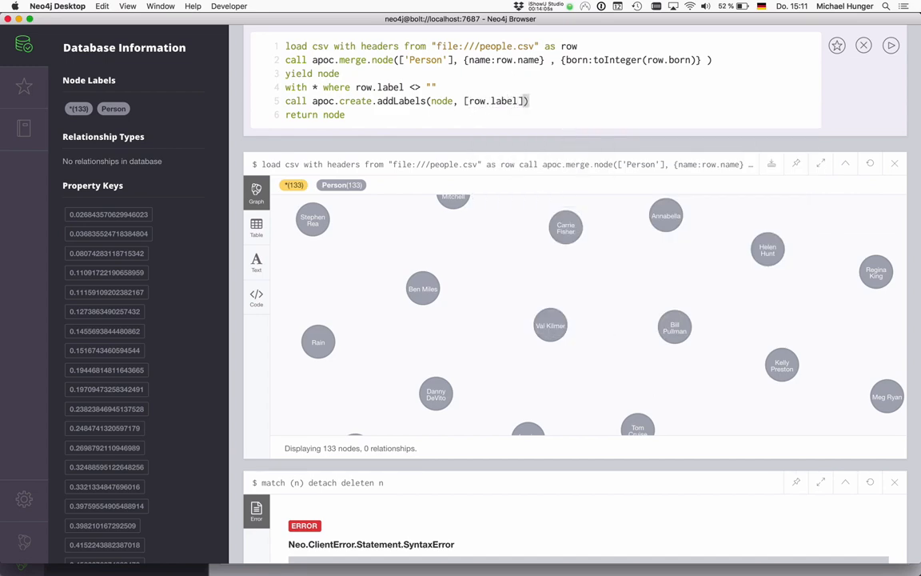
type("yield node as nd")
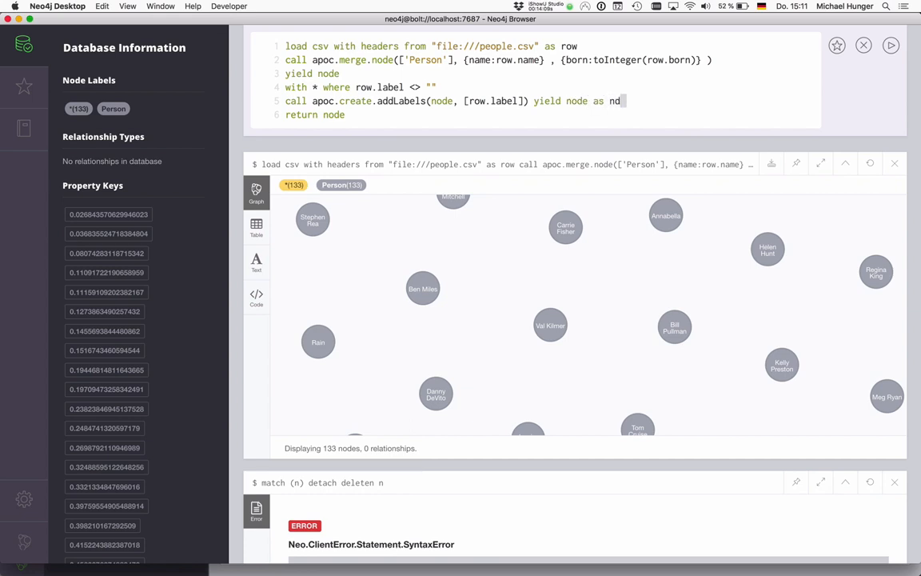
type("2")
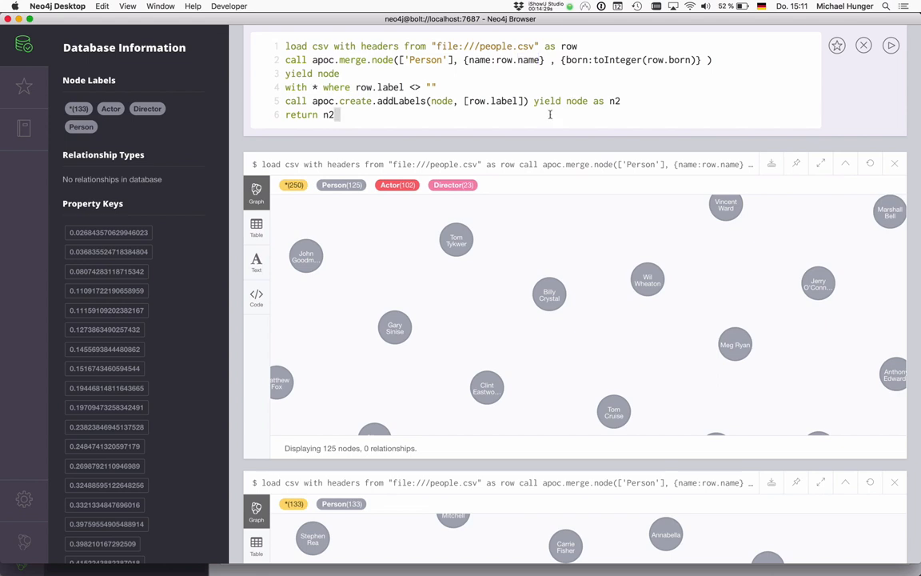
key("cmd+a")
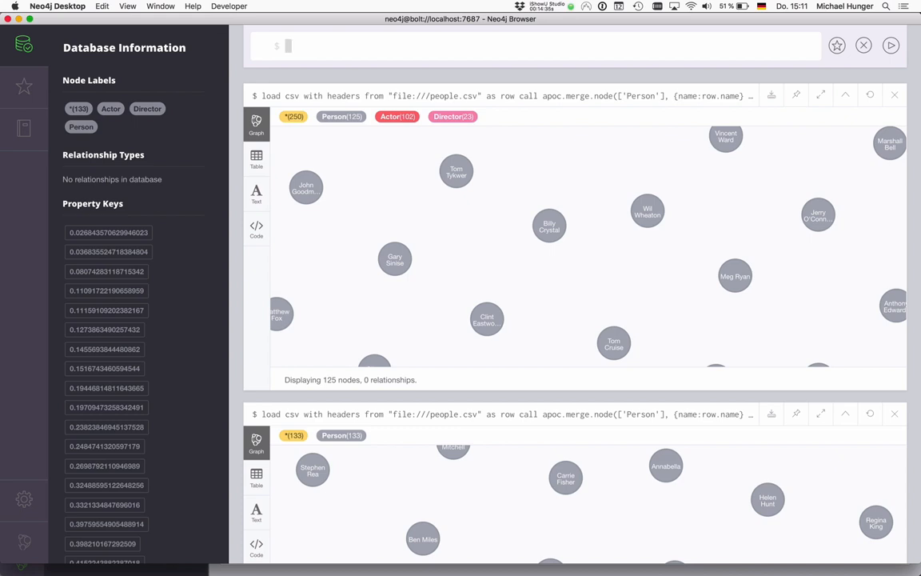
mouse_move(448, 51)
type("load csv with headers from \"file:///people.csv\" as row")
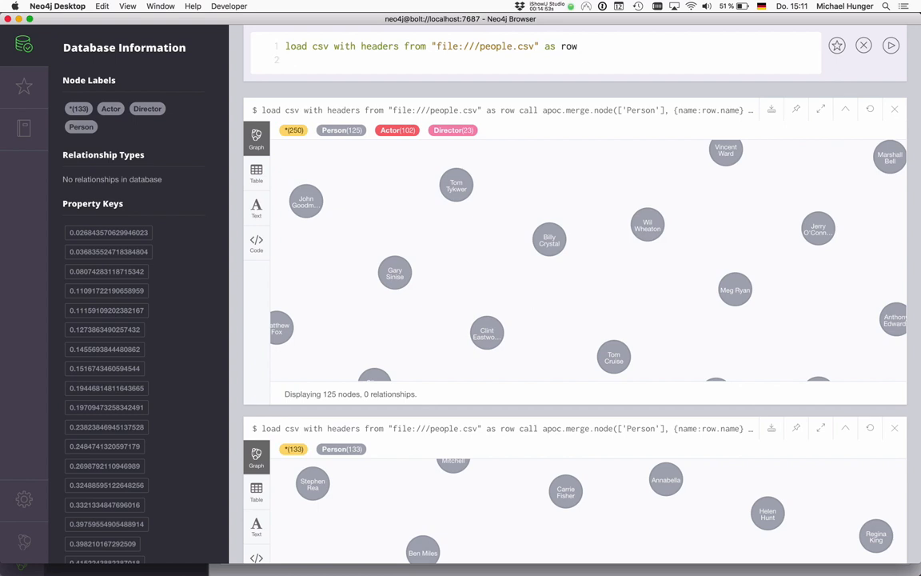
Return the raw people.csv rows and scroll through them to spot empty label values.
type("return")
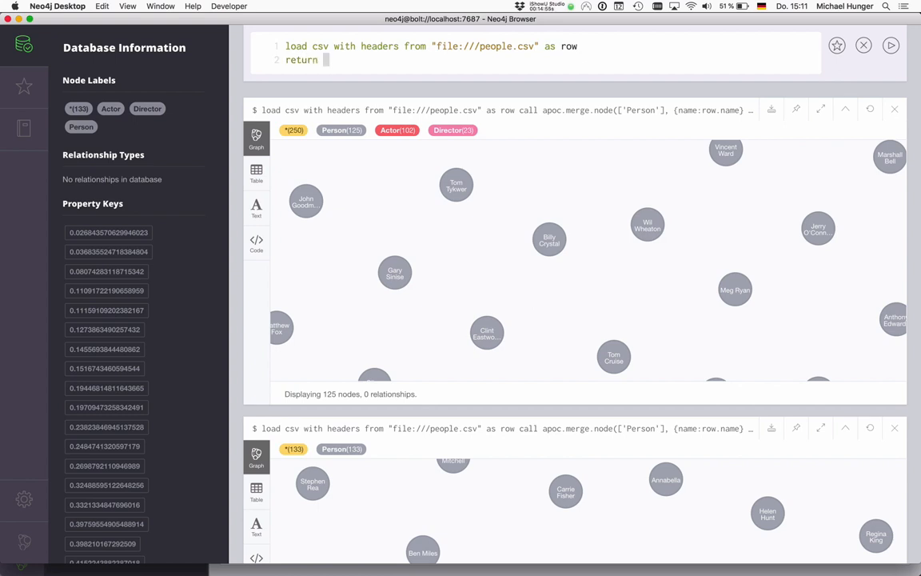
type("row")
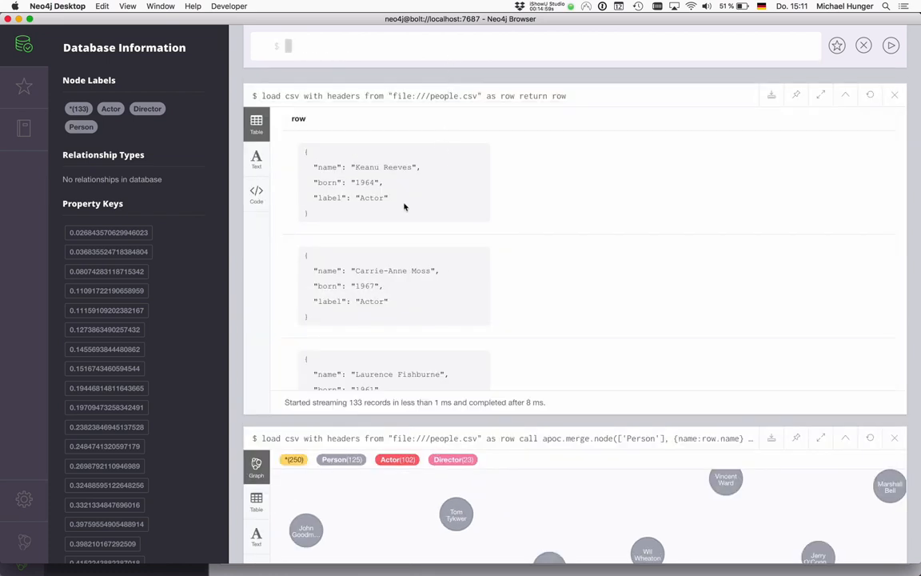
scroll("down", 3)
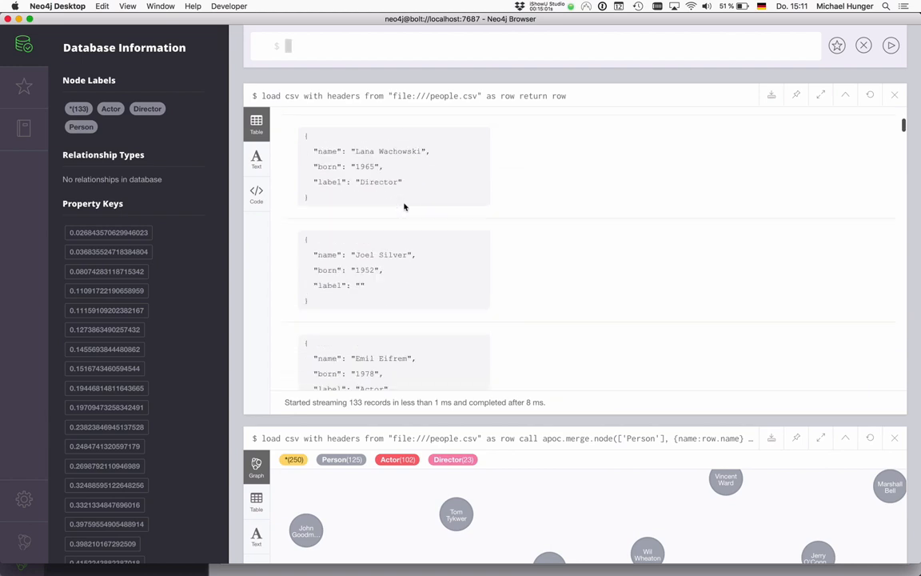
scroll("down", 3)
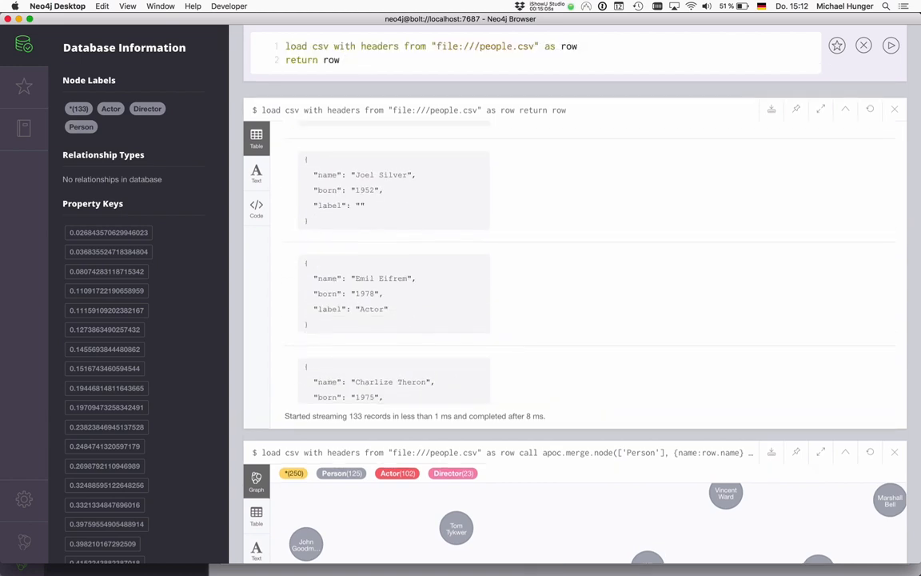
Return apoc.map.clean(row,[],[""]) so empty values are stripped from the 133 rows.
type("apoc")
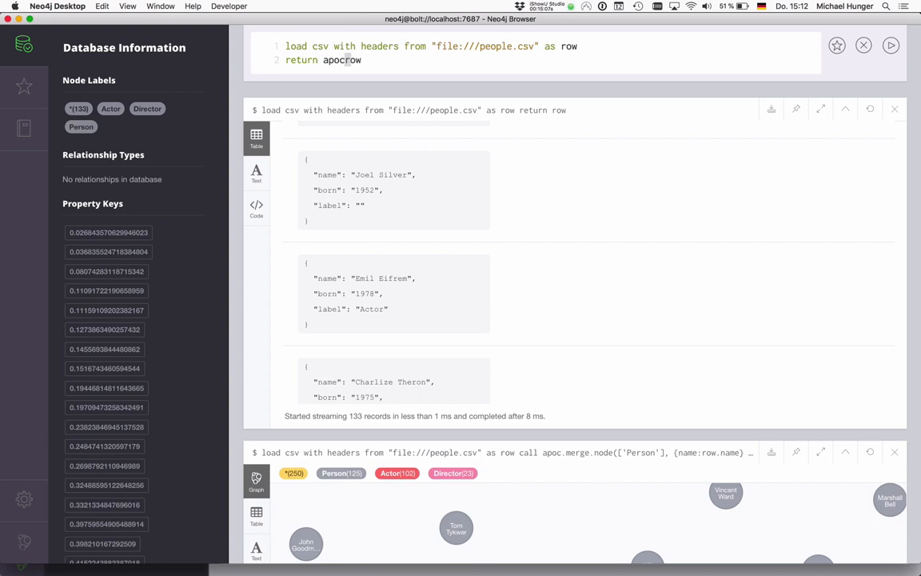
type(".map.clean(")
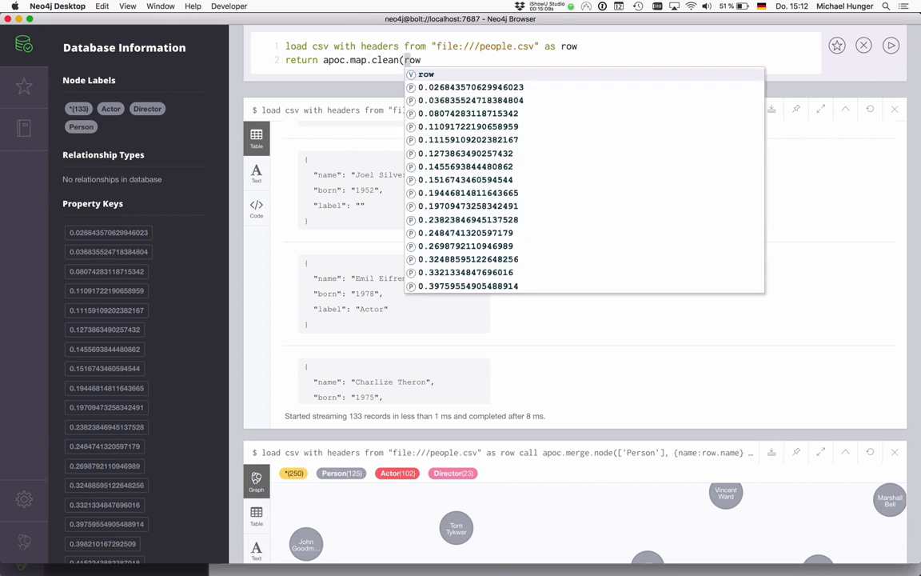
type(",")
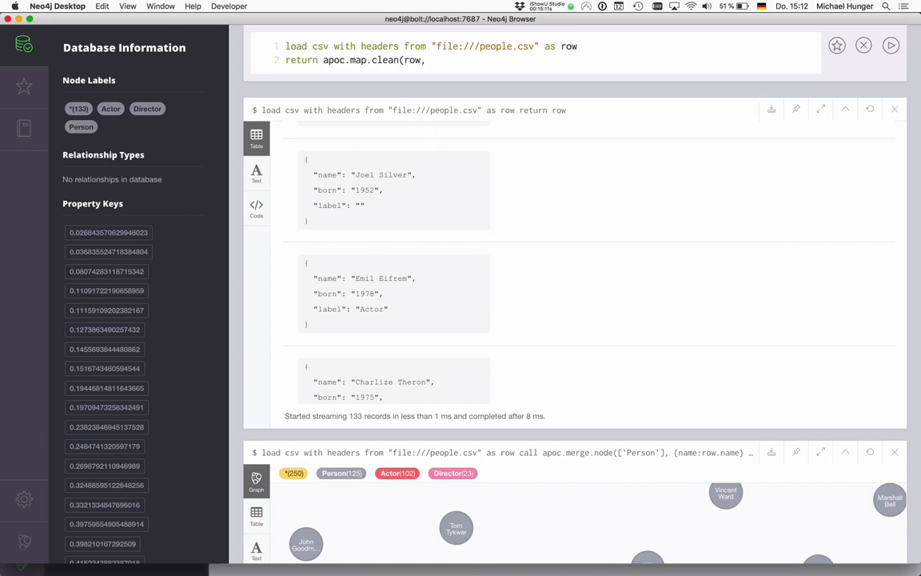
type("[],")
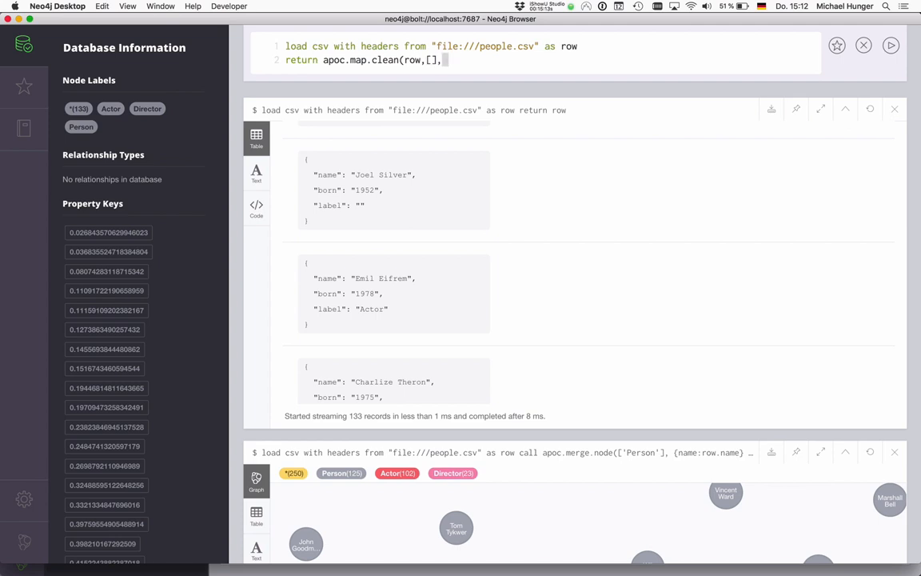
type("[\"\"]")
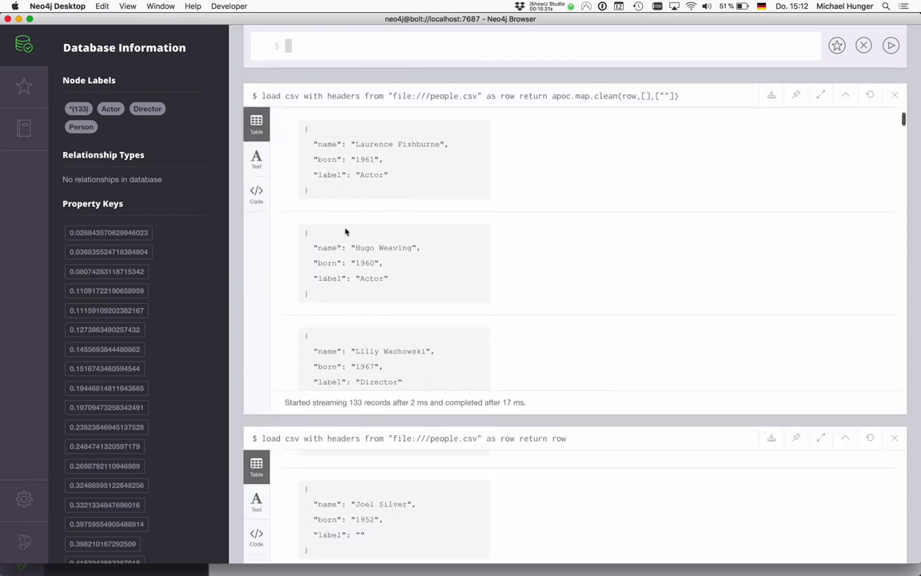
scroll("down", 3)
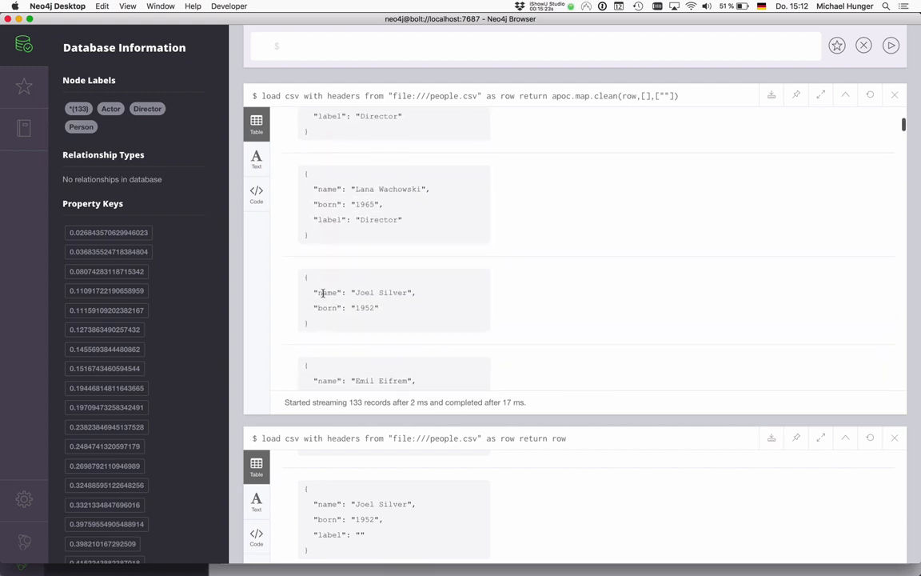